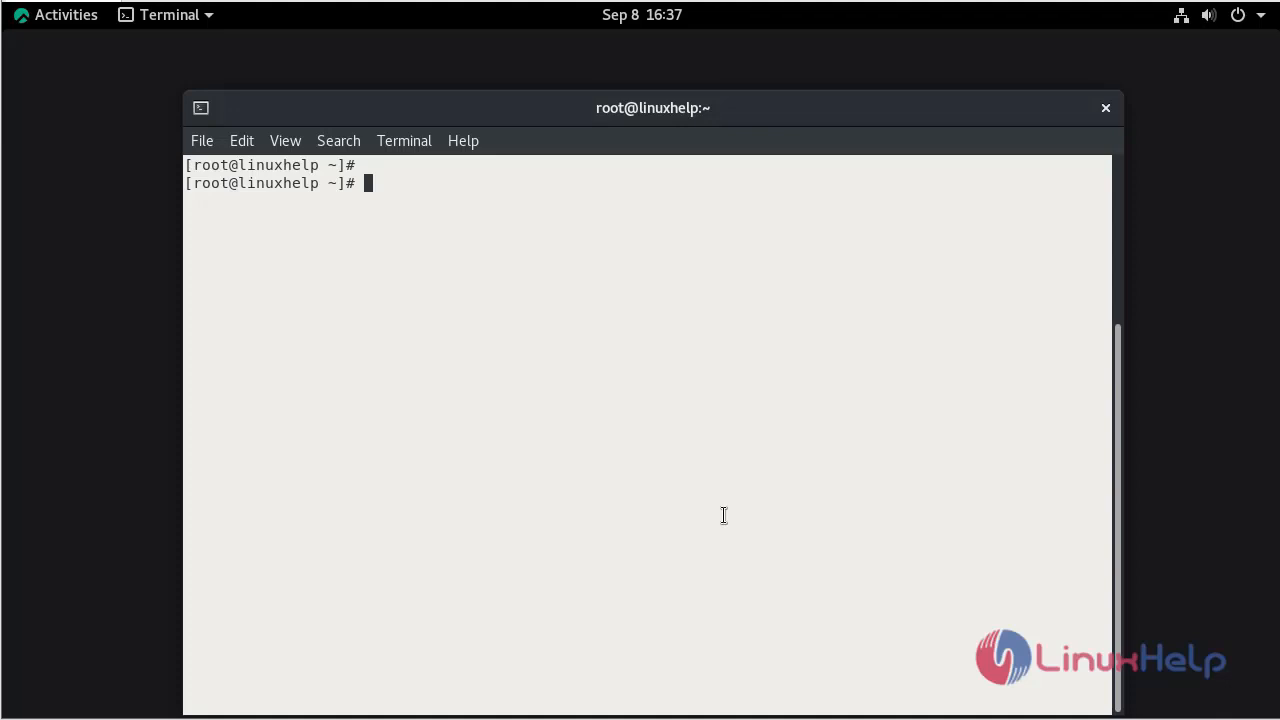
- Print /etc/os-release to confirm the system is Rocky Linux 8.6 (Green Obsidian)
{"action": "type", "text": "cat /etc/"}
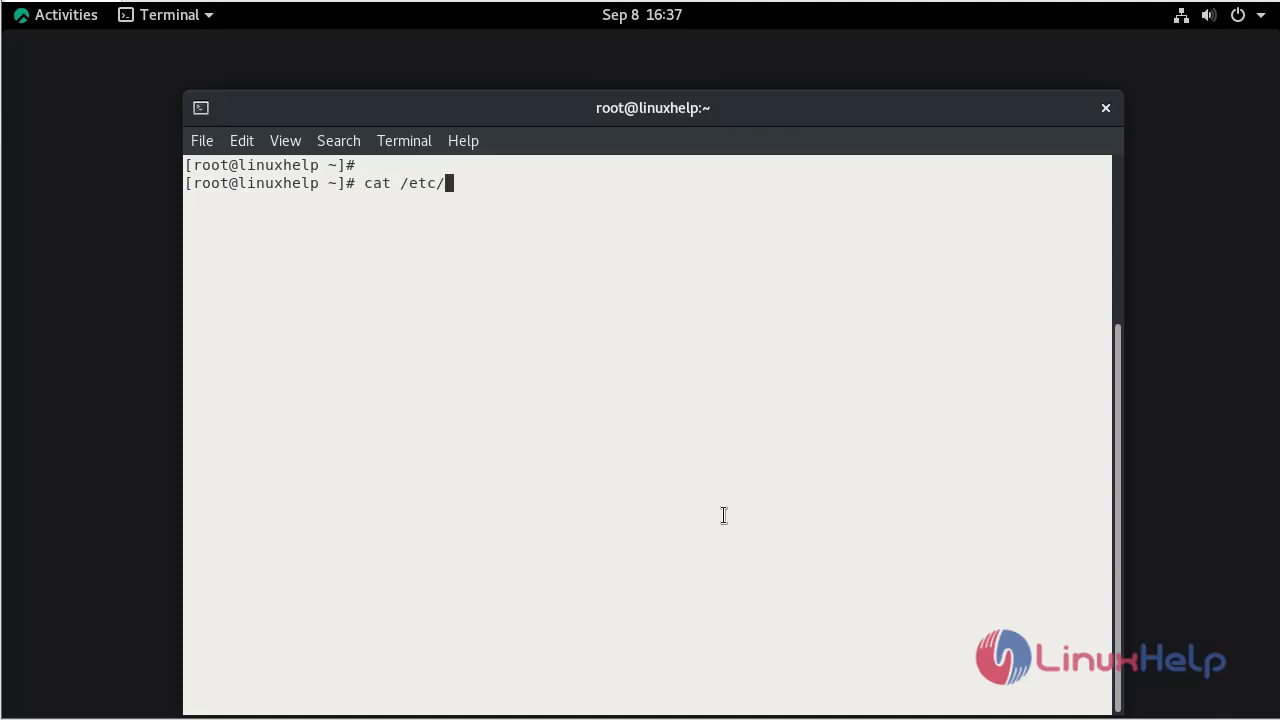
{"action": "type", "text": "os-release"}
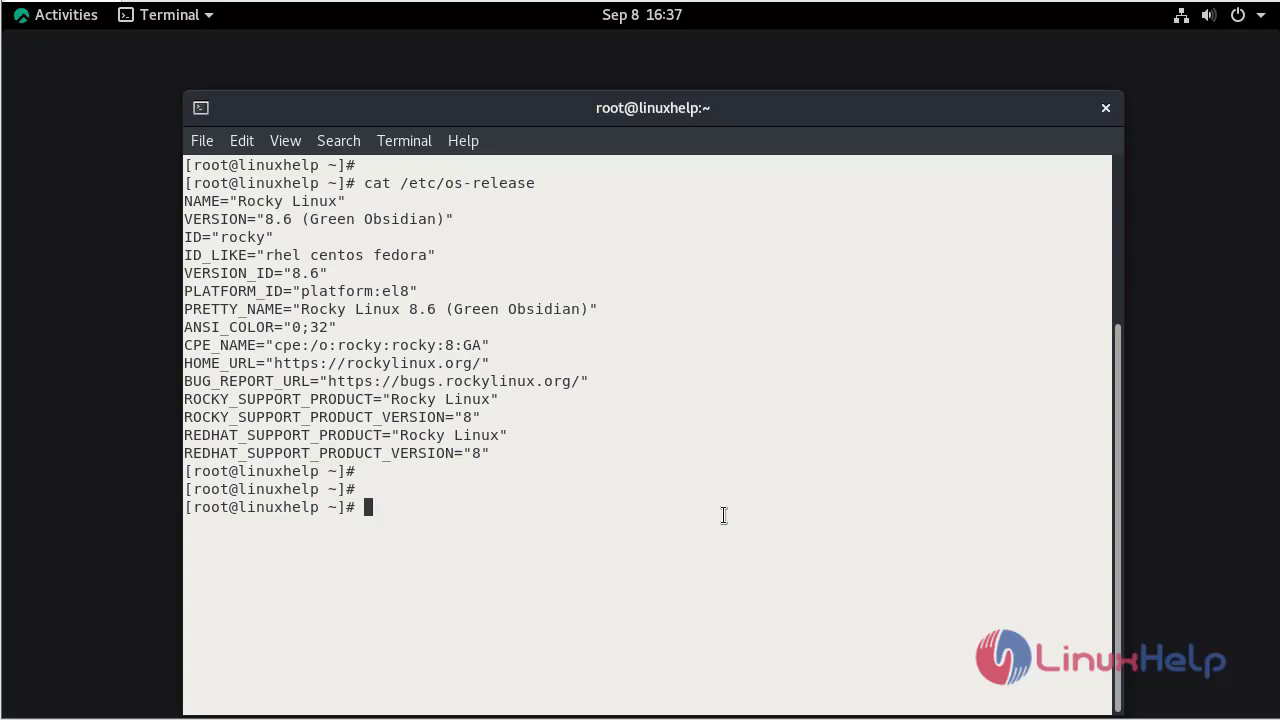
- Install mdadm with yum, confirm with y, then begin listing the block devices
{"action": "type", "text": "yu"}
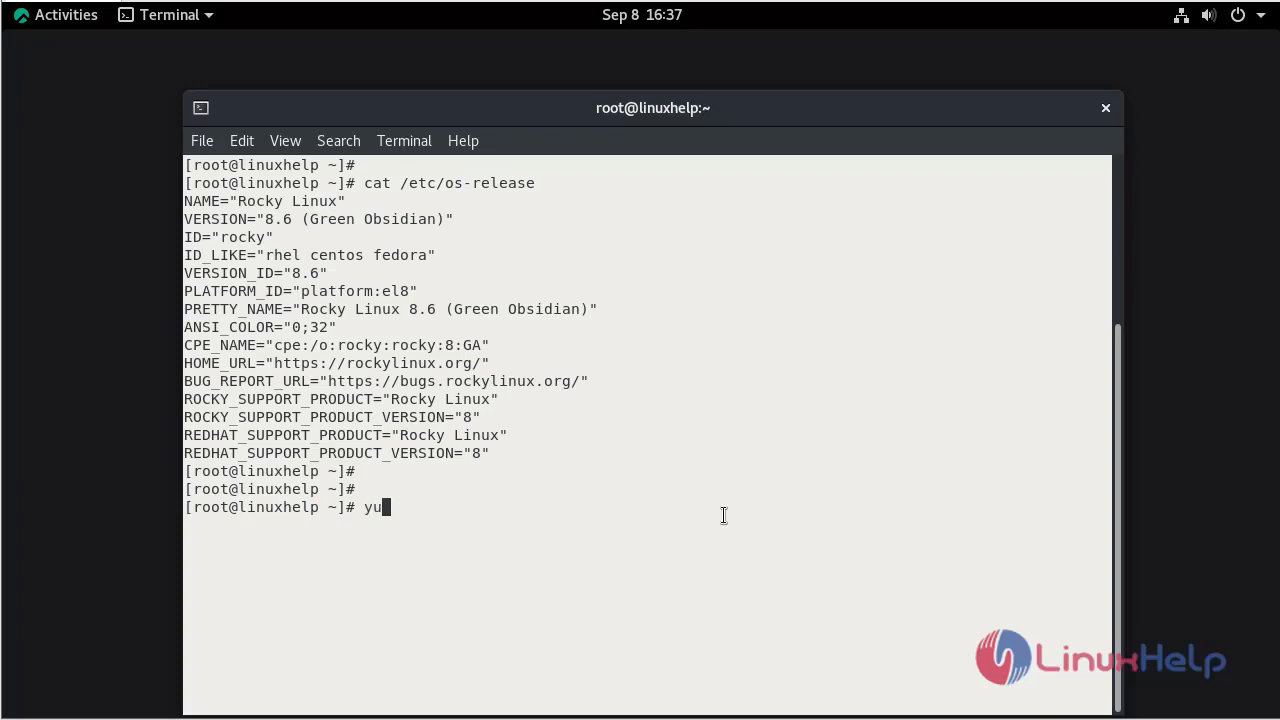
{"action": "type", "text": "m install"}
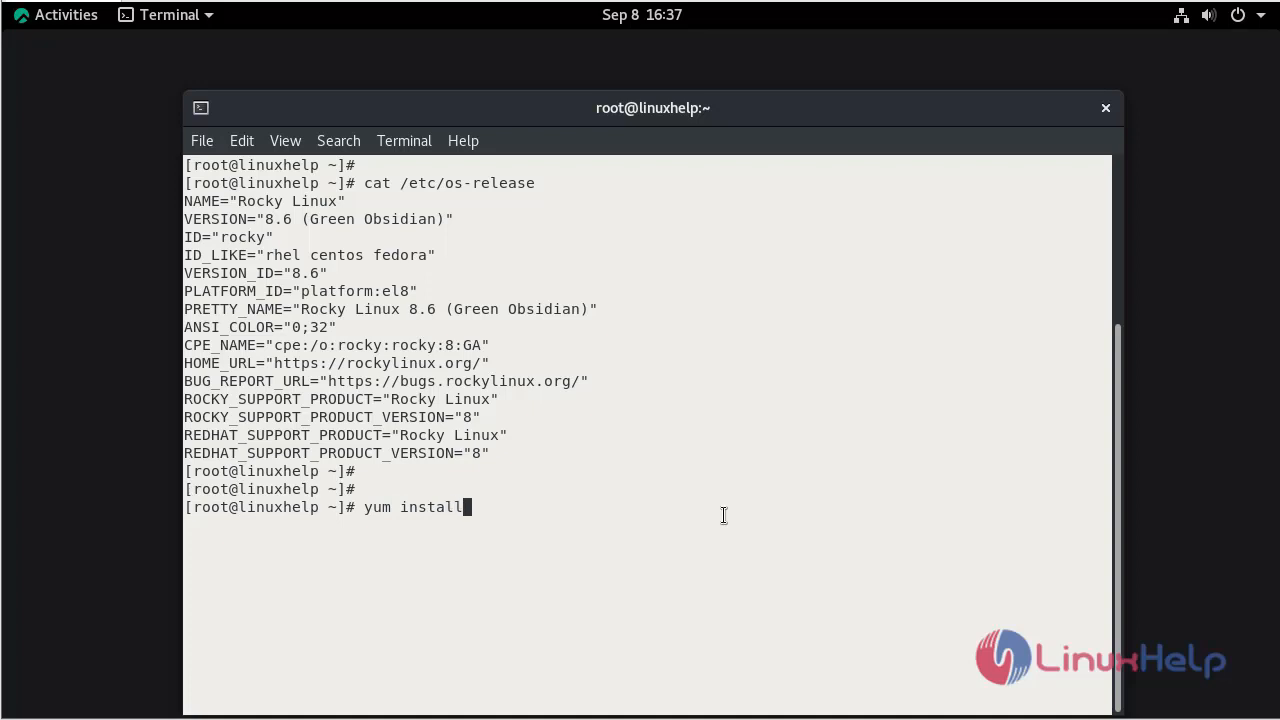
{"action": "type", "text": "m"}
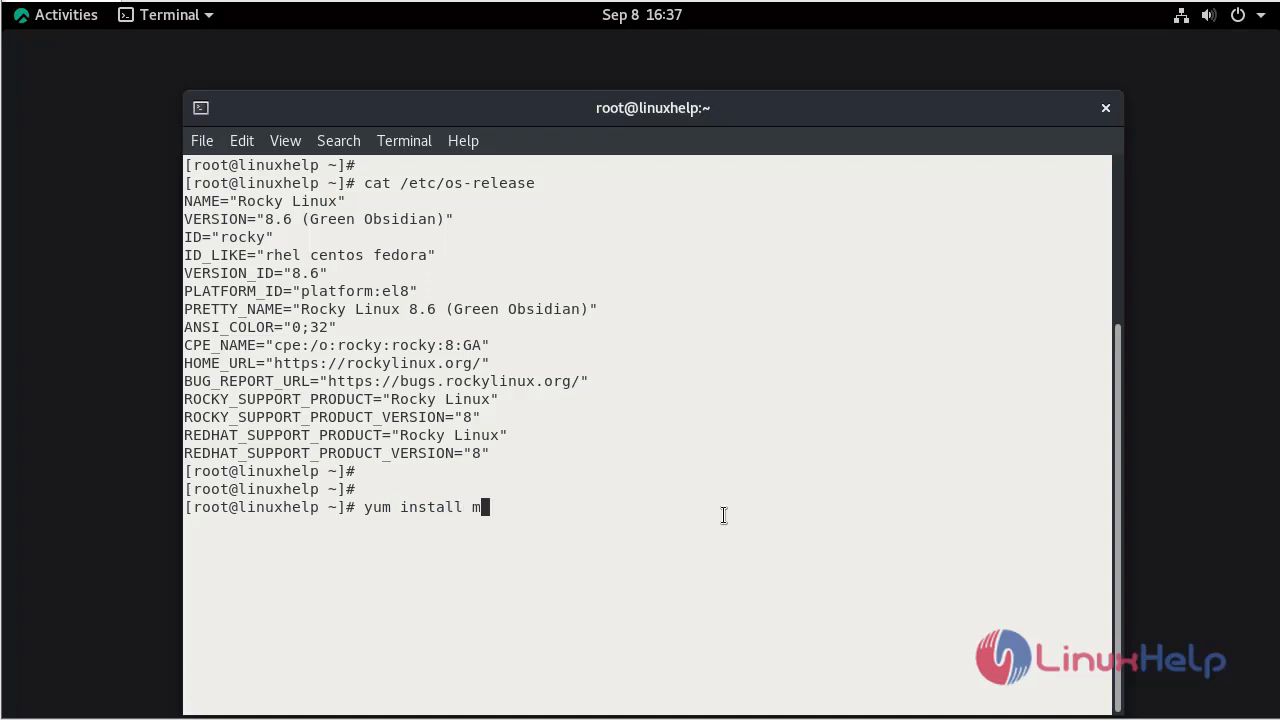
{"action": "type", "text": "dadm"}
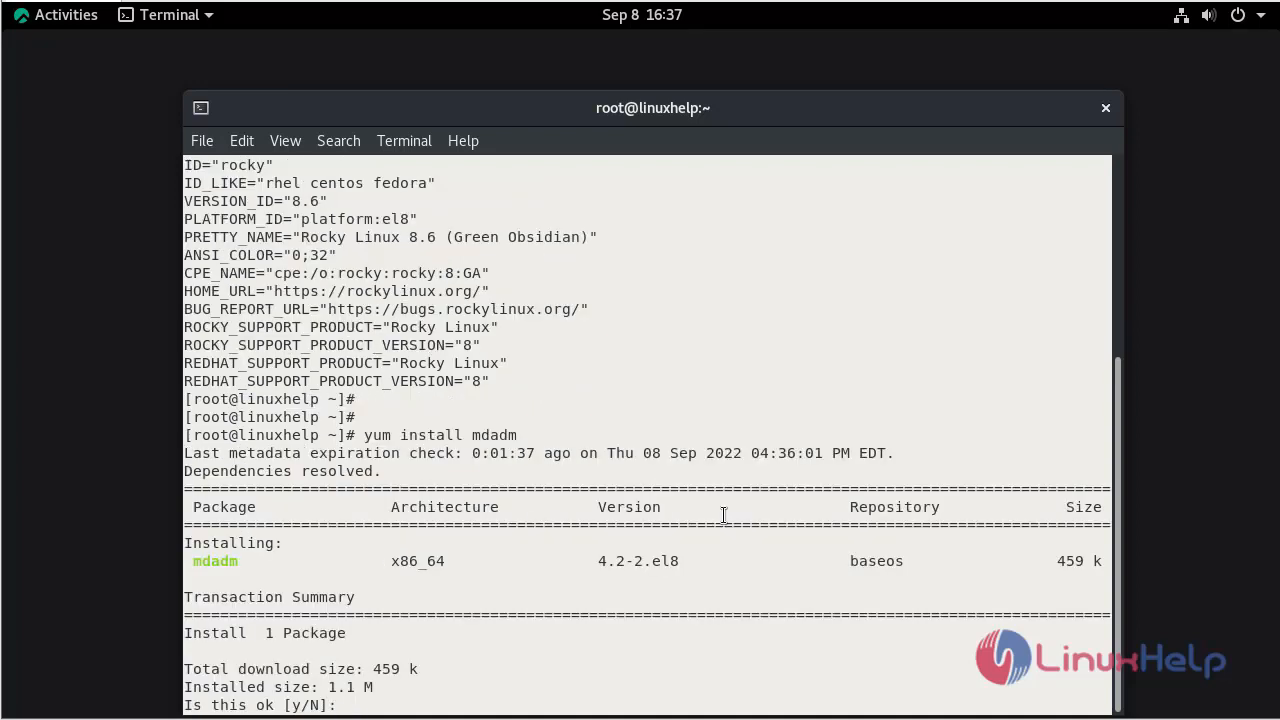
{"action": "type", "text": "y"}
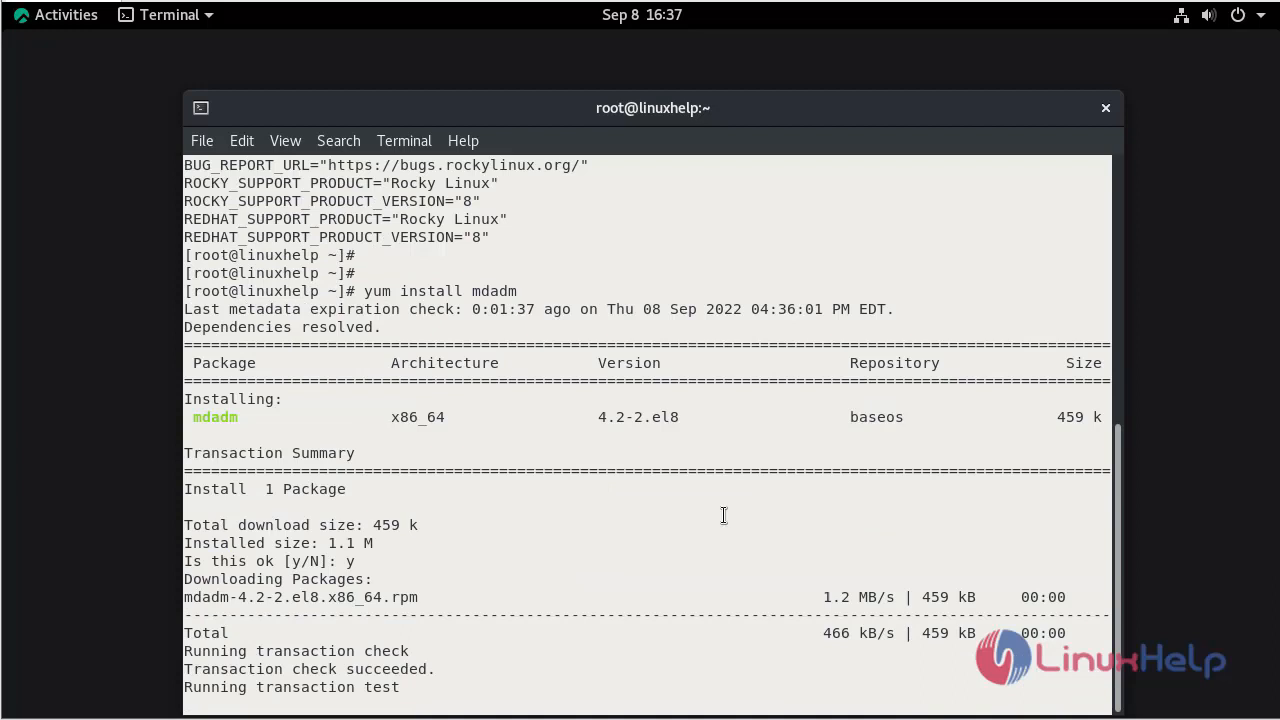
{"action": "scroll", "scroll_direction": "down", "scroll_amount": 3}
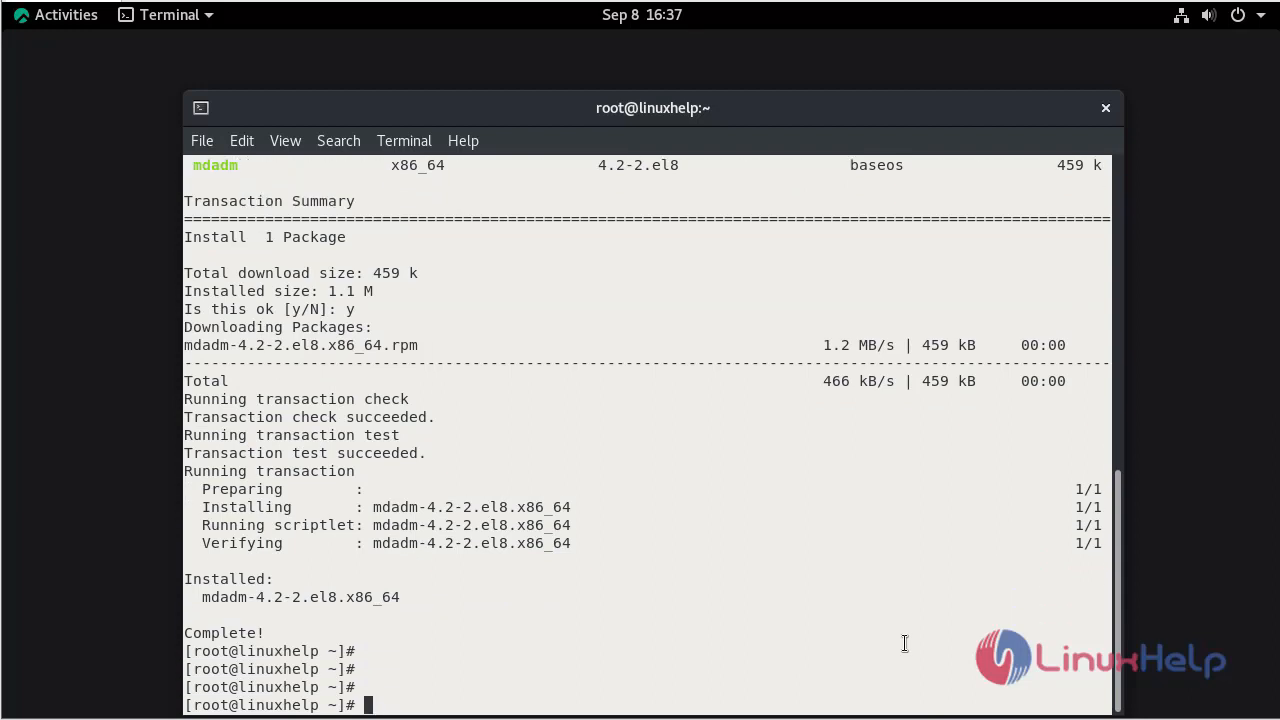
{"action": "type", "text": "lsblk"}
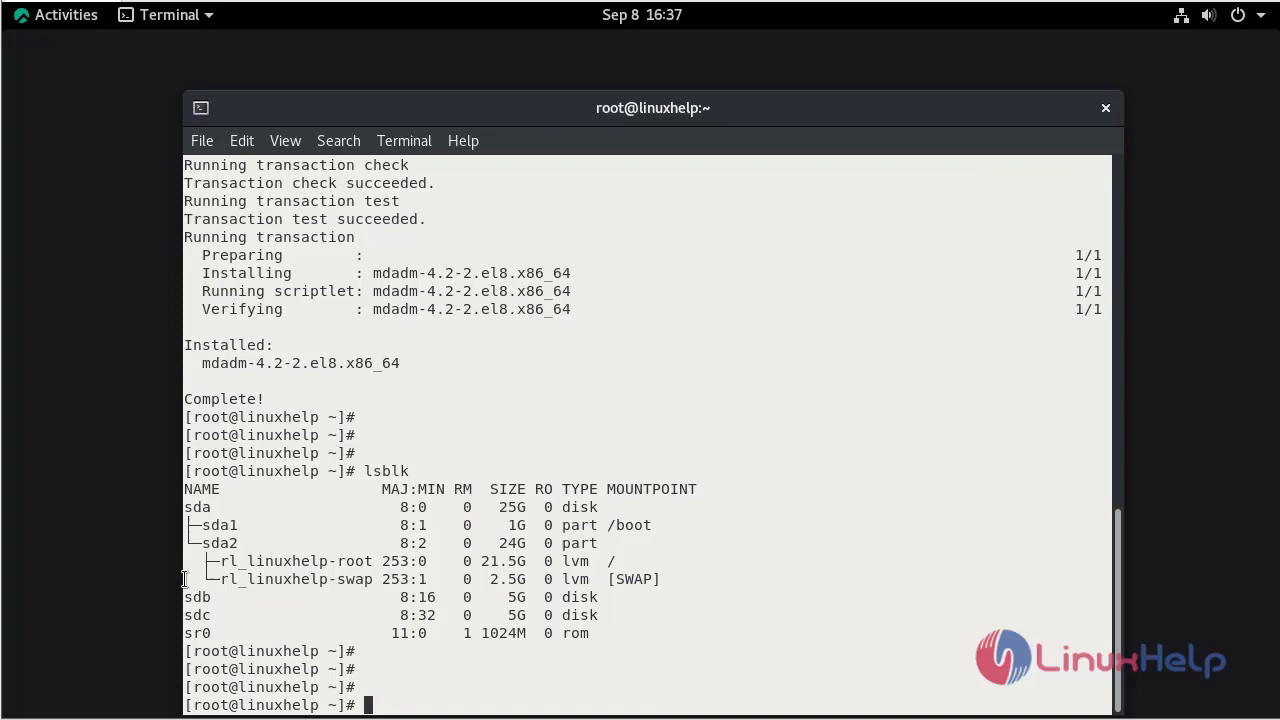
- Mark the unused 5G disk sdc in the lsblk output and start the fdisk command
{"action": "double_click", "coordinate": [196, 616]}
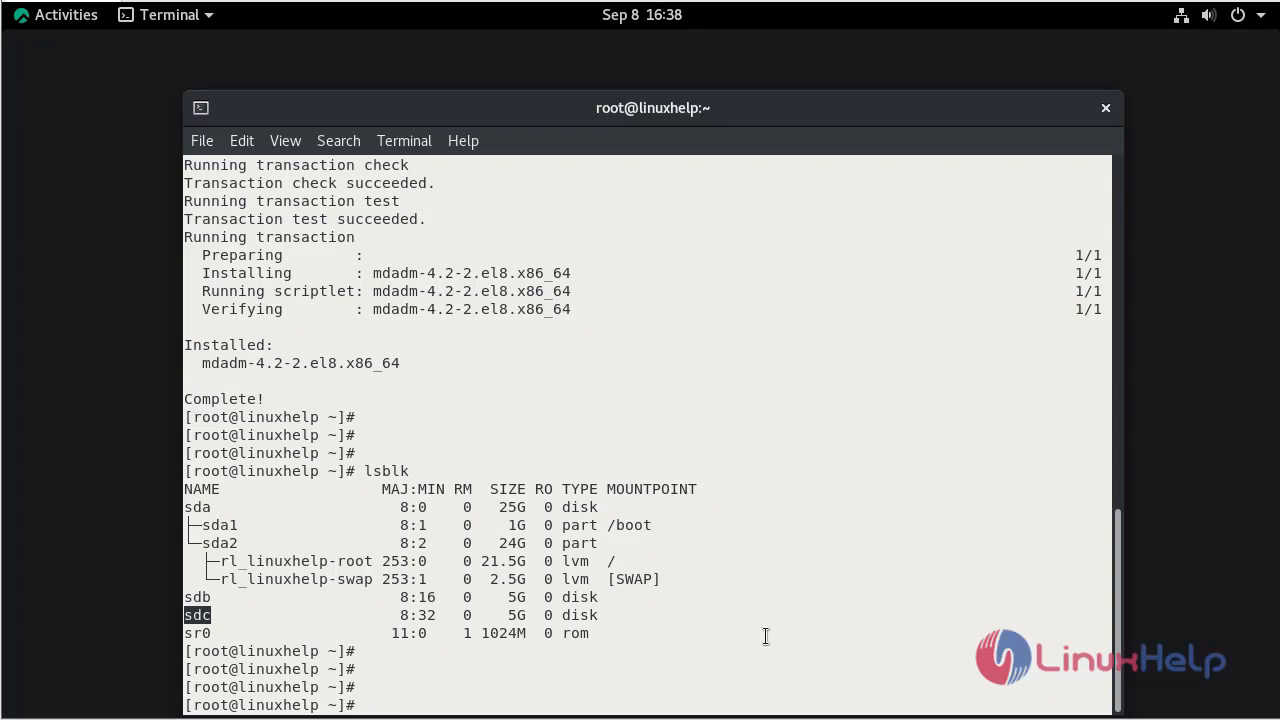
{"action": "type", "text": "f"}
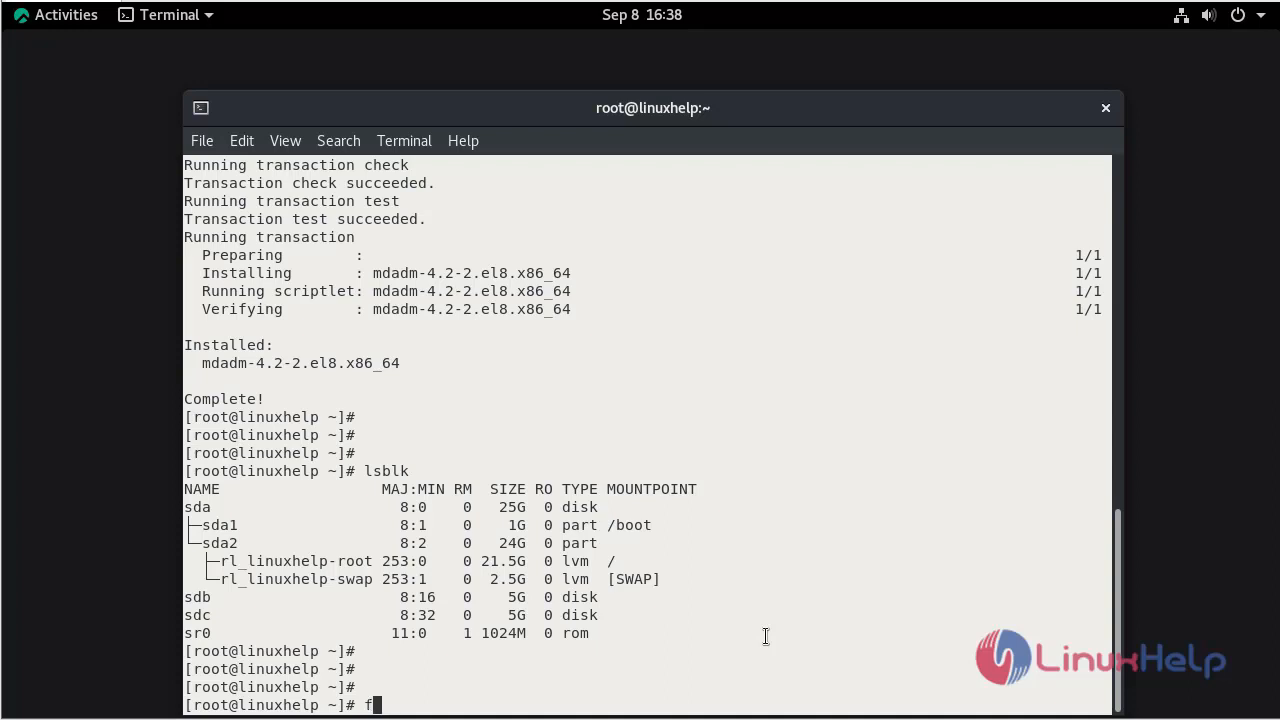
- Run fdisk /dev/sdb and create primary partition 1 over the whole 5 GiB, then begin changing its type
{"action": "type", "text": "disk"}
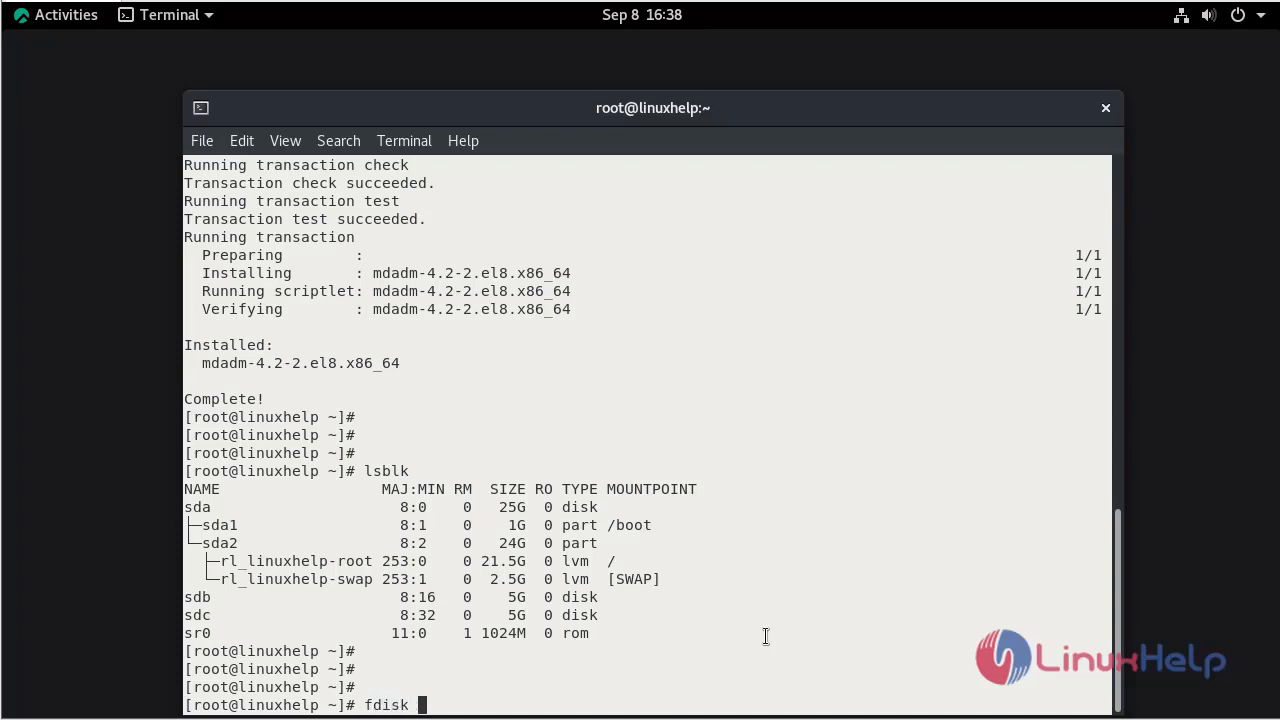
{"action": "type", "text": "/dev/"}
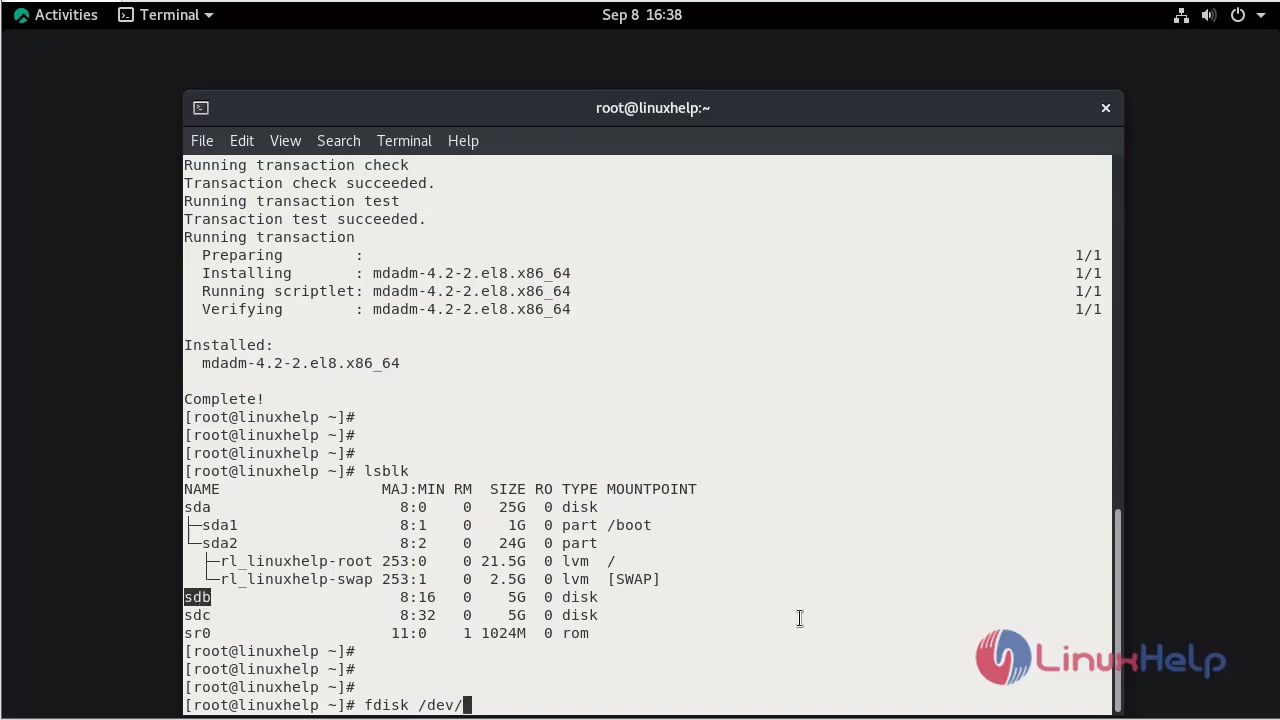
{"action": "type", "text": "sdb"}
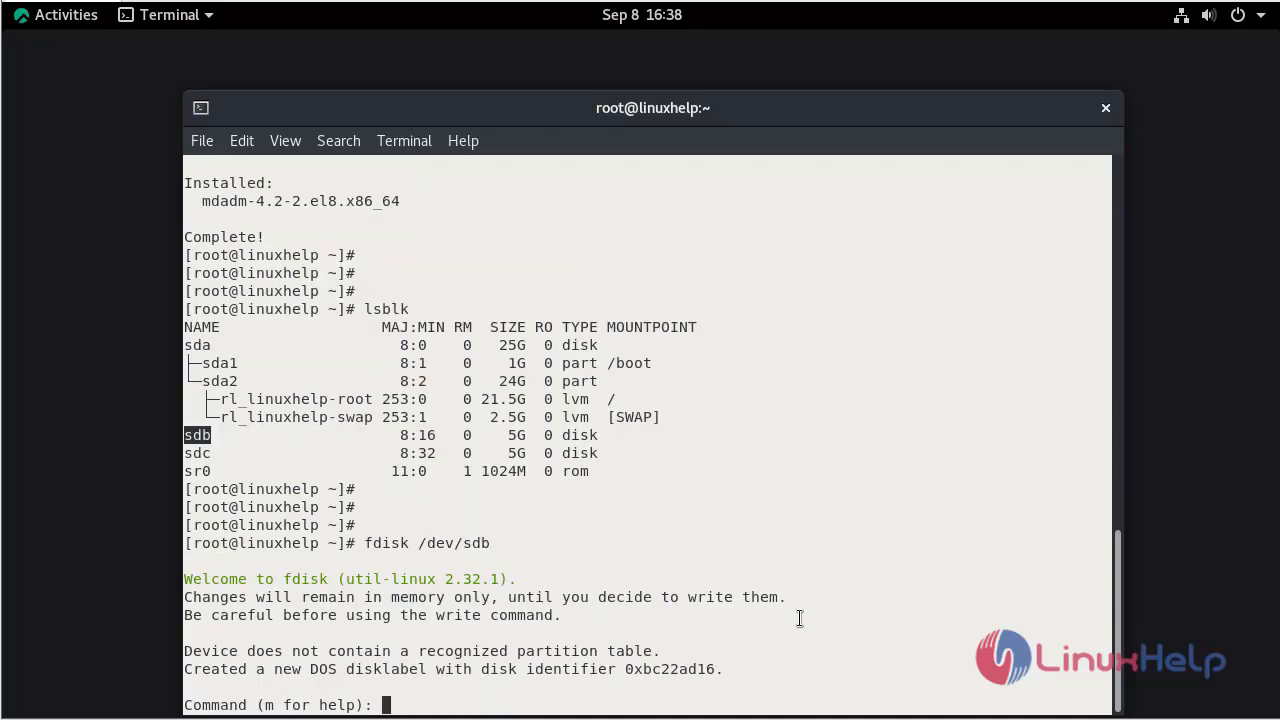
{"action": "type", "text": "n"}
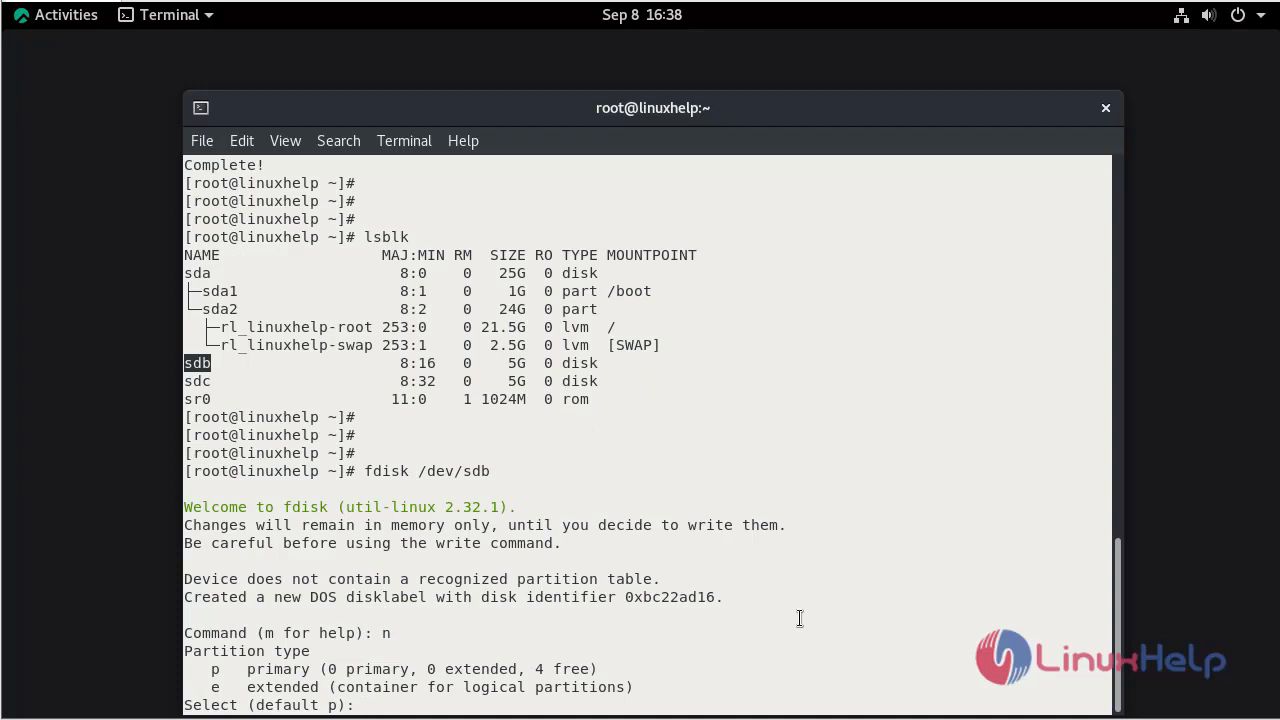
{"action": "type", "text": "p"}
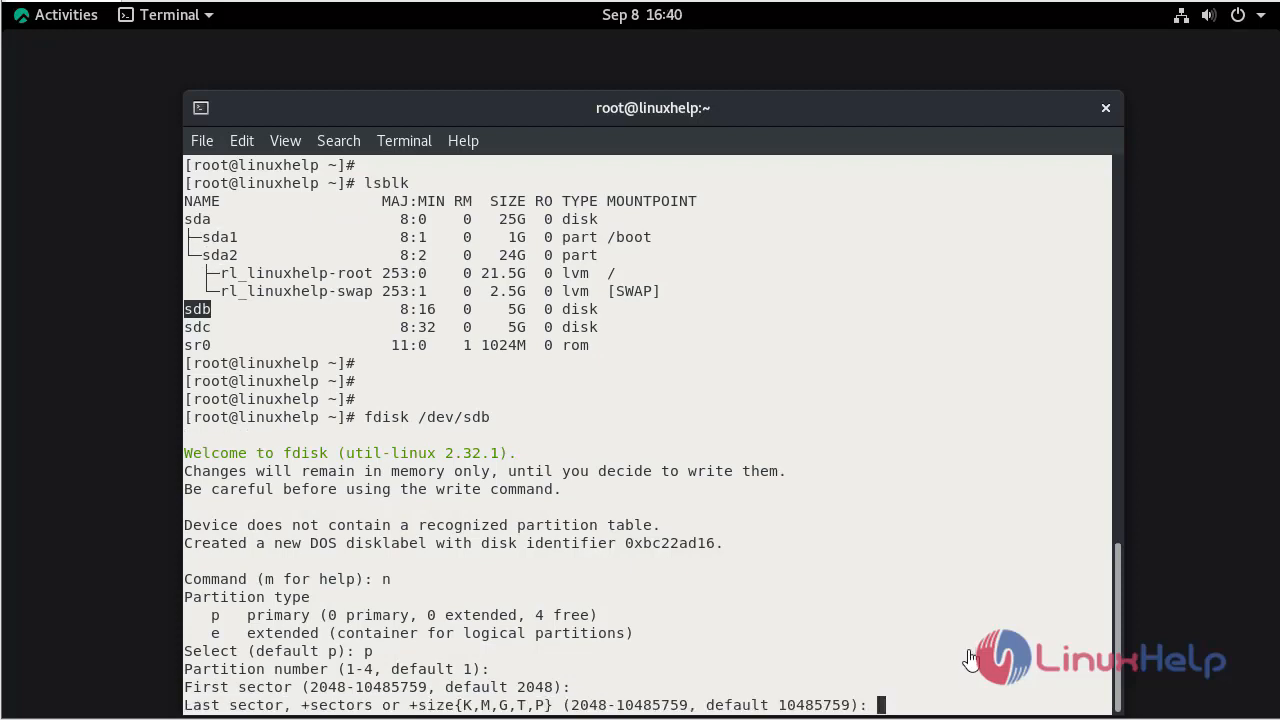
{"action": "mouse_move", "coordinate": [968, 648]}
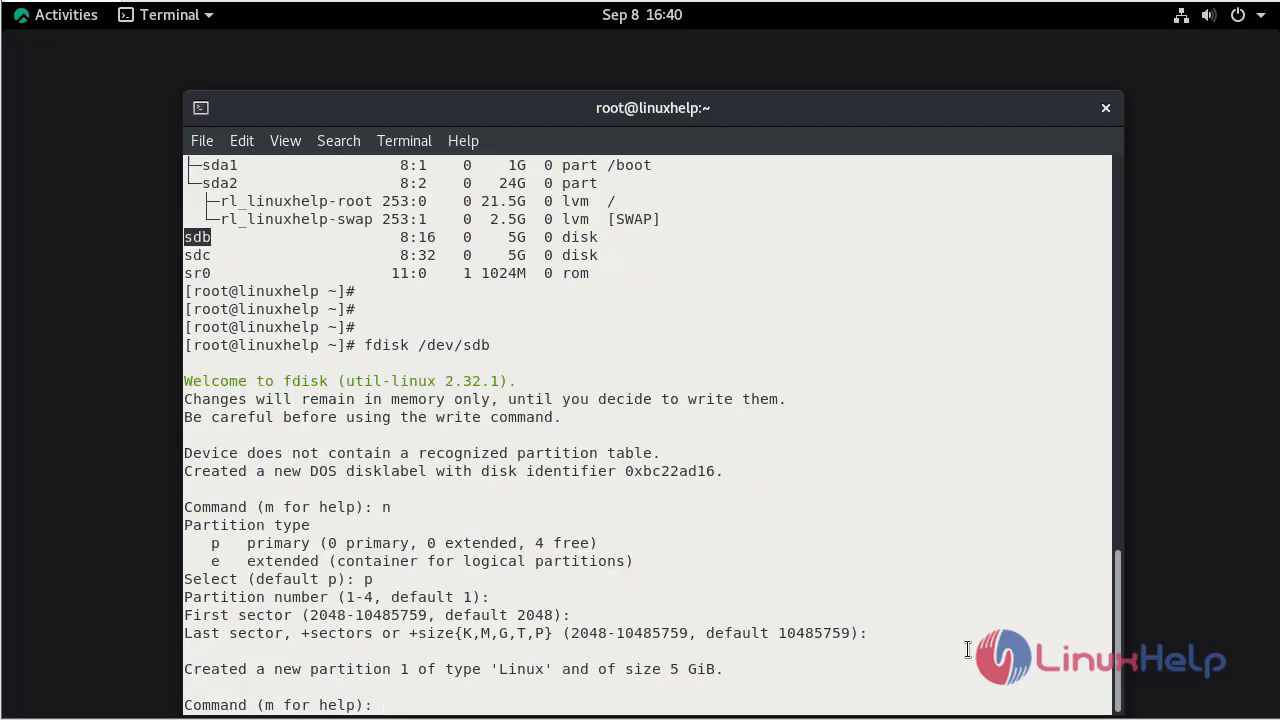
{"action": "type", "text": "t"}
{"action": "type", "text": "l"}
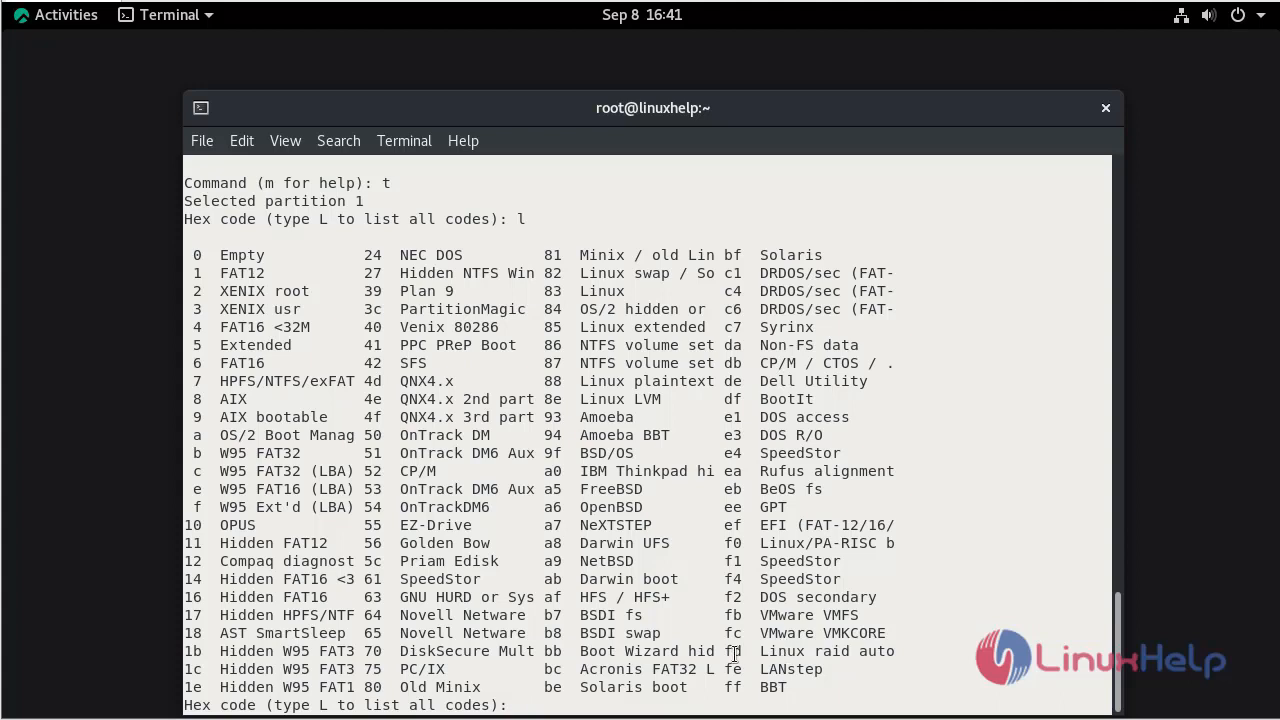
- Set sdb1 to type fd Linux raid autodetect, print the table and write it to disk
{"action": "type", "text": "fd"}
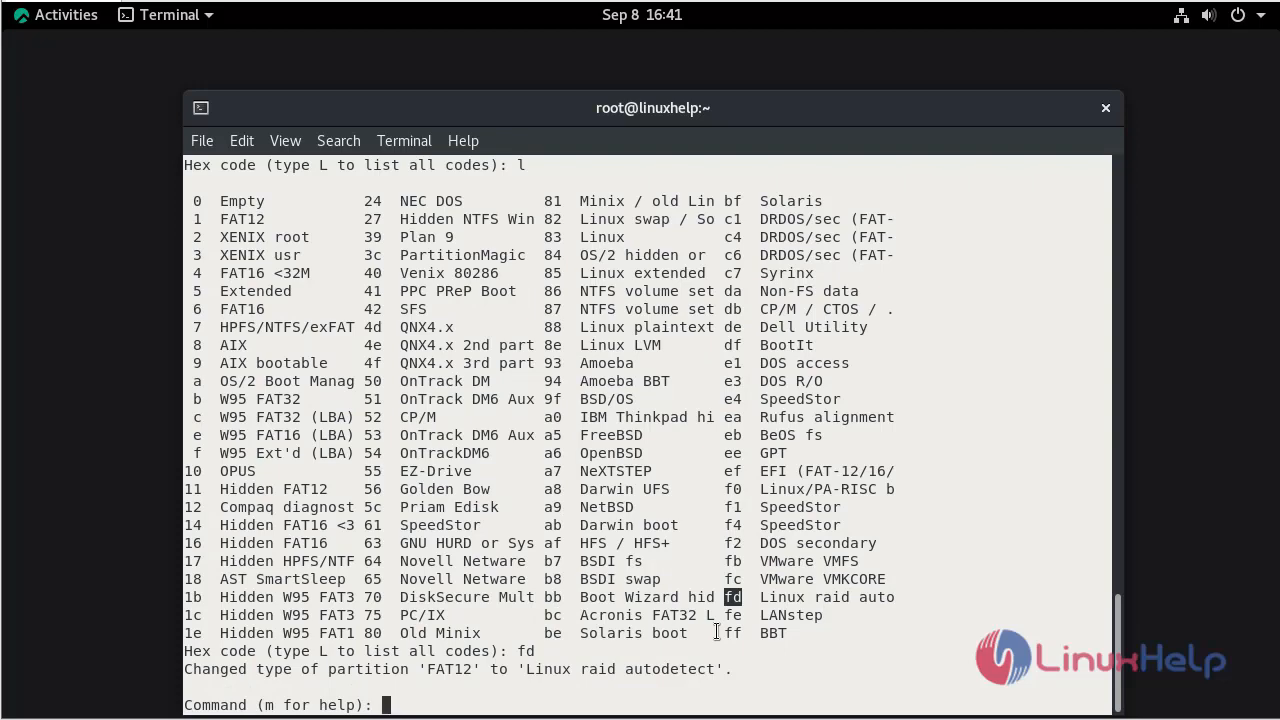
{"action": "type", "text": "p"}
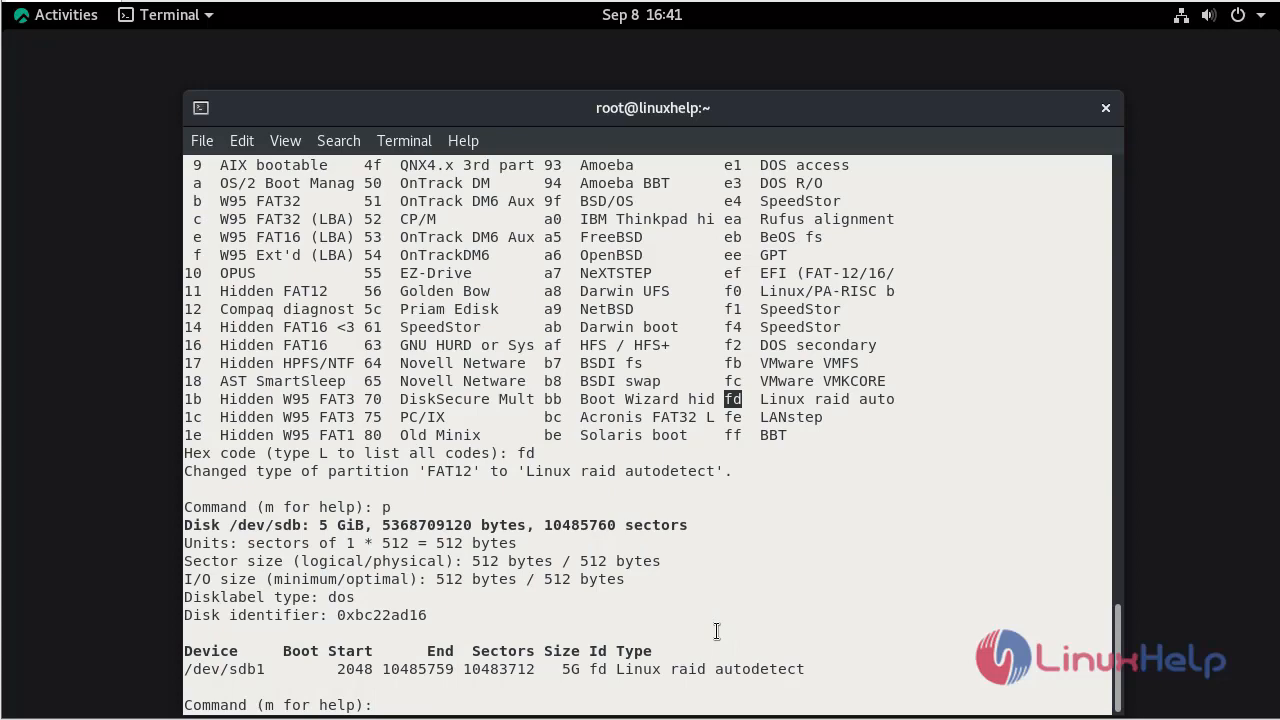
{"action": "type", "text": "w"}
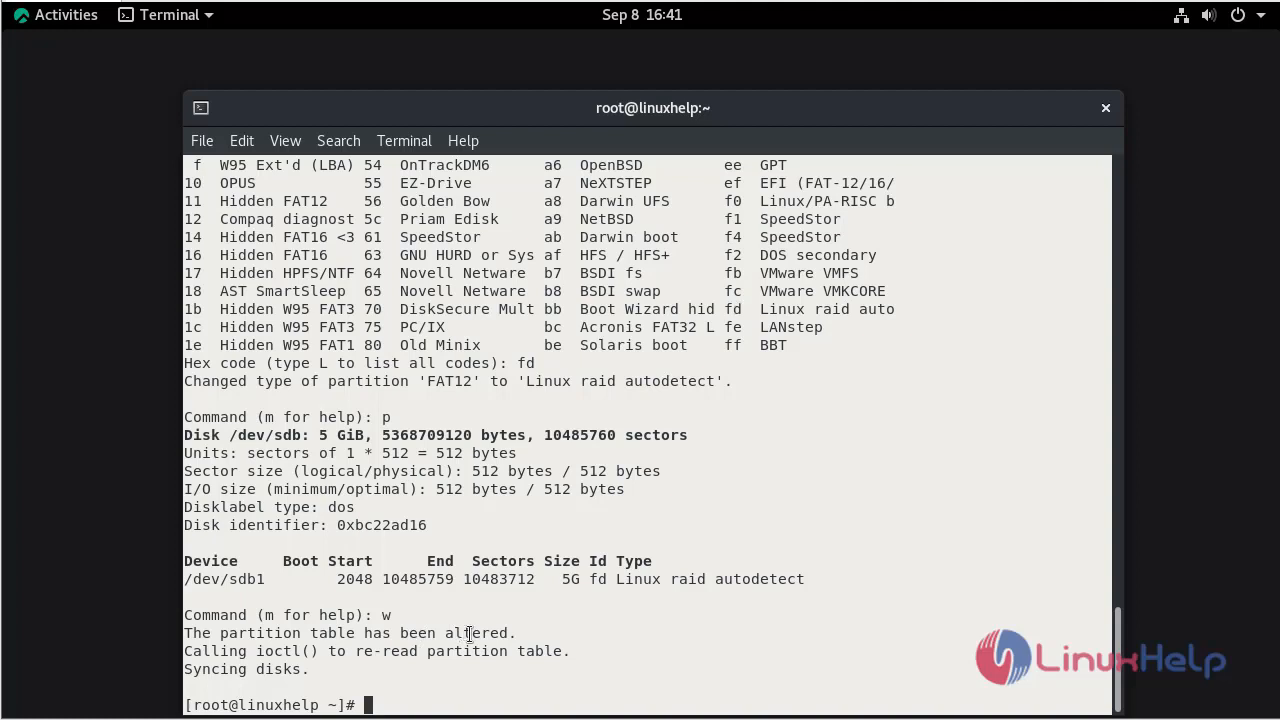
{"action": "mouse_move", "coordinate": [924, 612]}
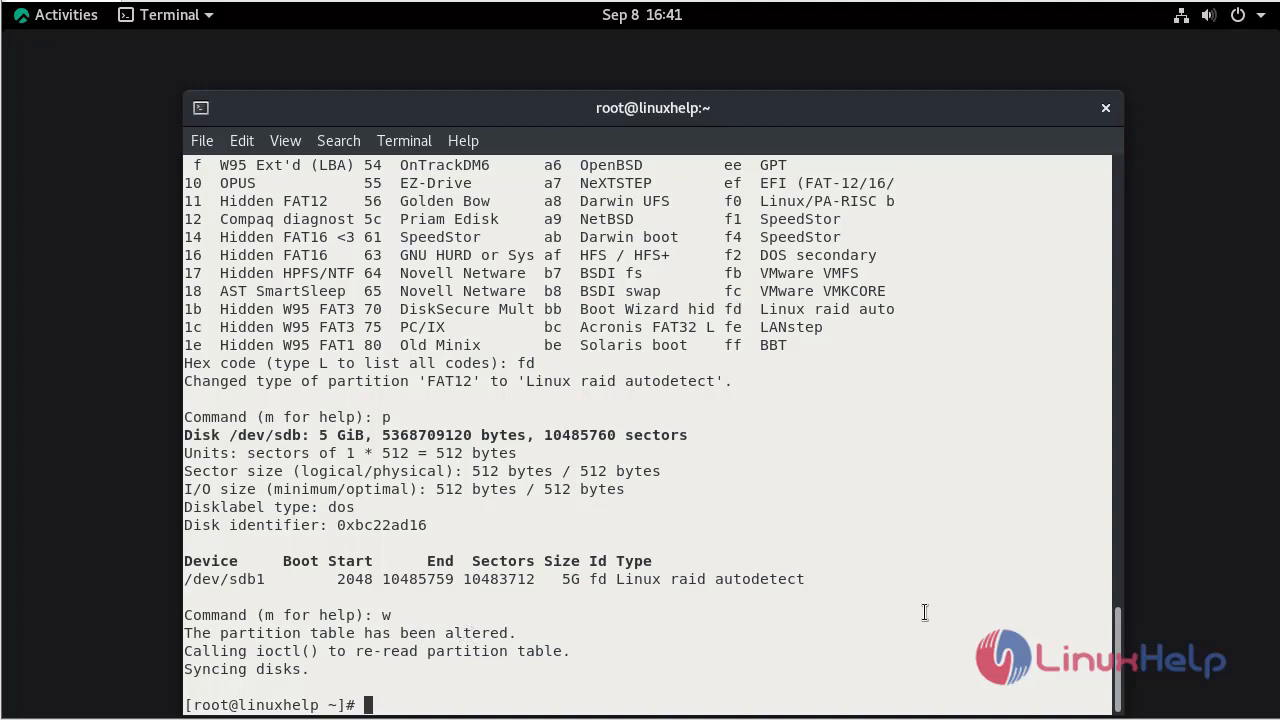
{"action": "mouse_move", "coordinate": [906, 644]}
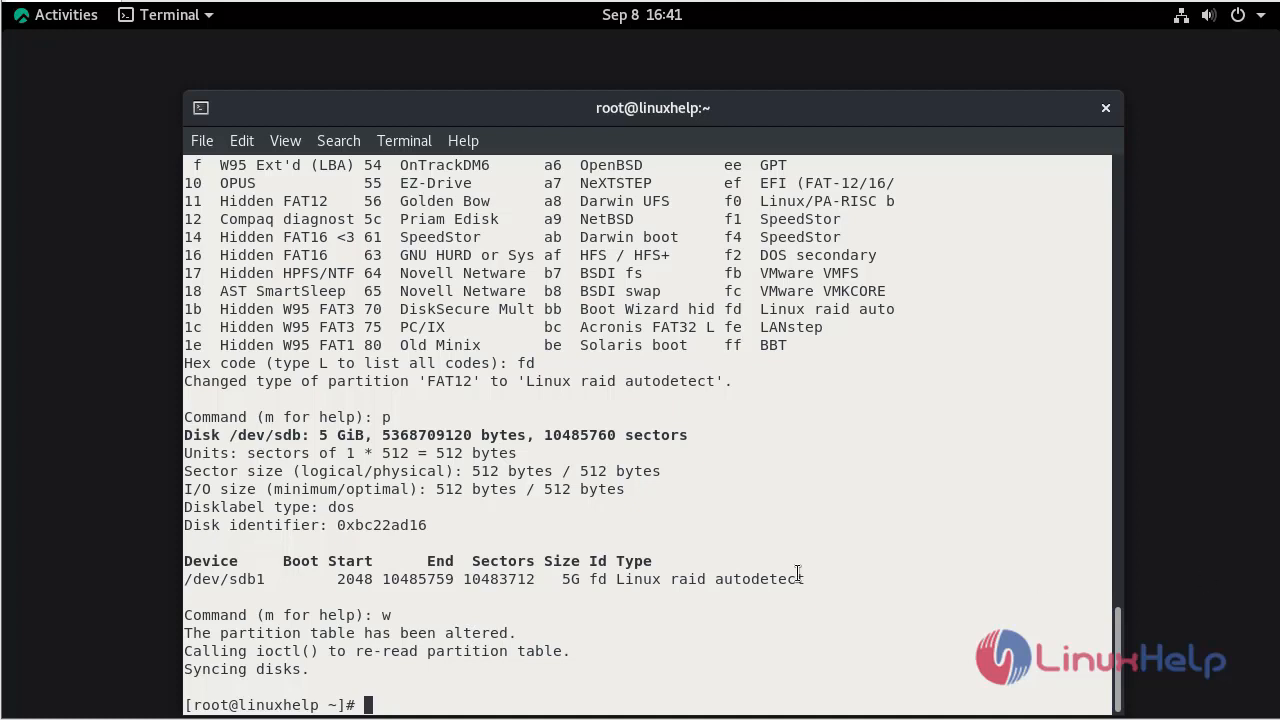
{"action": "mouse_move", "coordinate": [694, 652]}
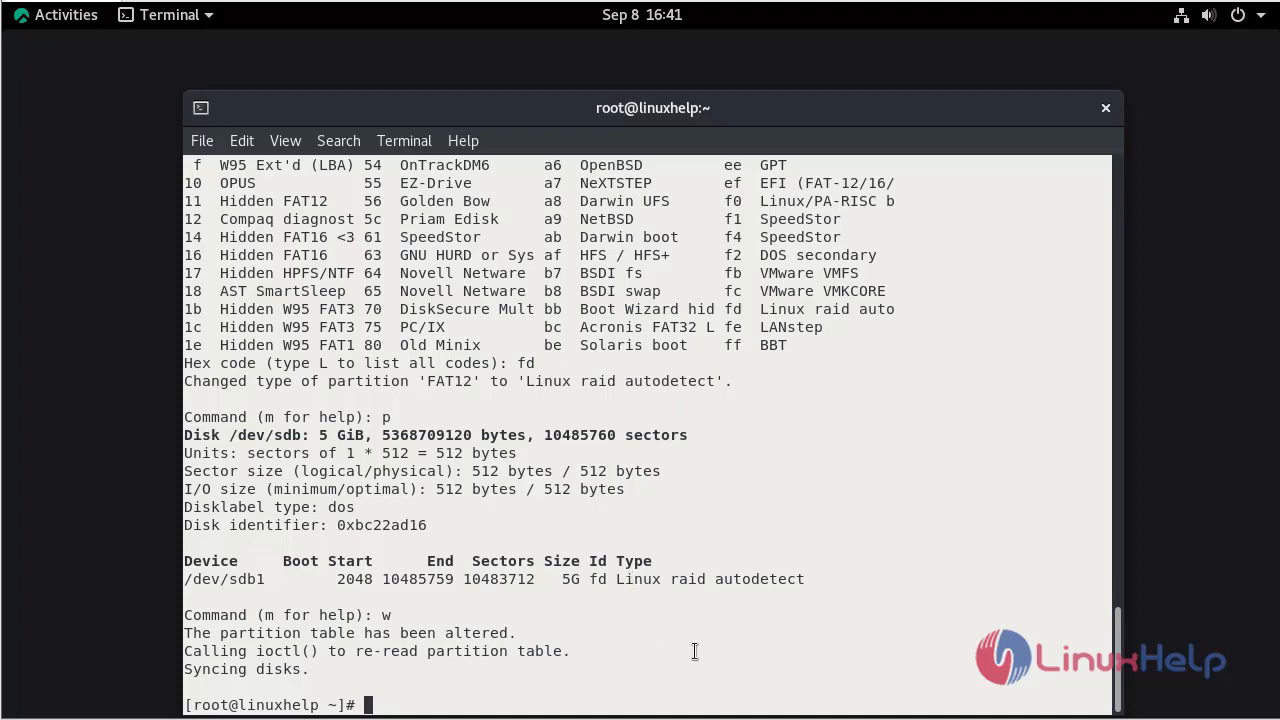
- Run fdisk /dev/sdc, create default 5 GiB primary partition 1 and list the hex type codes
{"action": "type", "text": "fdisk"}
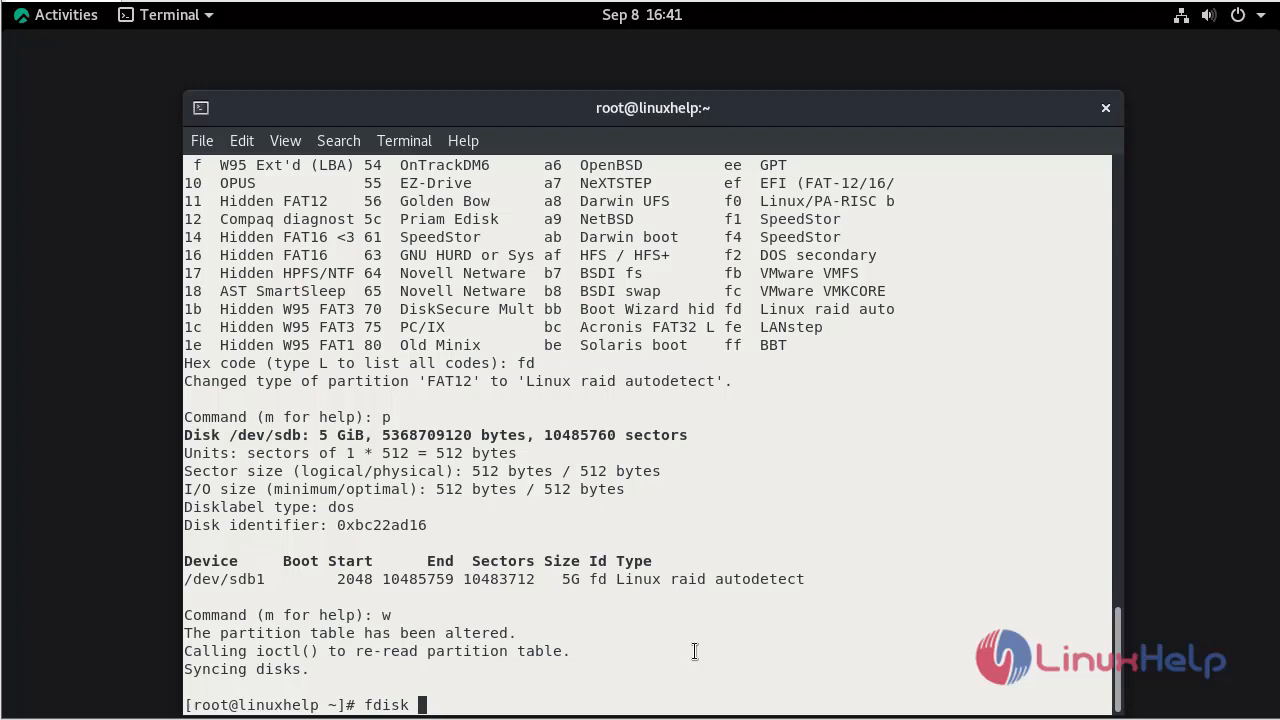
{"action": "type", "text": "/dev/sdc"}
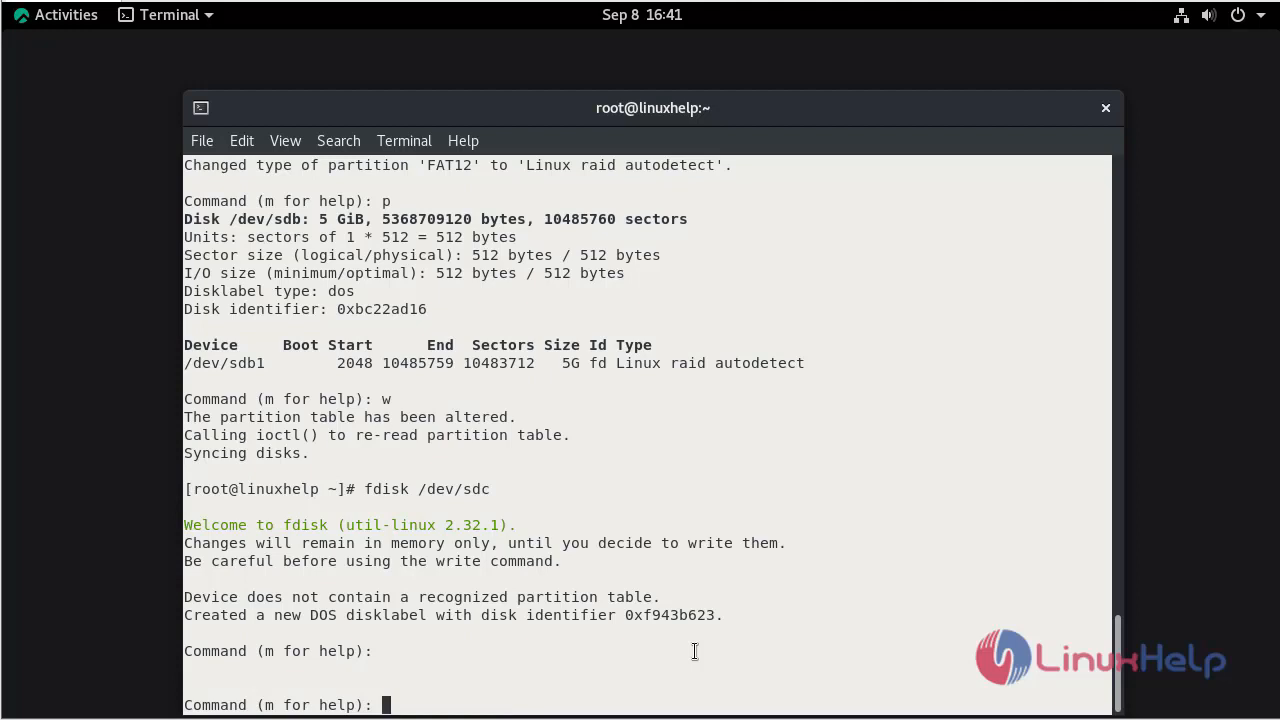
{"action": "type", "text": "n"}
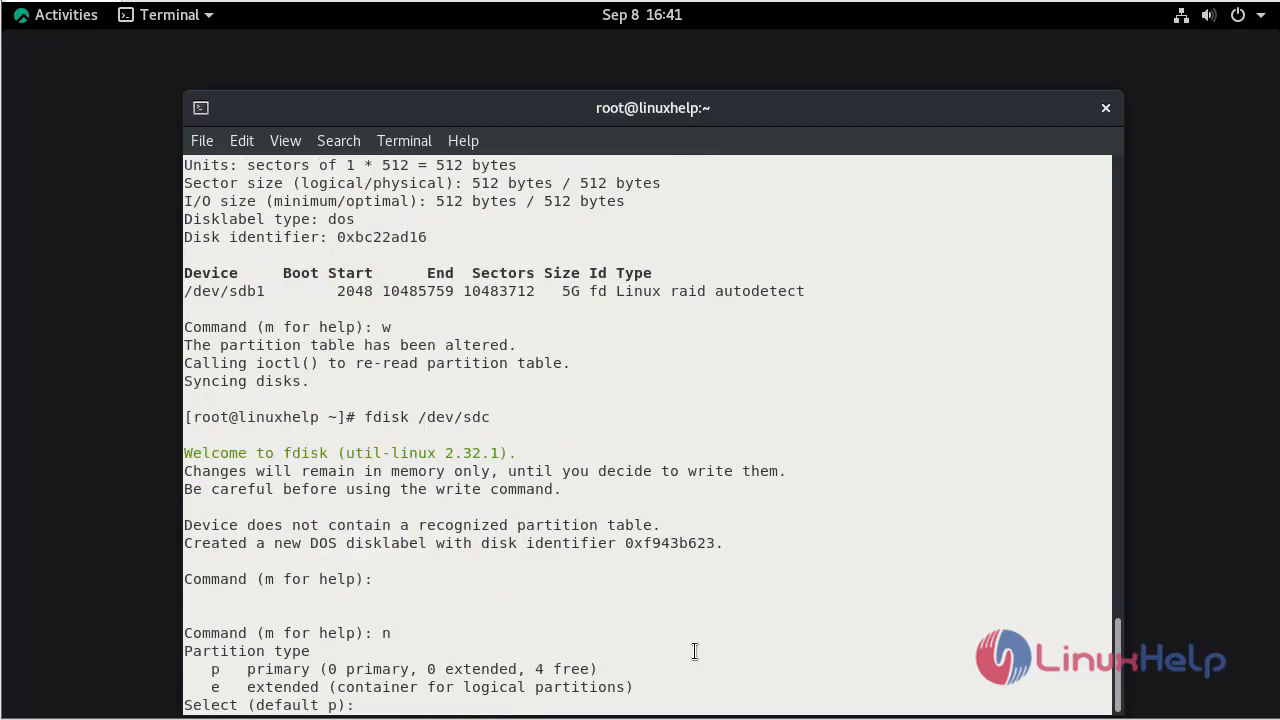
{"action": "key", "text": "Return"}
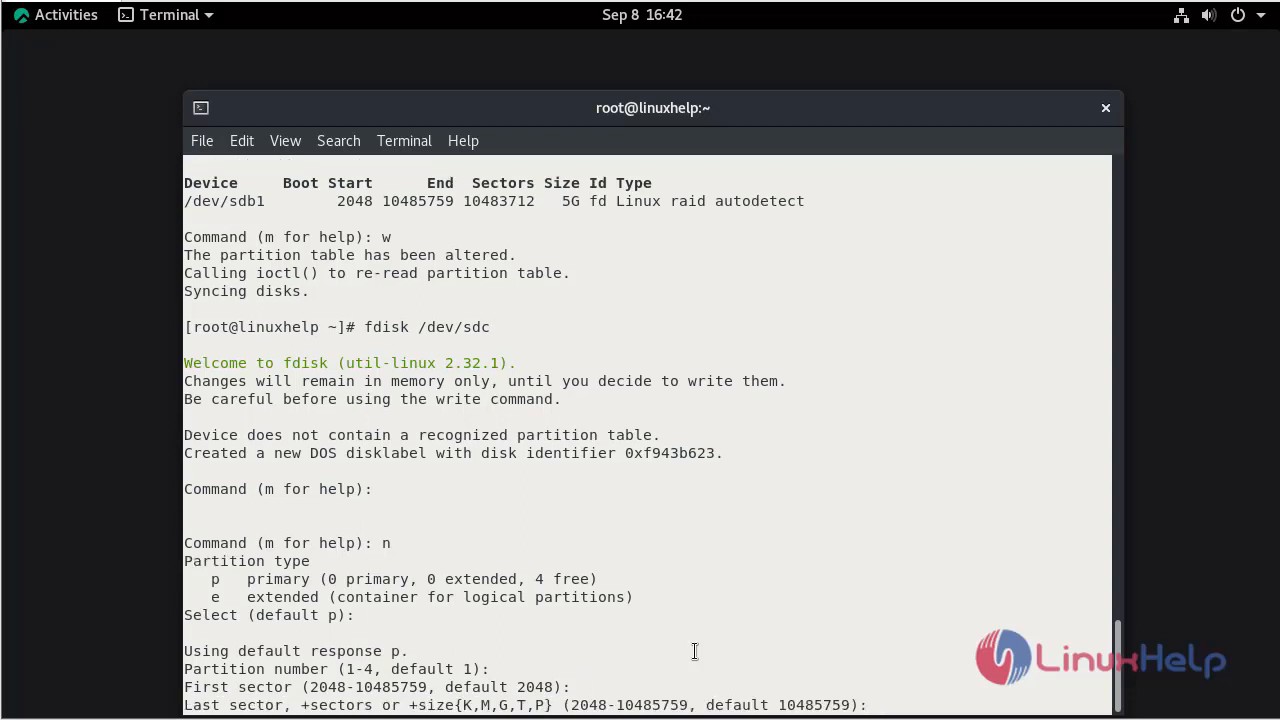
{"action": "key", "text": "Return"}
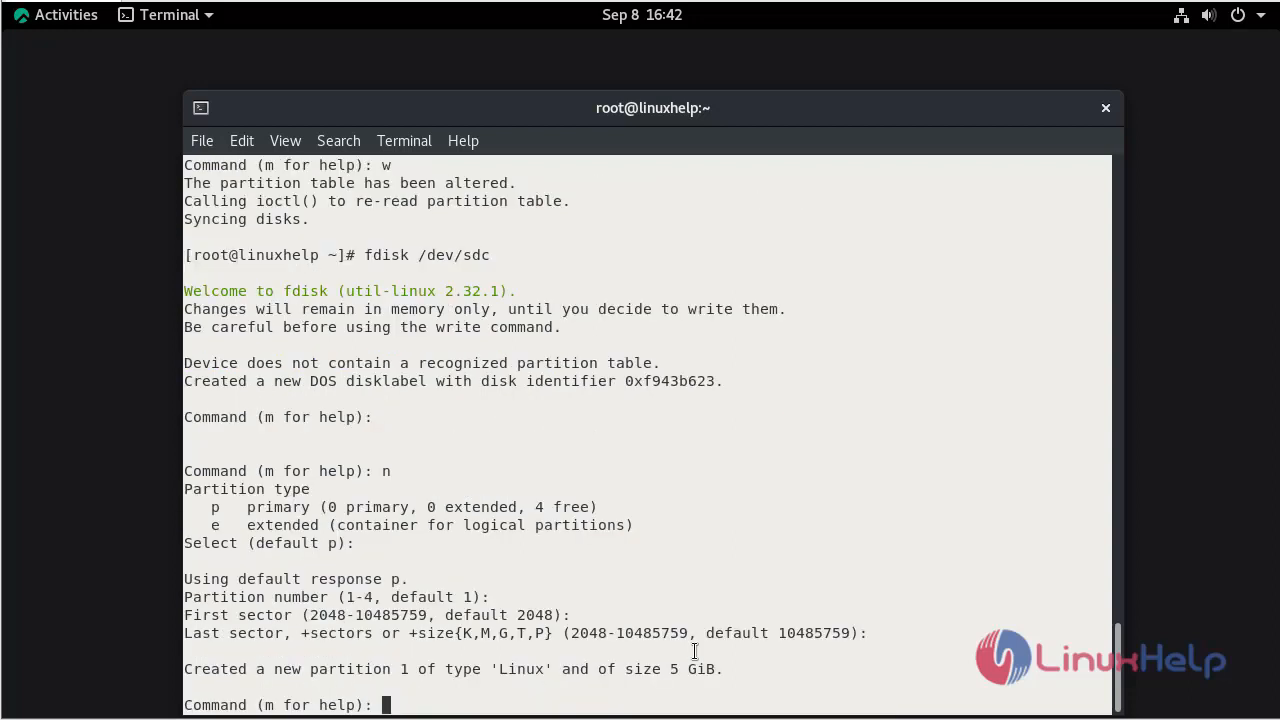
{"action": "type", "text": "t"}
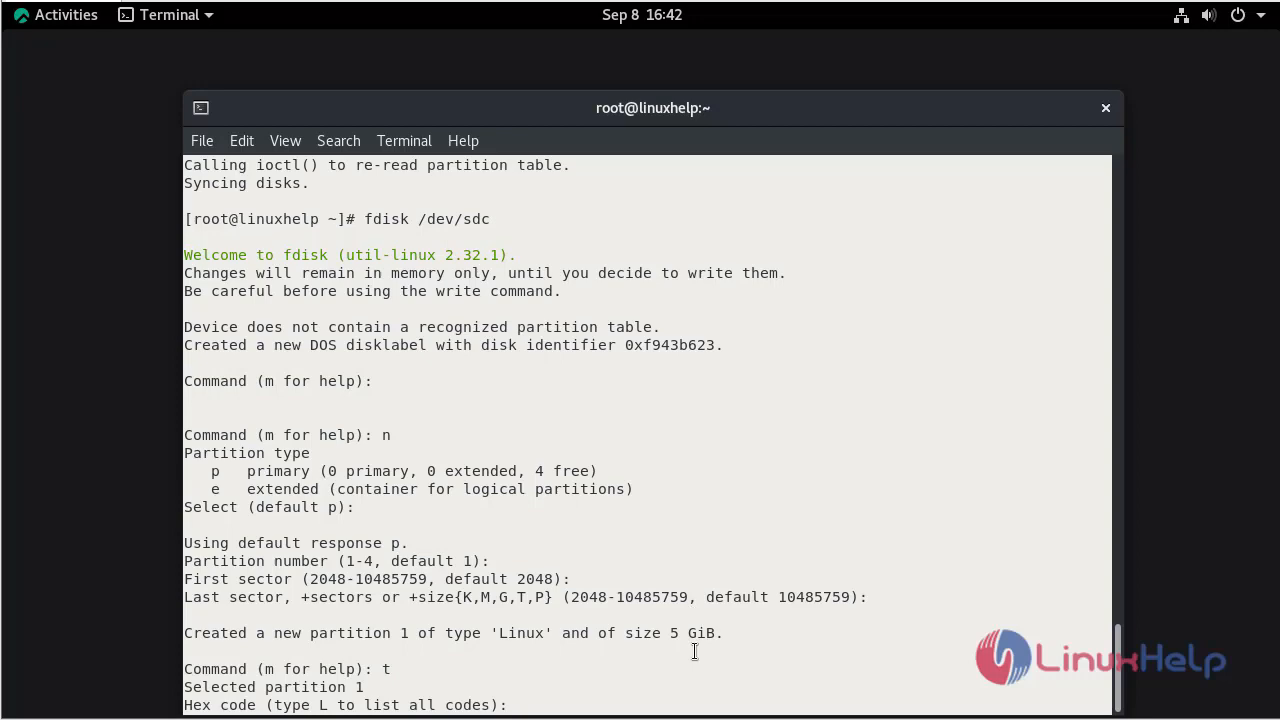
{"action": "type", "text": "l"}
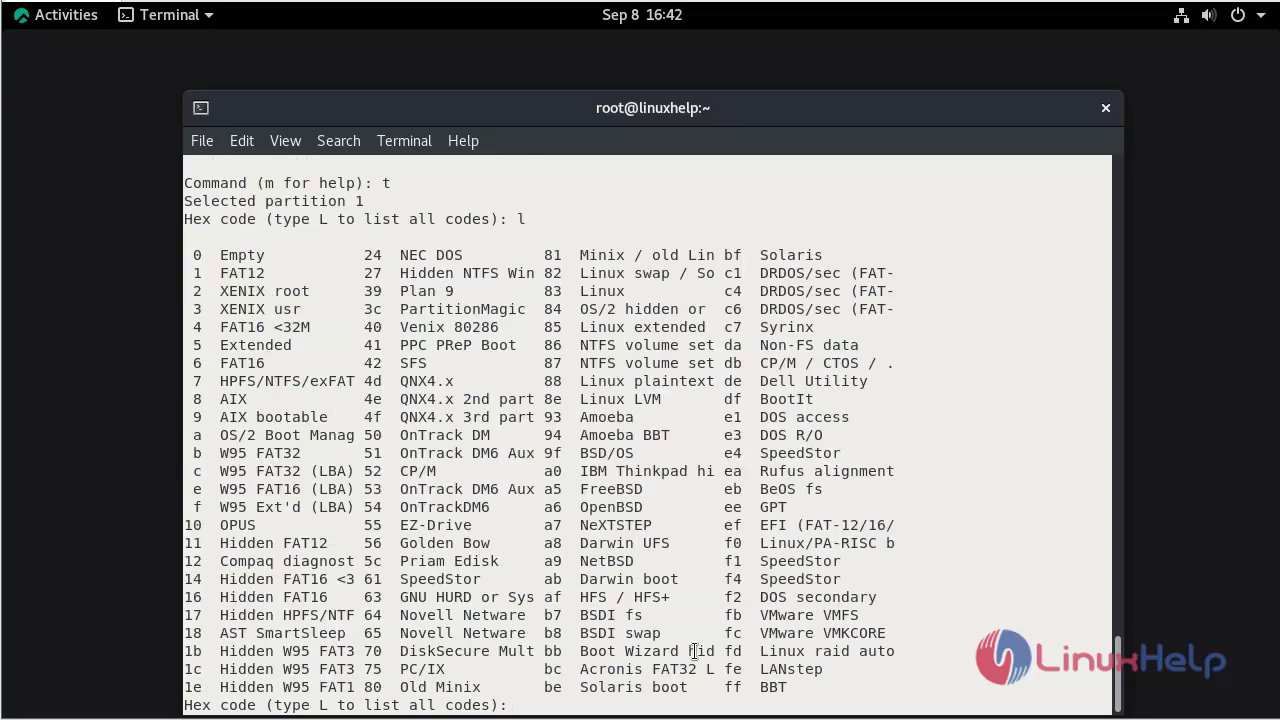
- Set sdc1 to type fd Linux raid autodetect, print the table and write it to disk
{"action": "type", "text": "fd"}
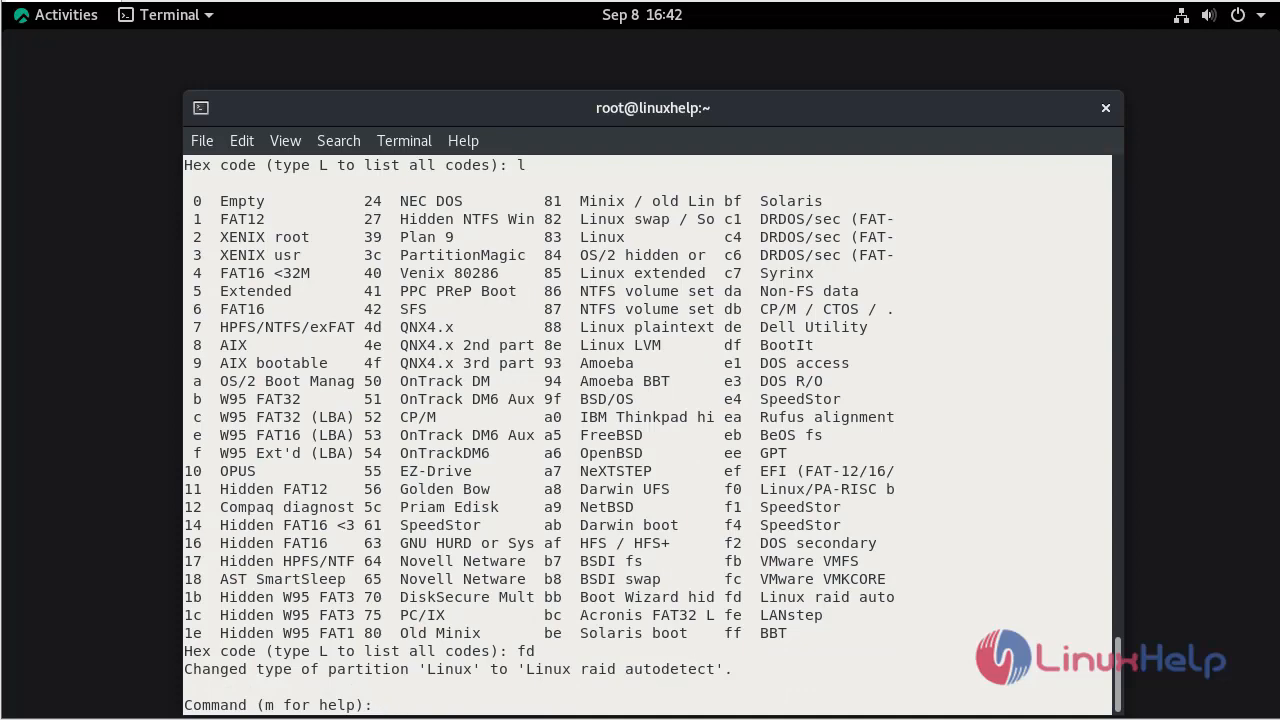
{"action": "type", "text": "p"}
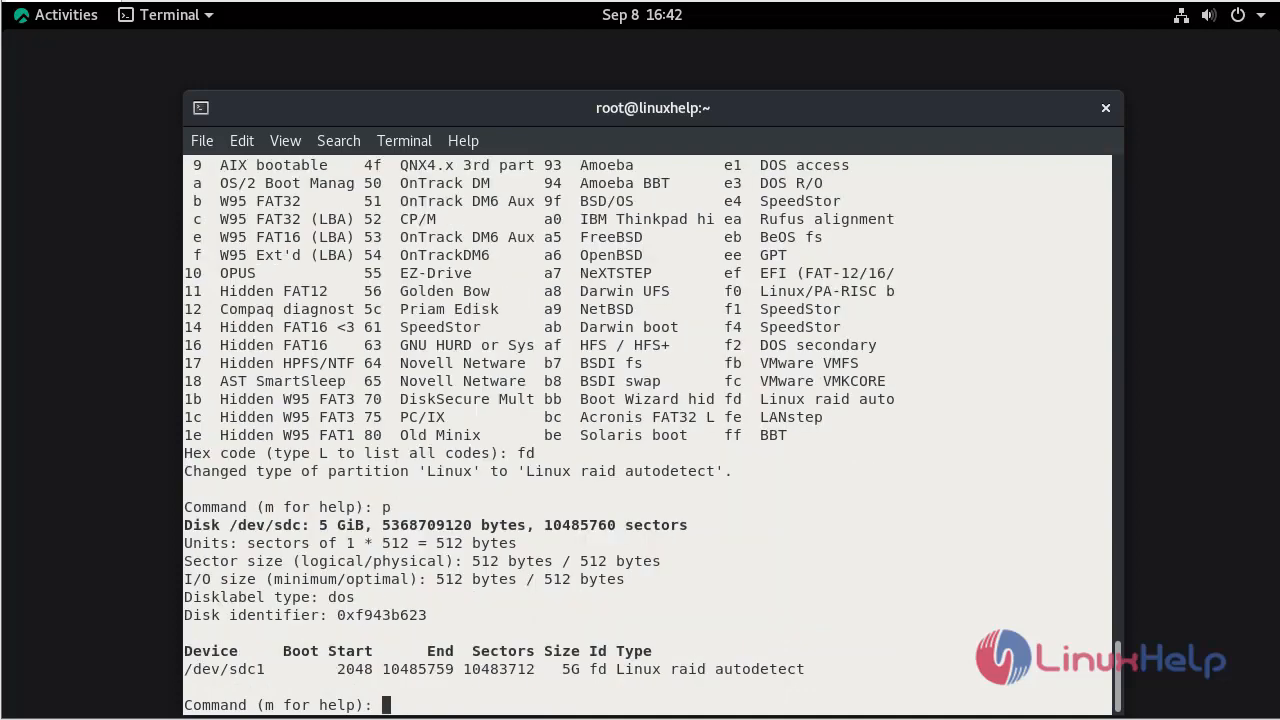
{"action": "type", "text": "w"}
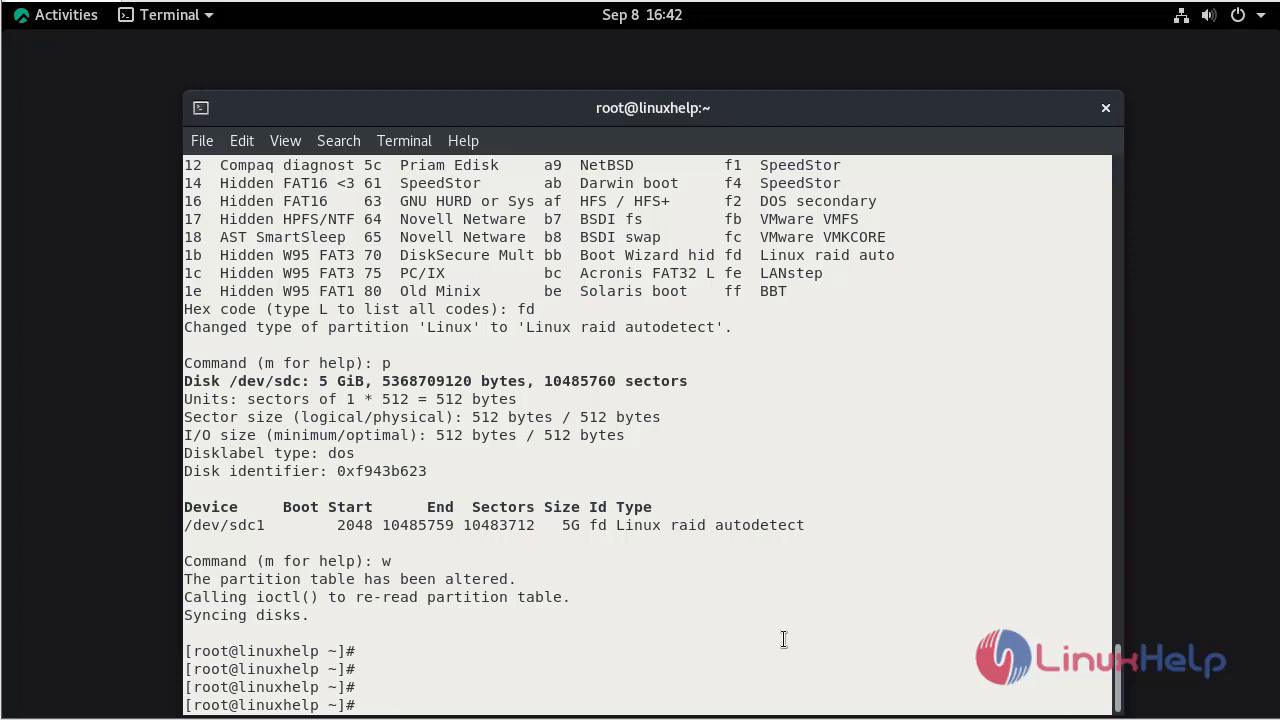
{"action": "type", "text": "mad"}
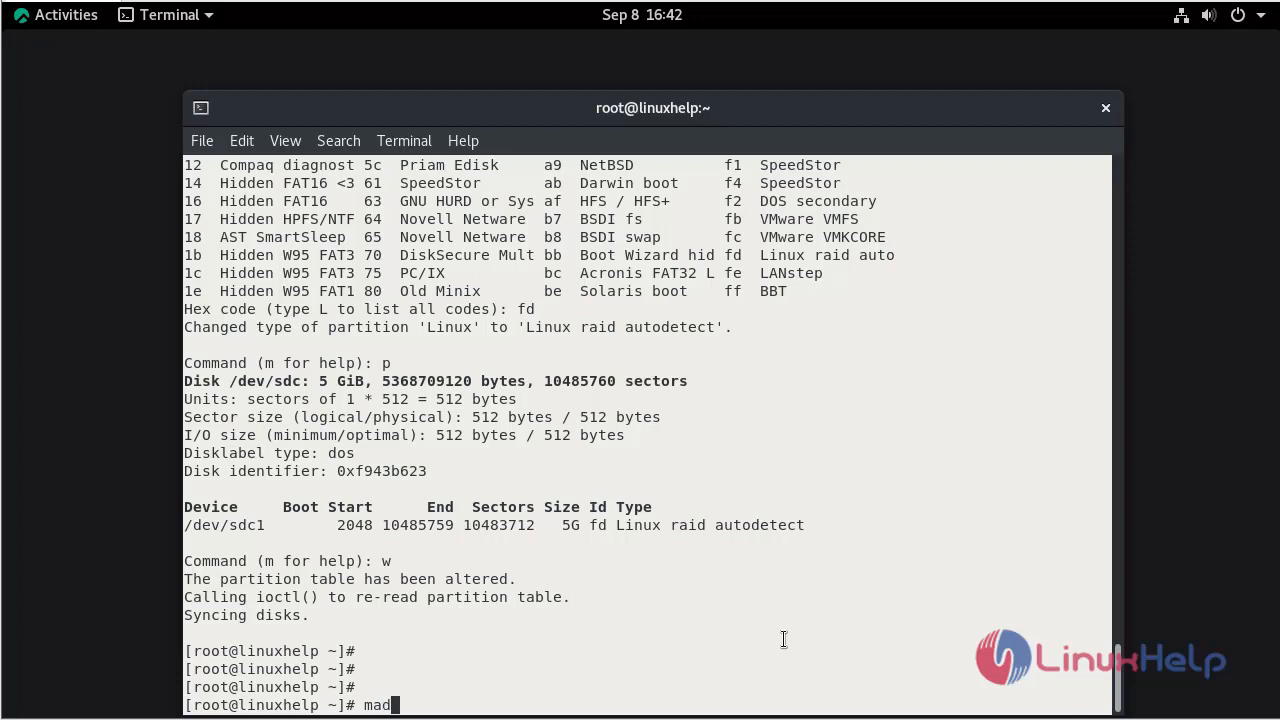
- Run mdadm -E /dev/sd[b-c]1 and note 'No md superblock detected' on both partitions
{"action": "key", "text": "BackSpace"}
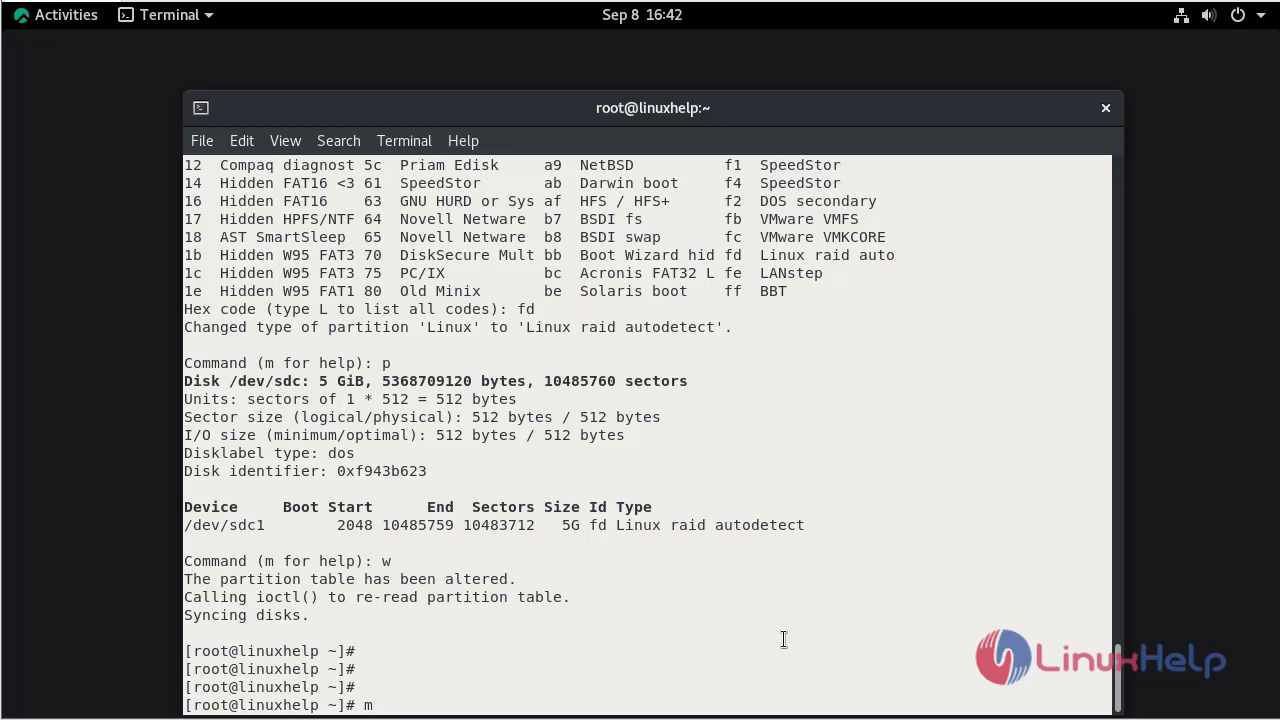
{"action": "type", "text": "dadm -E /d"}
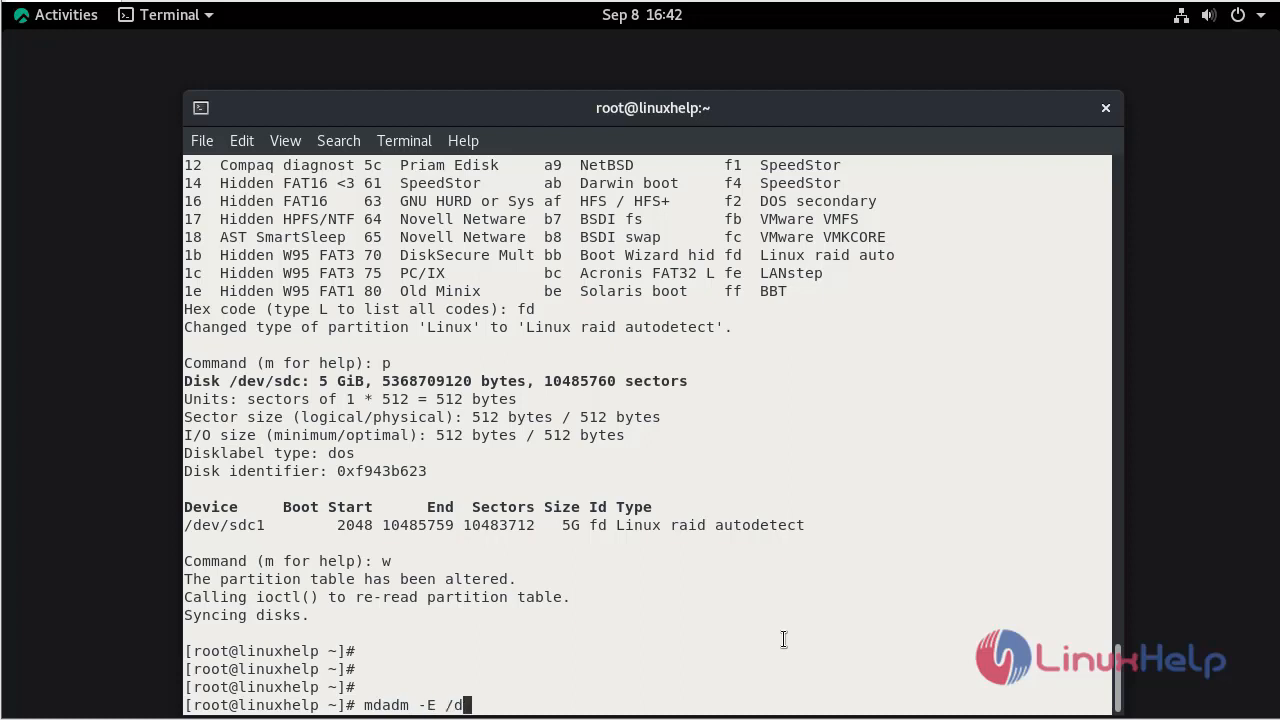
{"action": "type", "text": "ev/sd"}
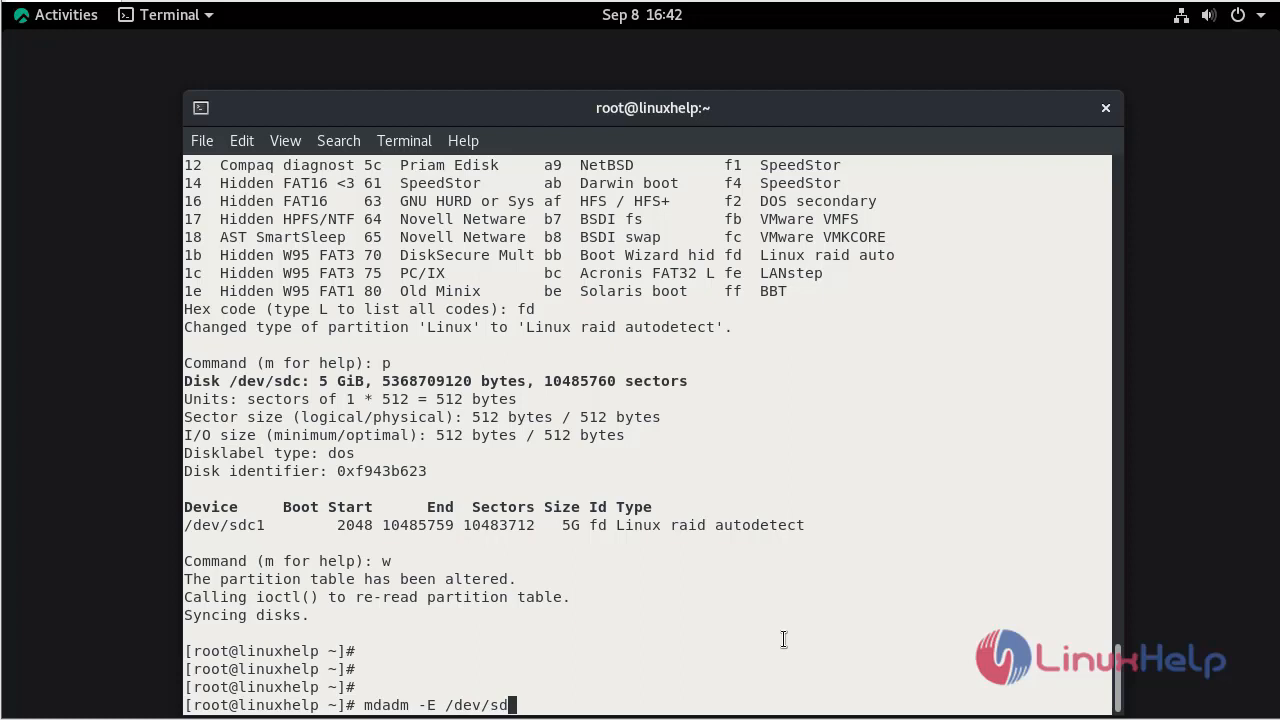
{"action": "type", "text": "["}
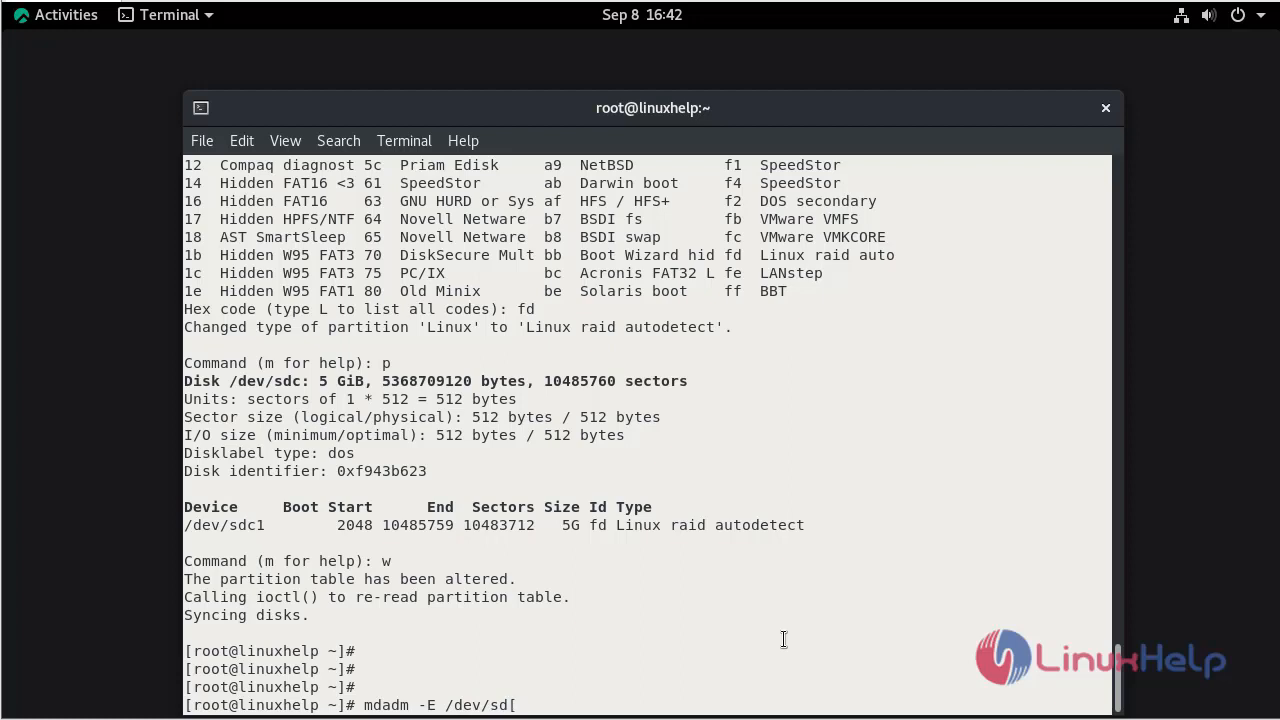
{"action": "type", "text": "[b-c]1"}
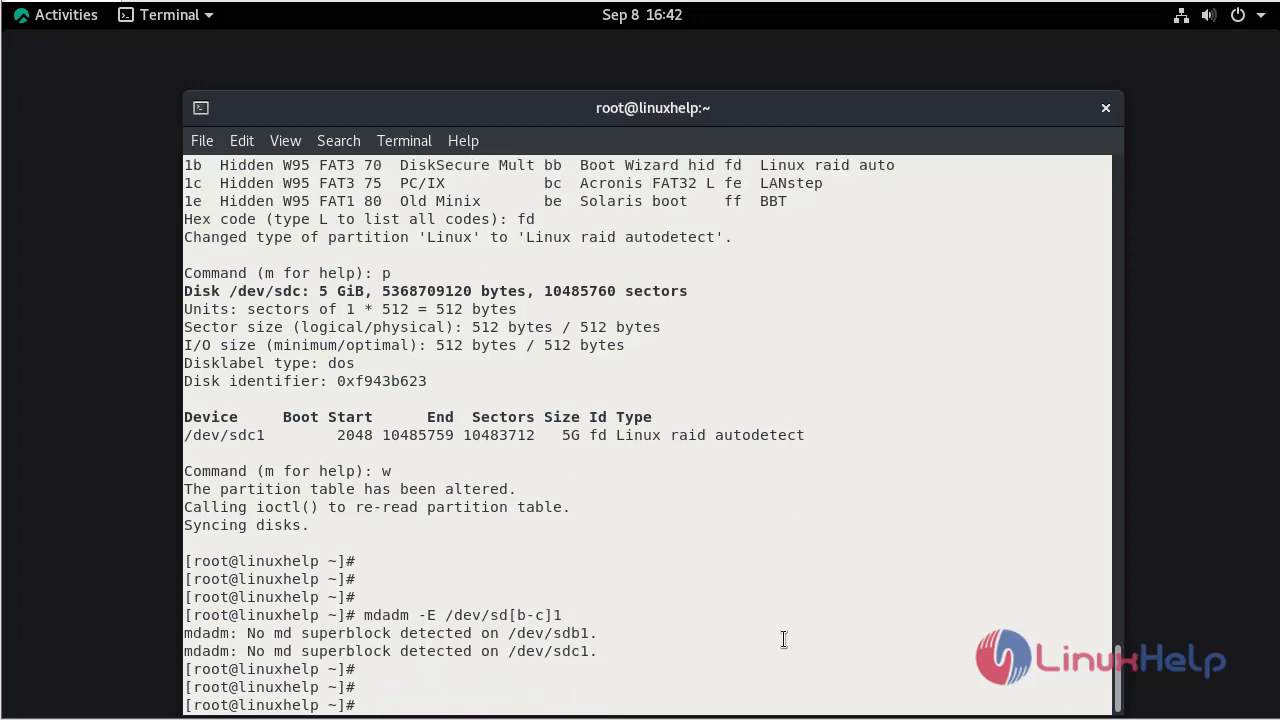
{"action": "double_click", "coordinate": [346, 632]}
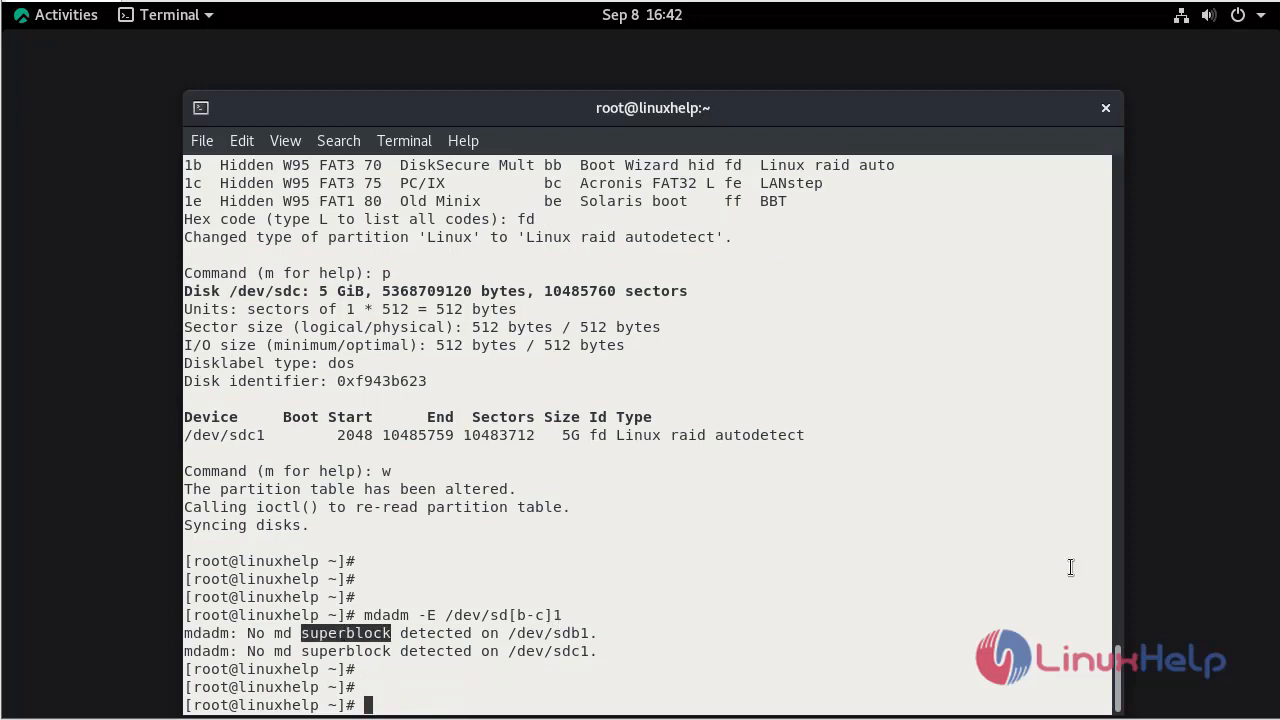
{"action": "mouse_move", "coordinate": [876, 668]}
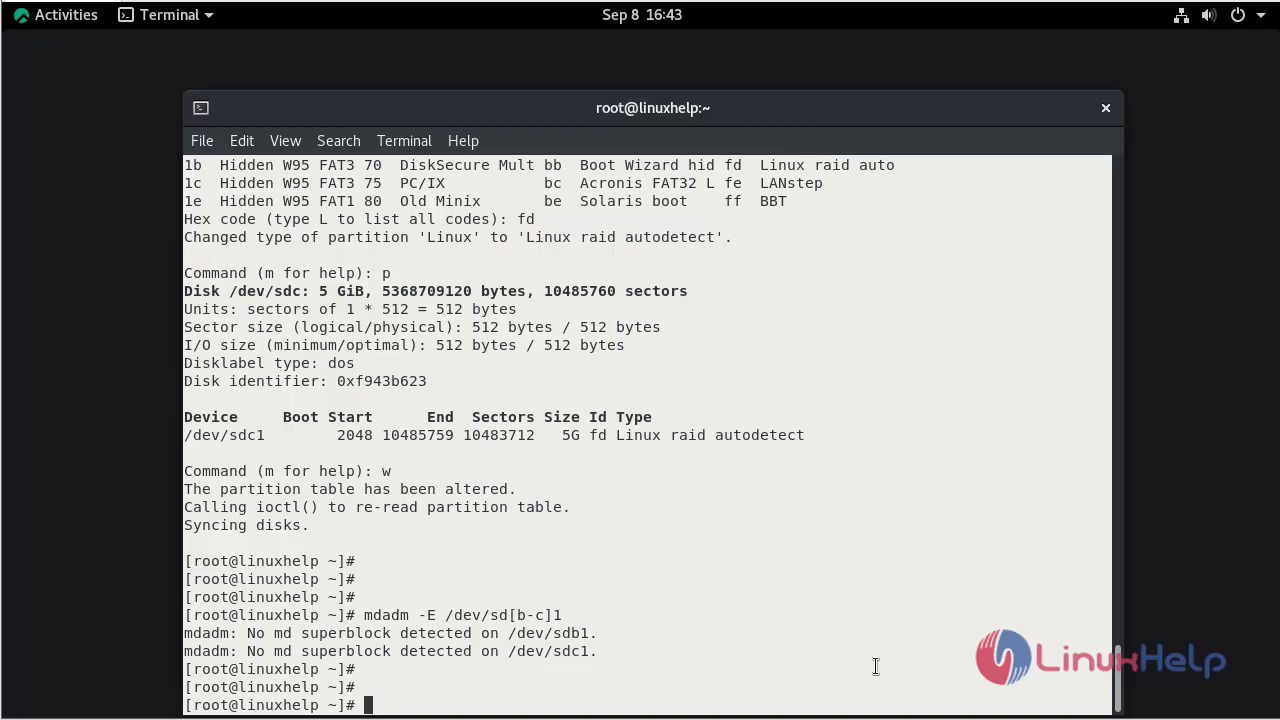
{"action": "mouse_move", "coordinate": [844, 676]}
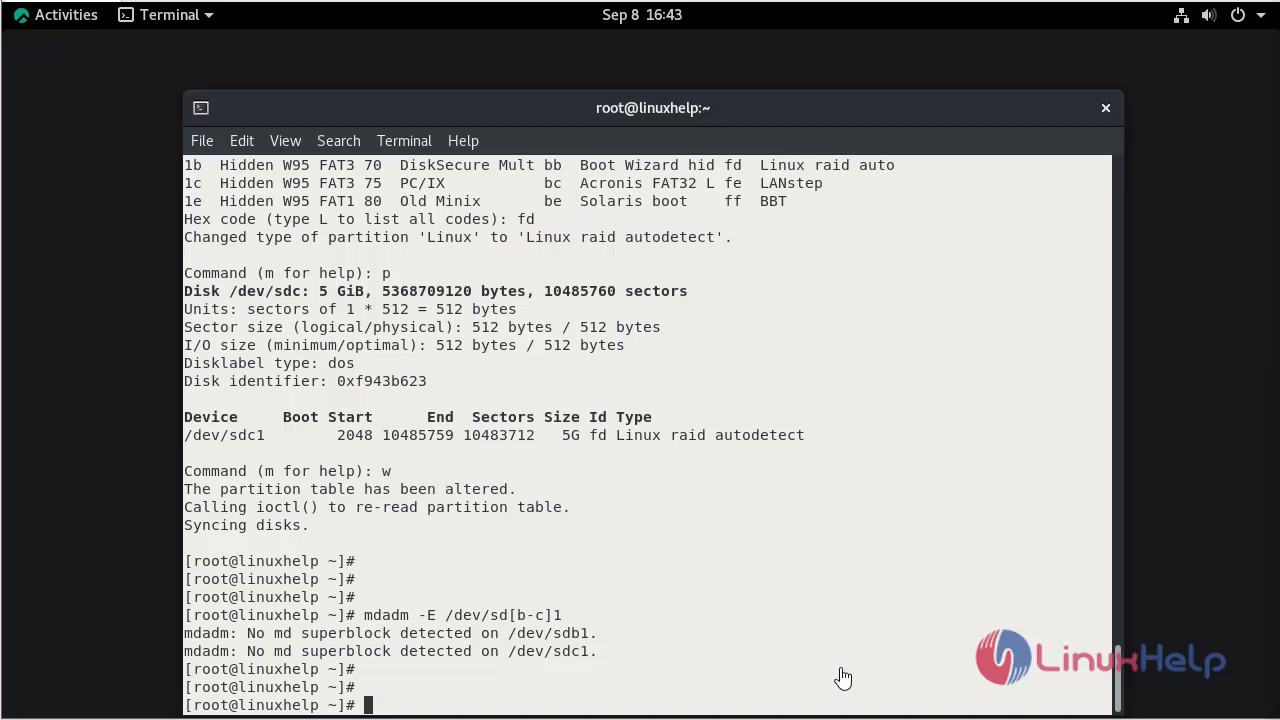
- Run mdadm --create /dev/md0 --level=0 --raid-devices=2 /dev/sd[b-c]1 to start the RAID 0 array
{"action": "type", "text": "mdadm --"}
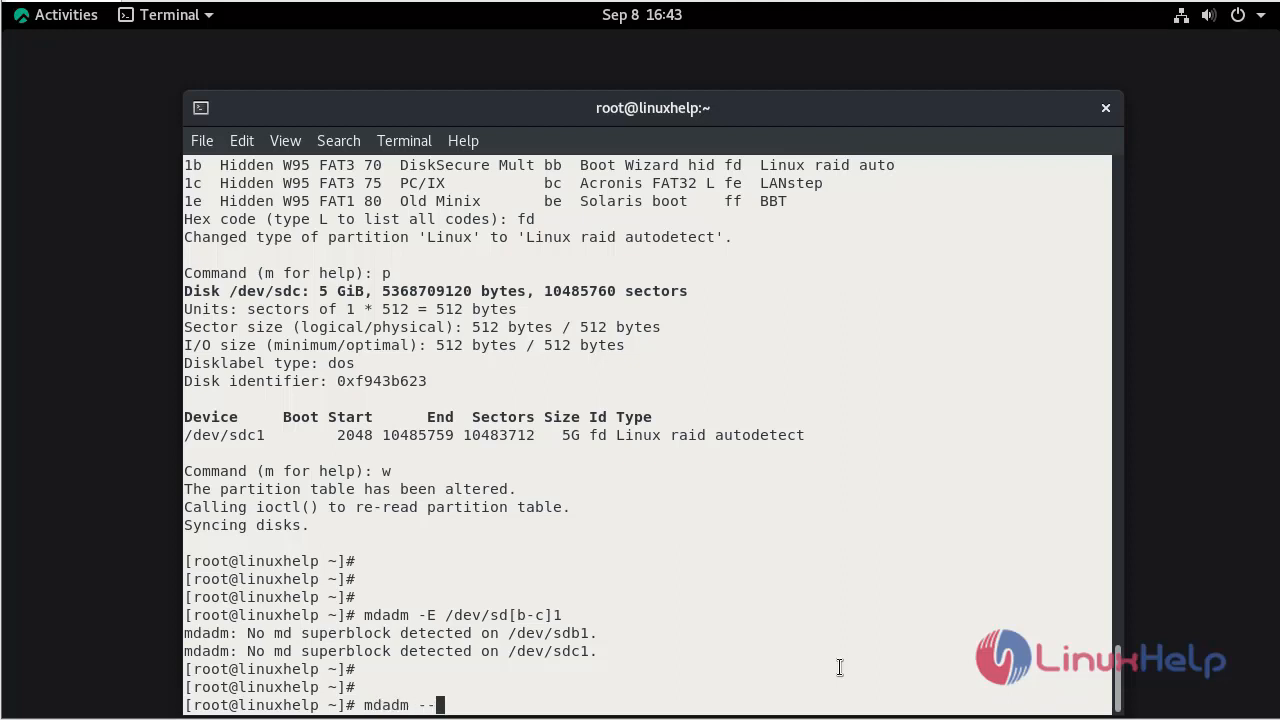
{"action": "type", "text": "create"}
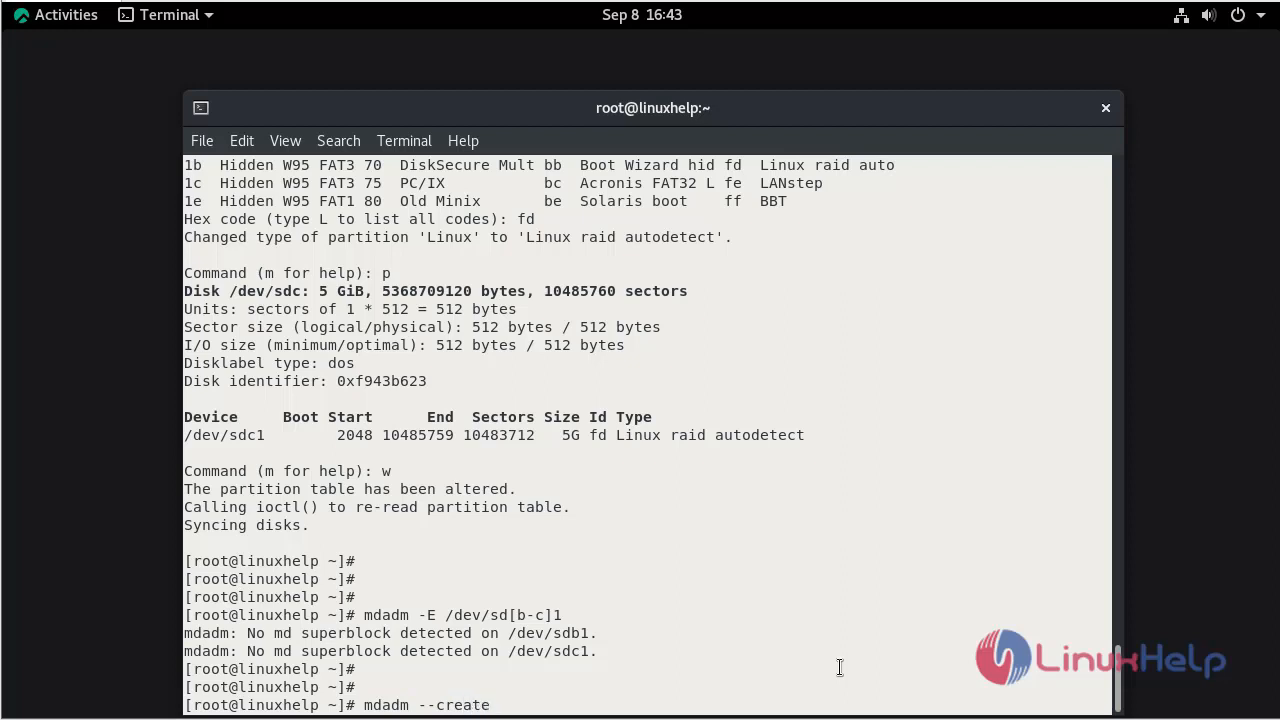
{"action": "type", "text": "/de"}
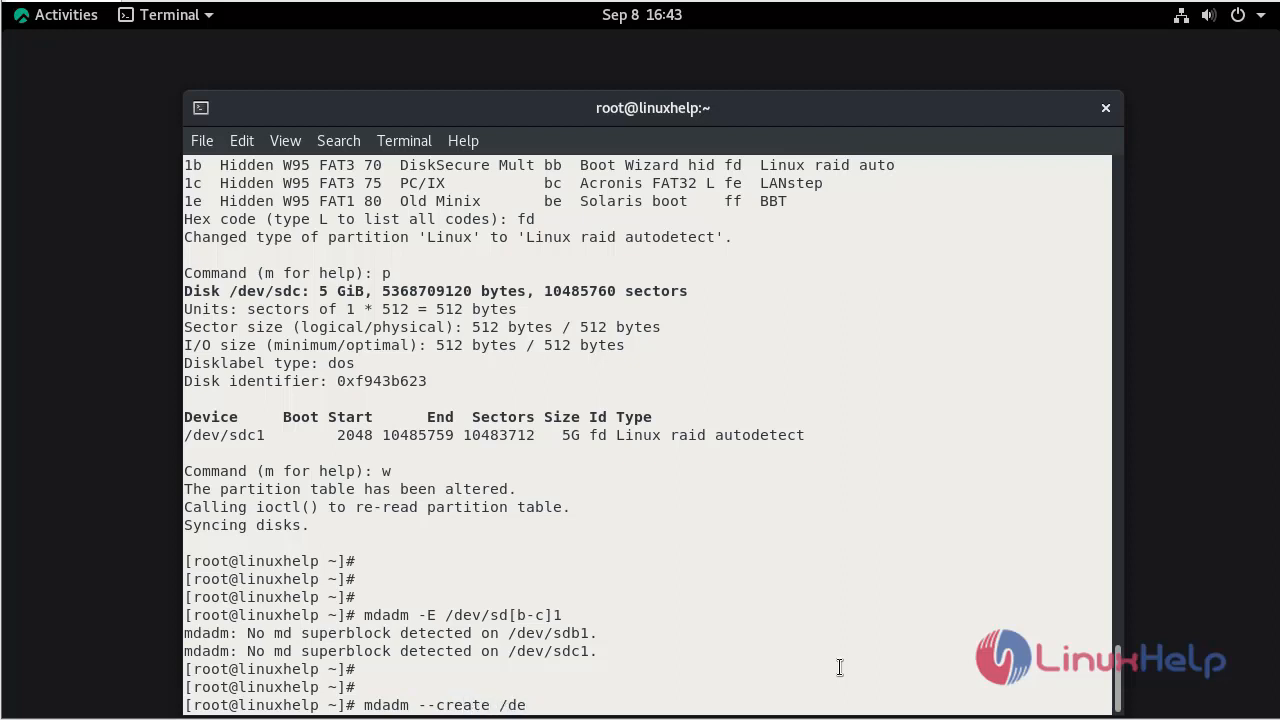
{"action": "type", "text": "v"}
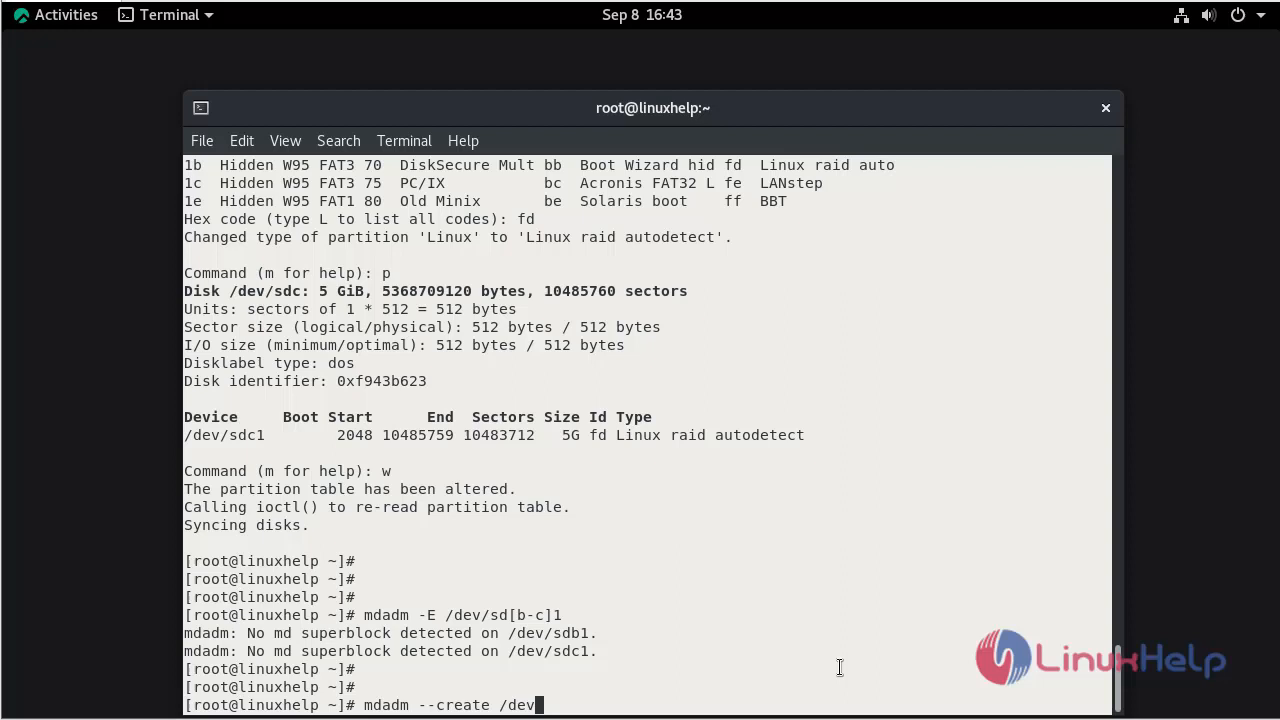
{"action": "type", "text": "md0"}
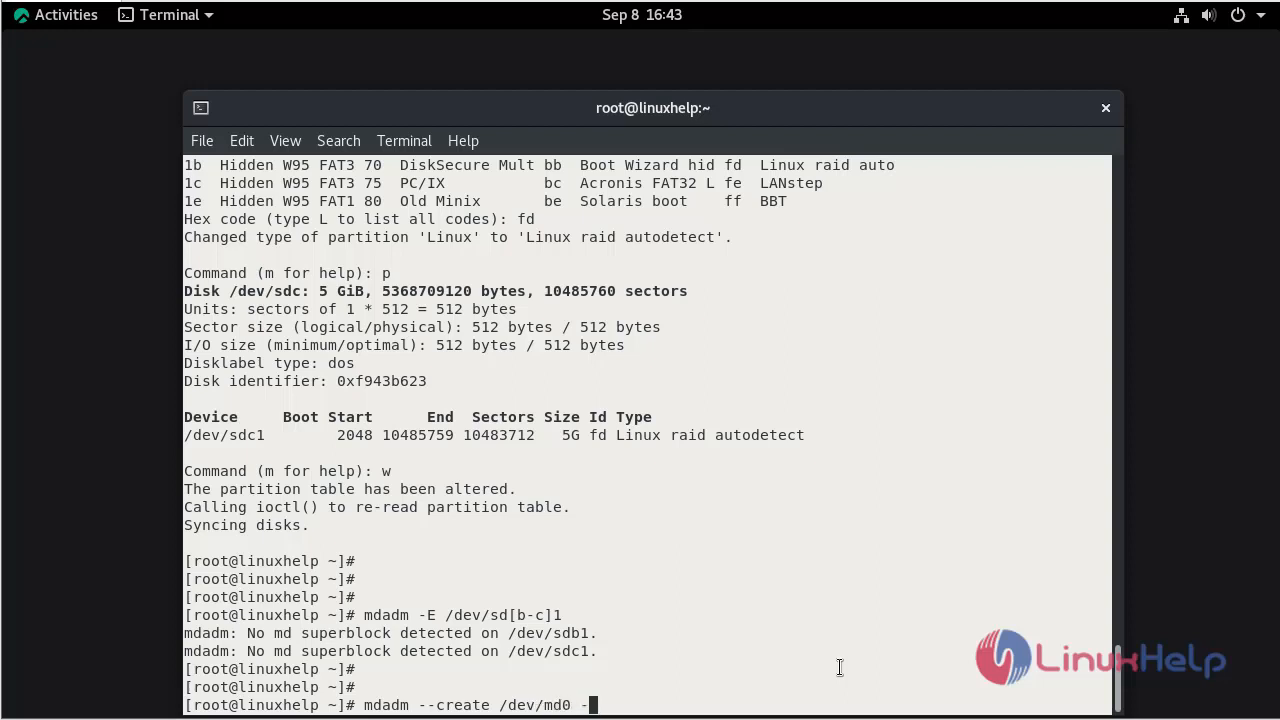
{"action": "type", "text": "--level=0"}
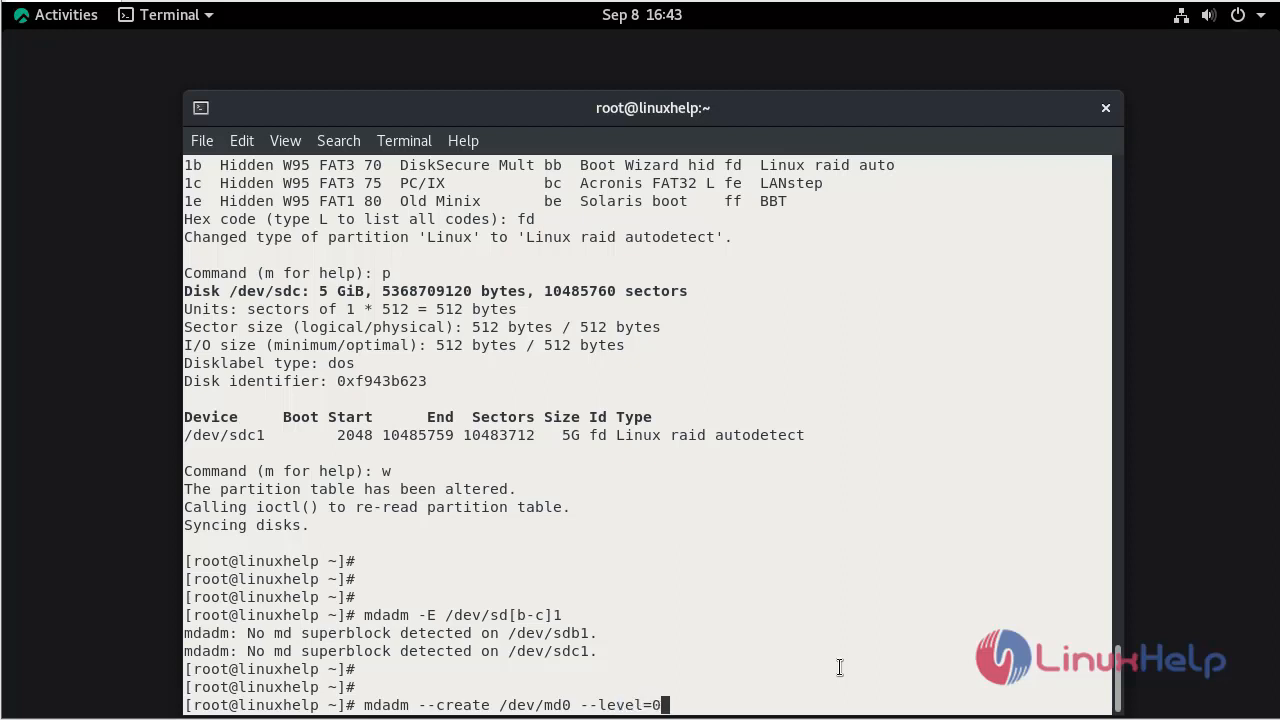
{"action": "type", "text": "--e"}
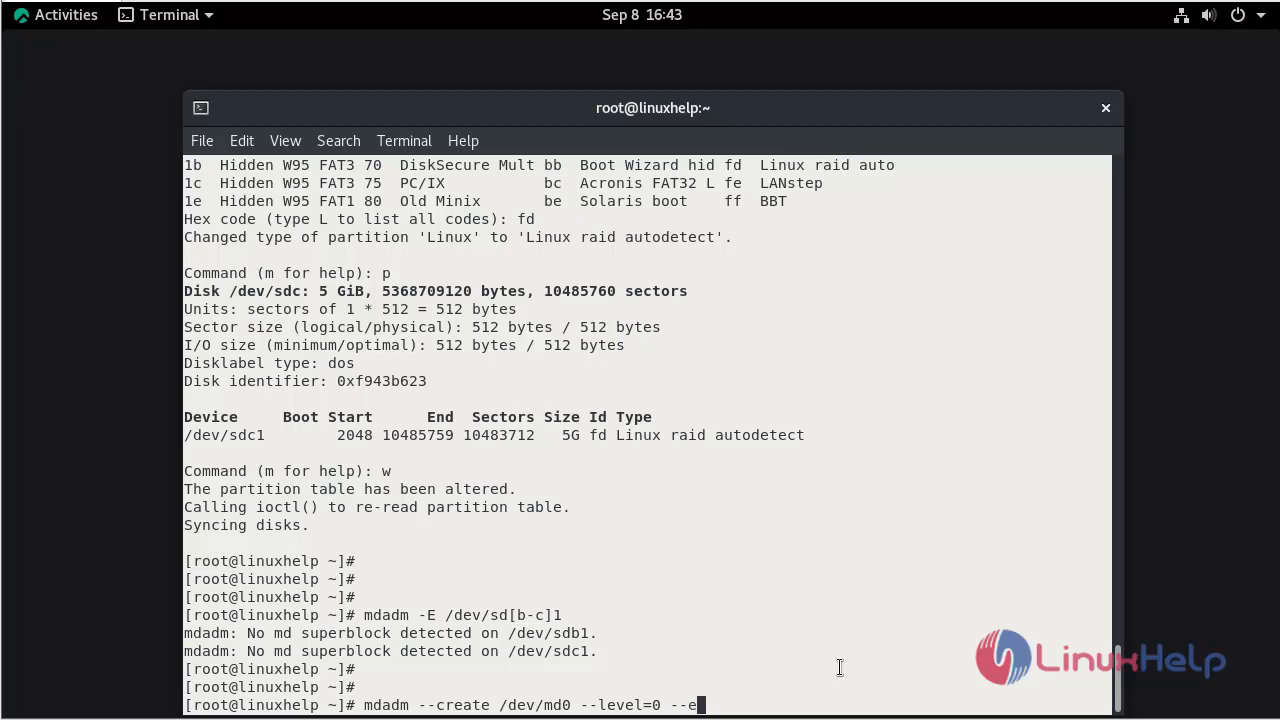
{"action": "key", "text": "BackSpace"}
{"action": "type", "text": "raid"}
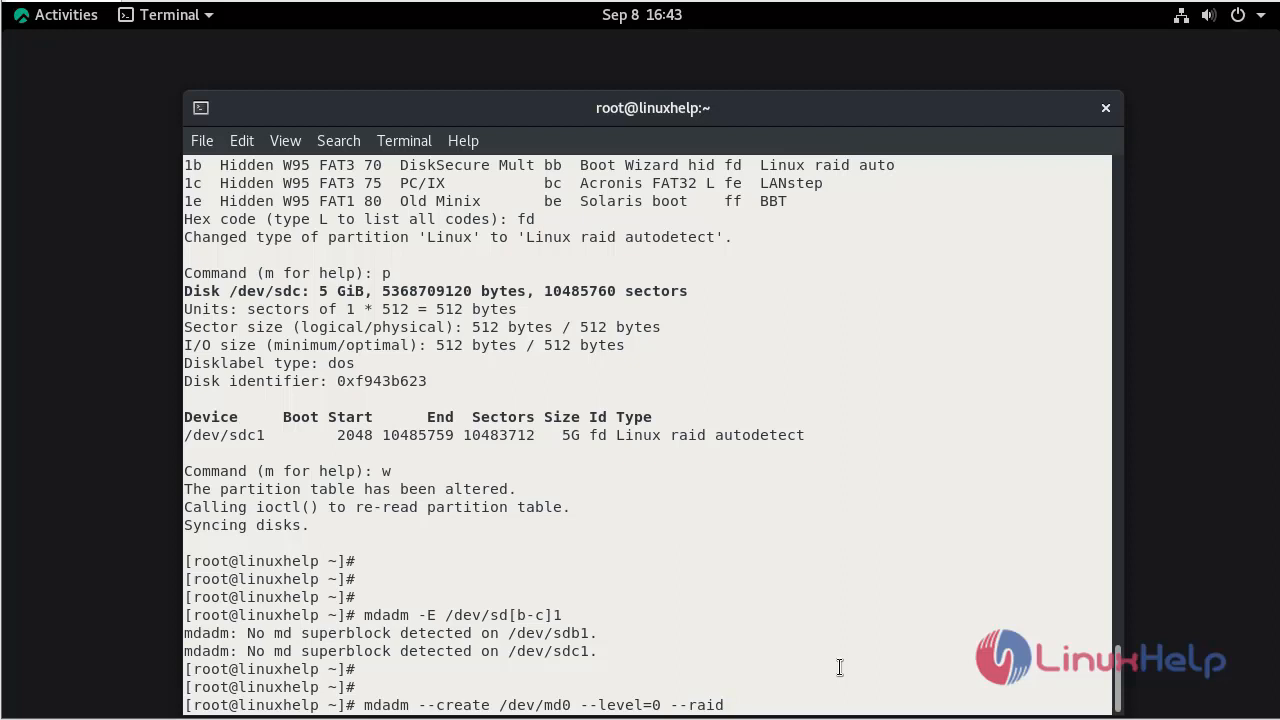
{"action": "type", "text": "-"}
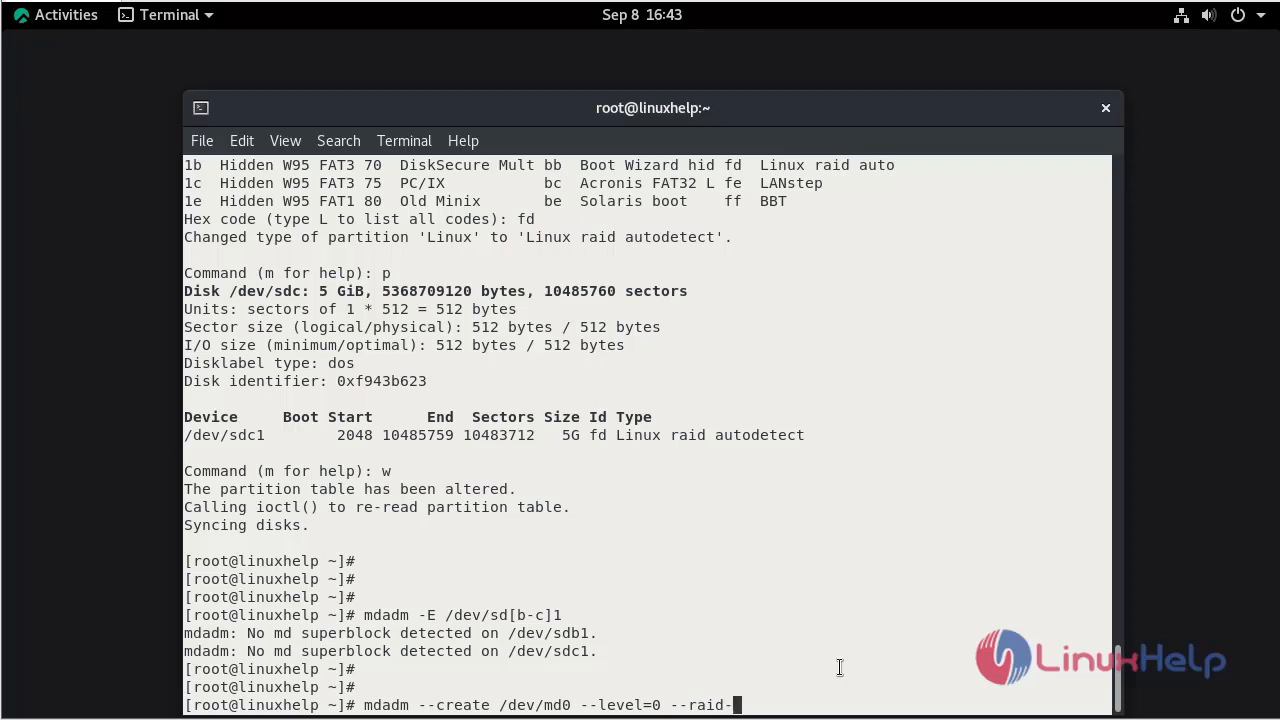
{"action": "type", "text": "device"}
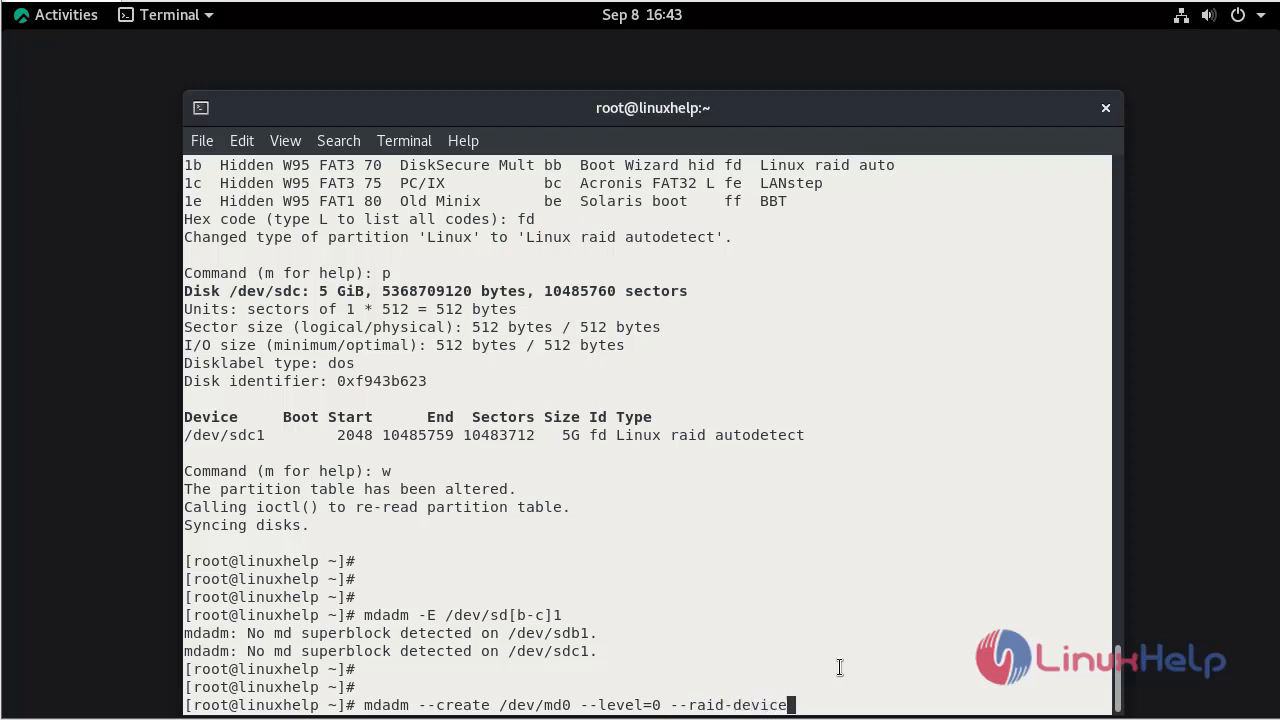
{"action": "type", "text": "s="}
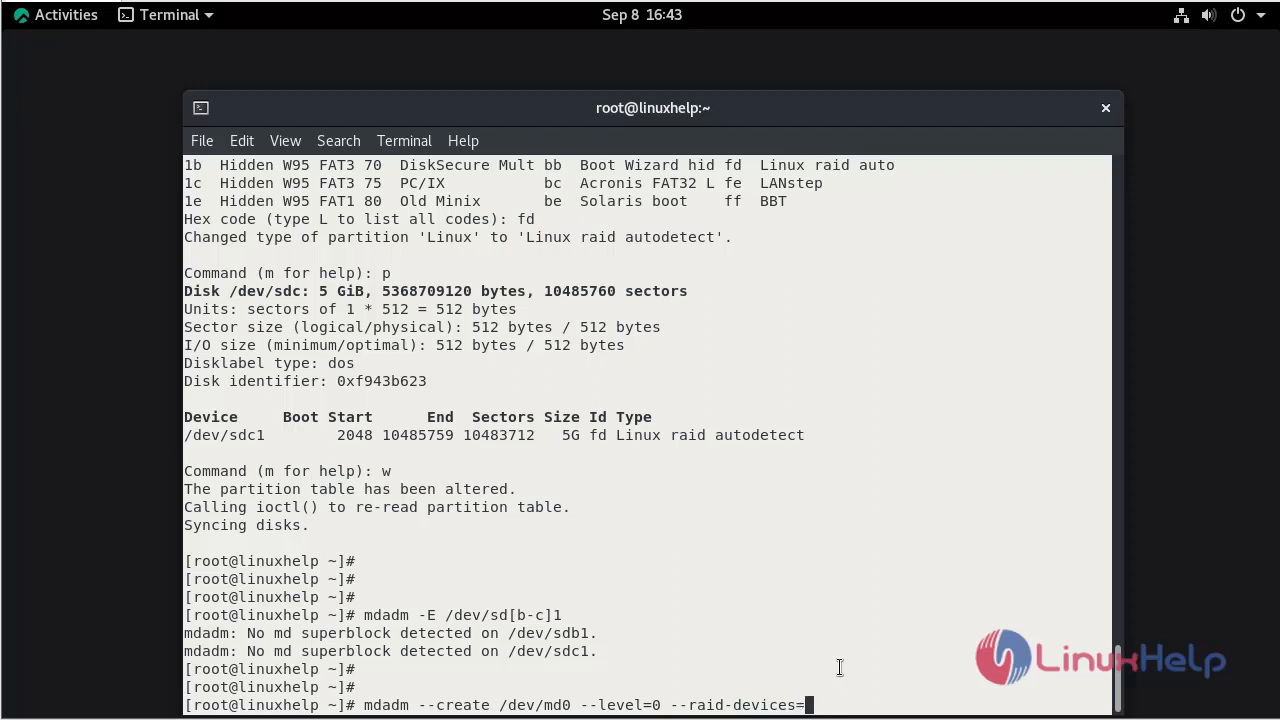
{"action": "type", "text": "2"}
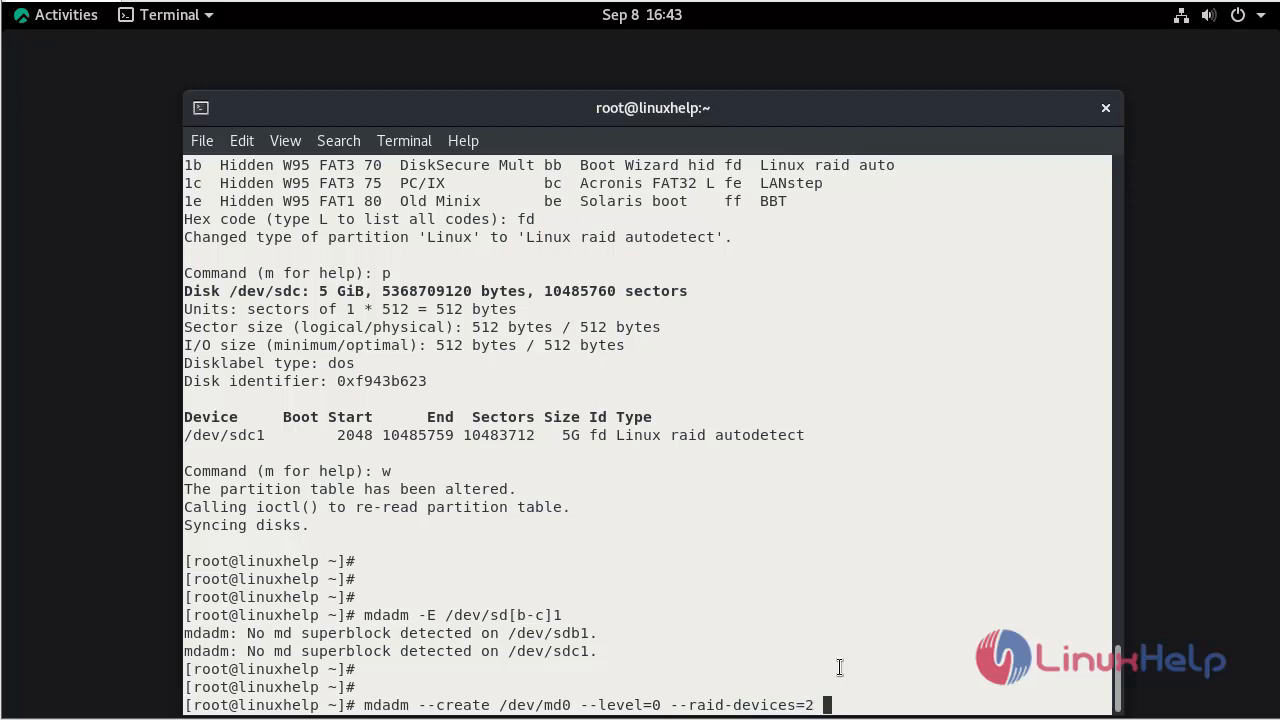
{"action": "type", "text": "/dev/"}
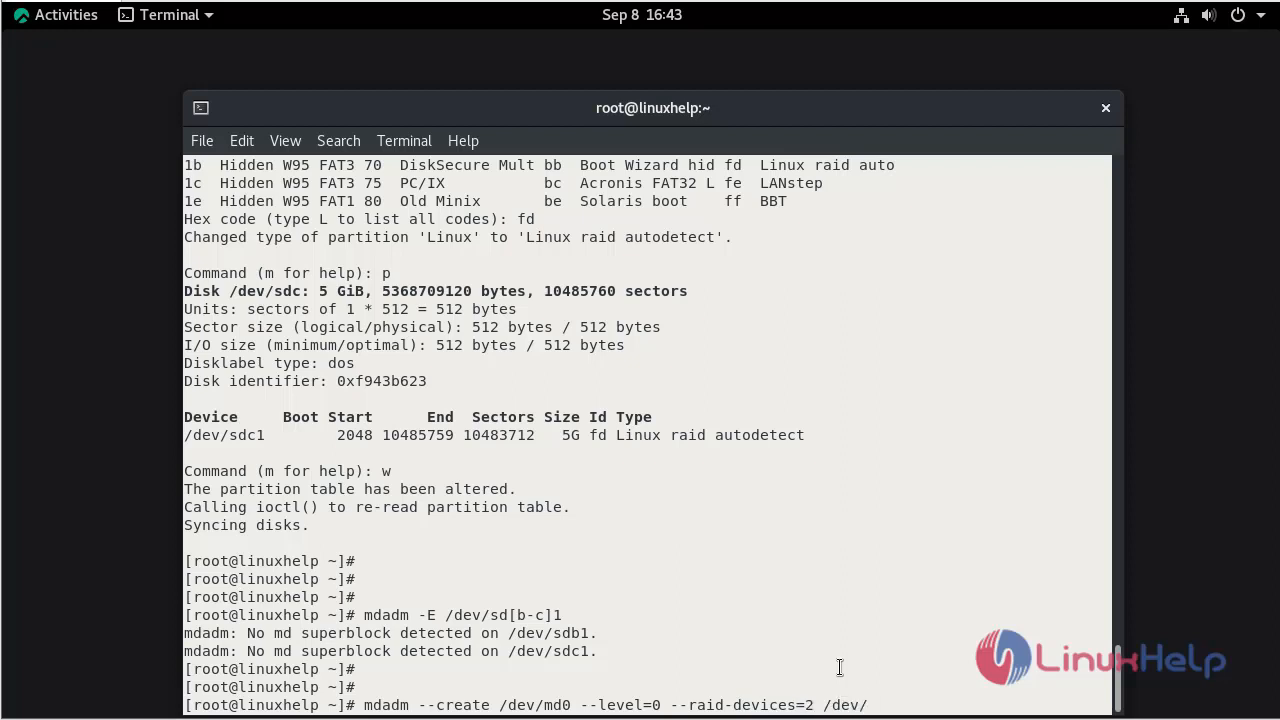
{"action": "type", "text": "sd["}
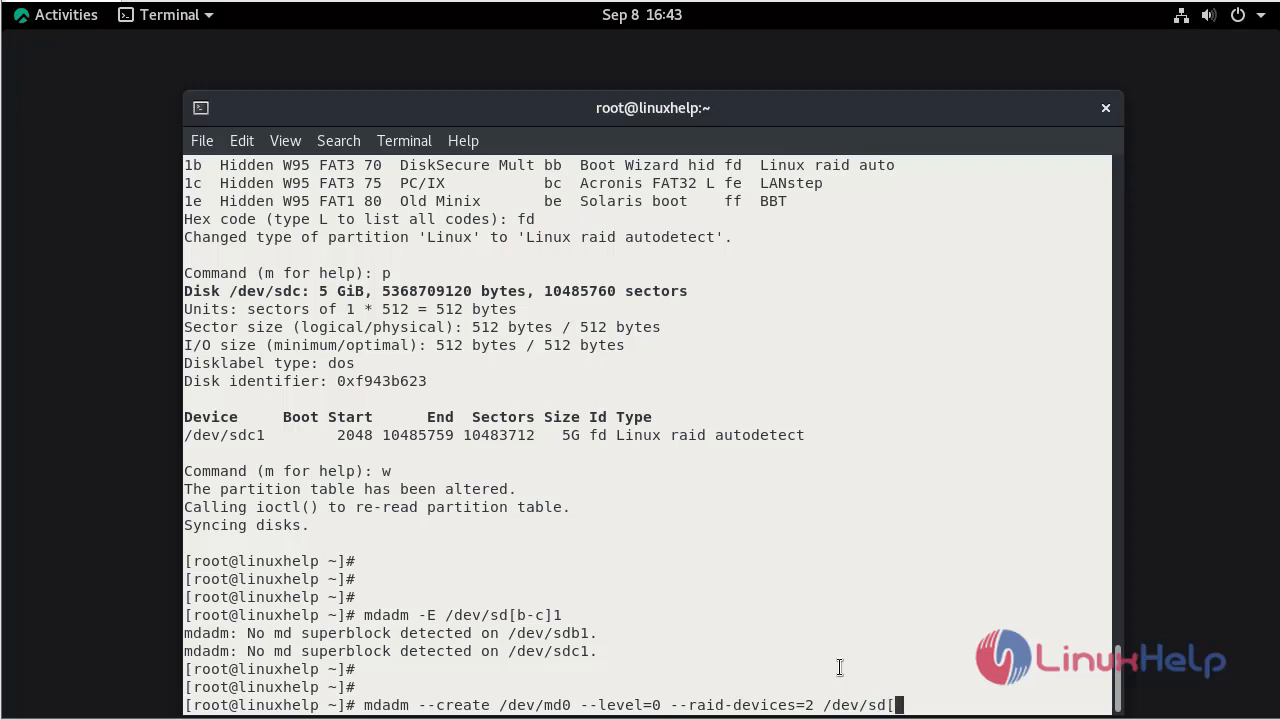
{"action": "type", "text": "b"}
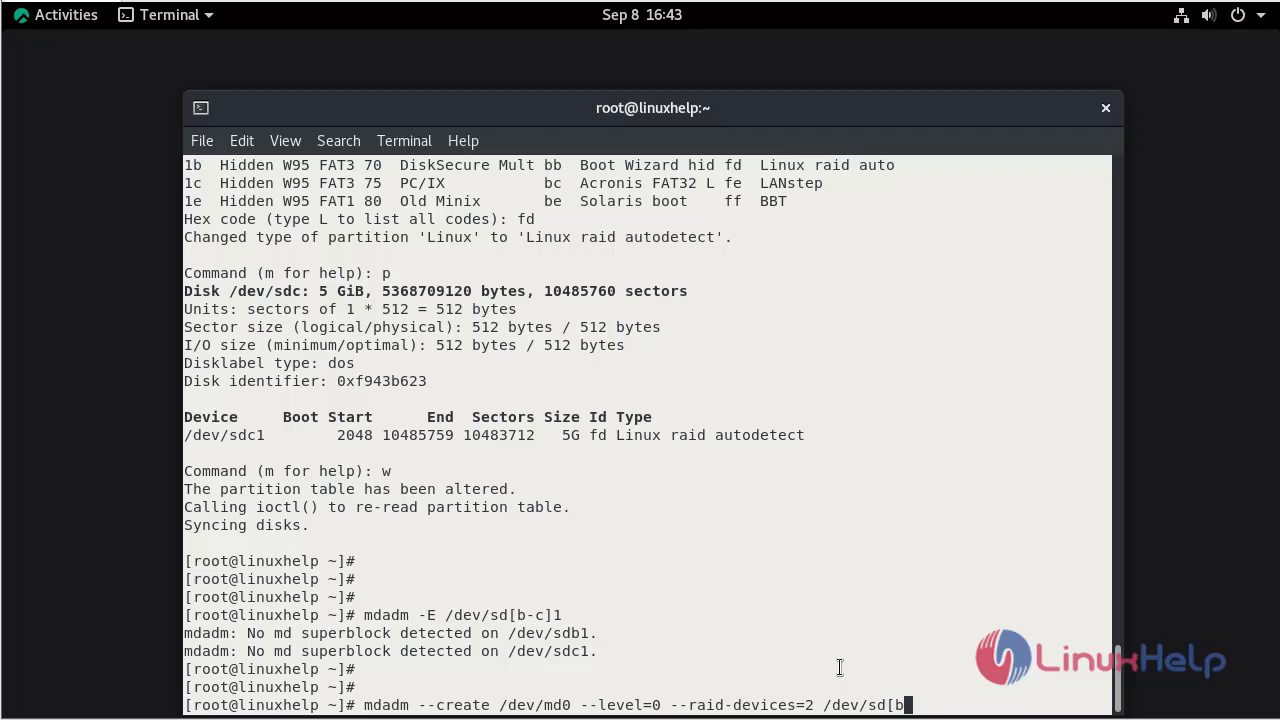
{"action": "type", "text": "-c]"}
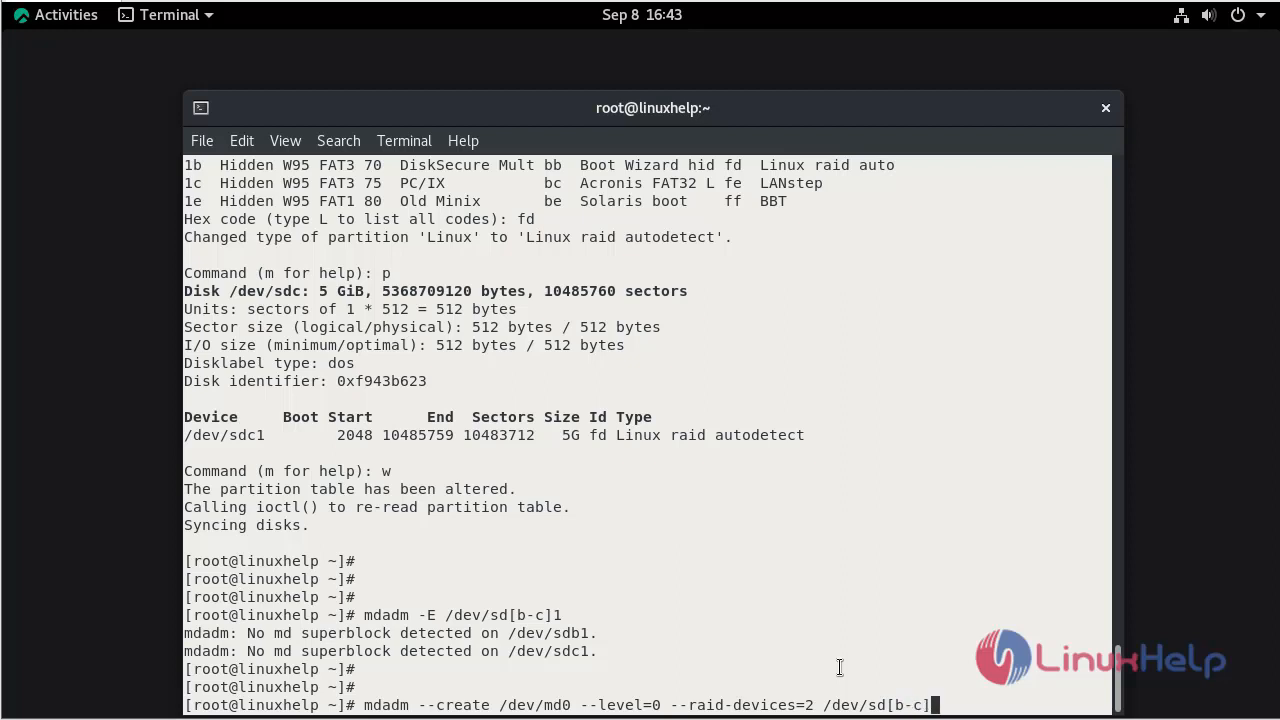
{"action": "type", "text": "1"}
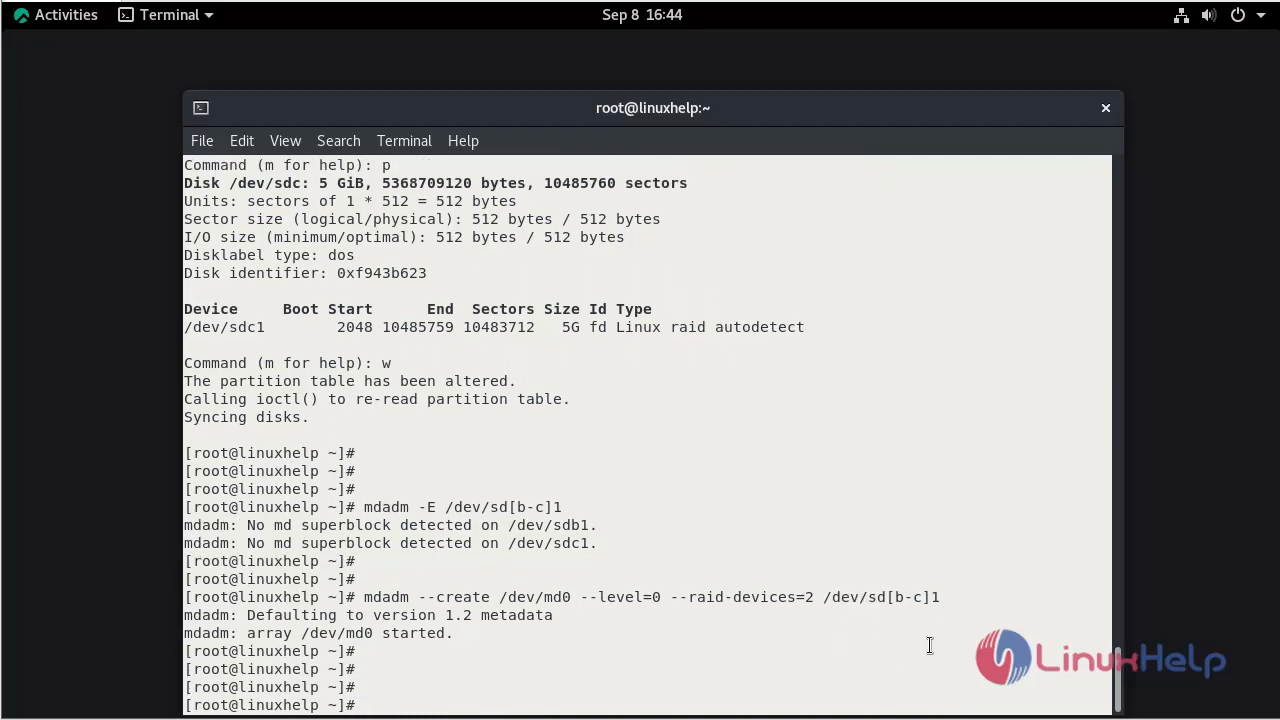
- Run mdadm -E /dev/sd[b-c]1 again, showing both partitions as clean active raid0 members
{"action": "type", "text": "mdadm -E"}
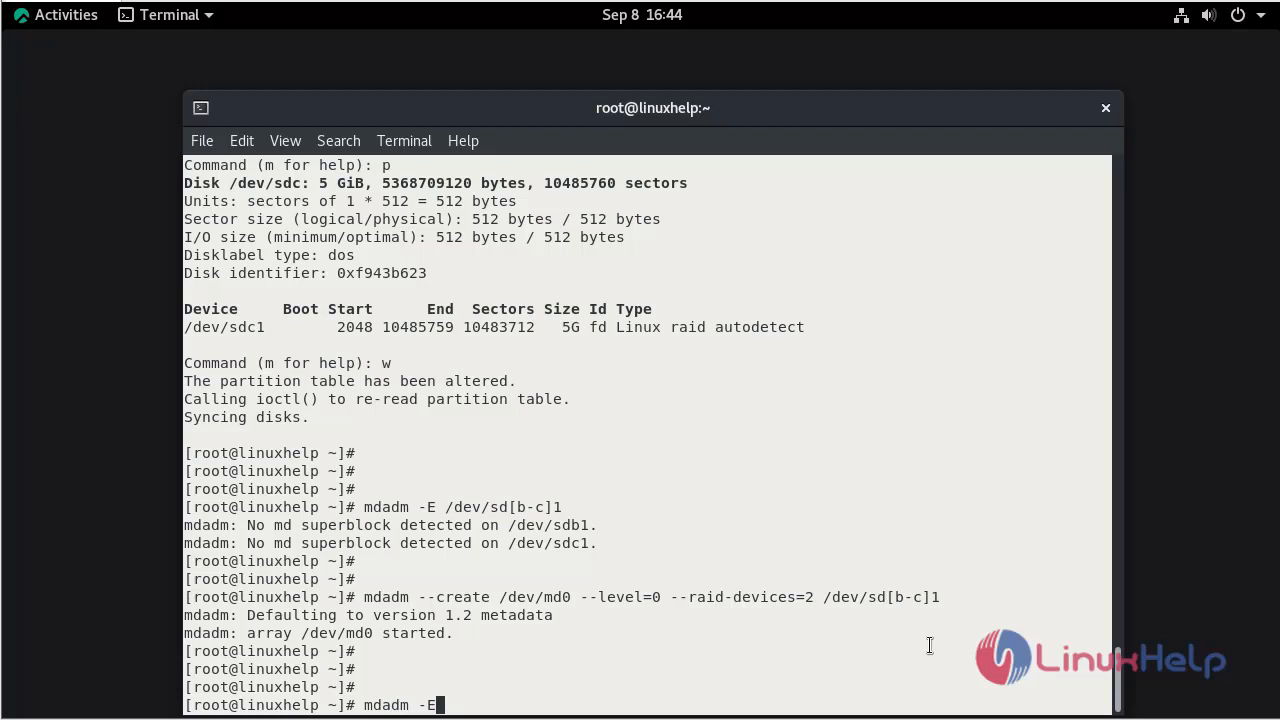
{"action": "type", "text": "/dev/sd"}
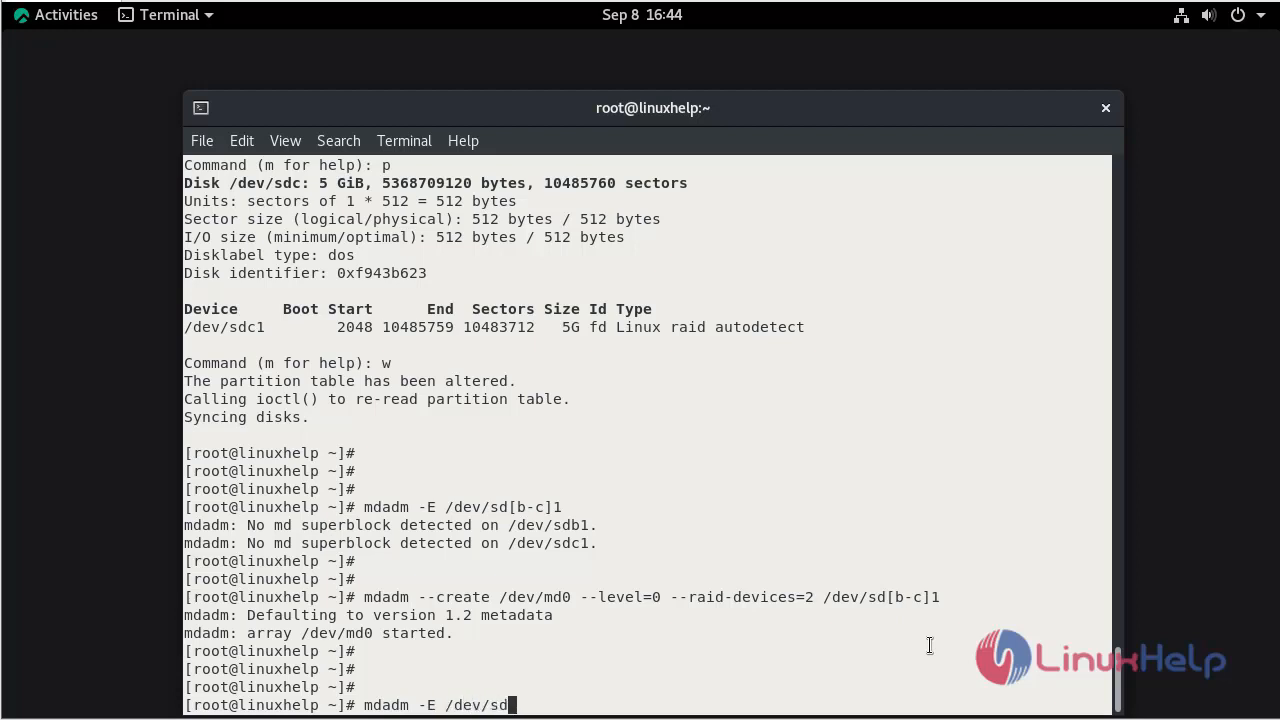
{"action": "type", "text": "b"}
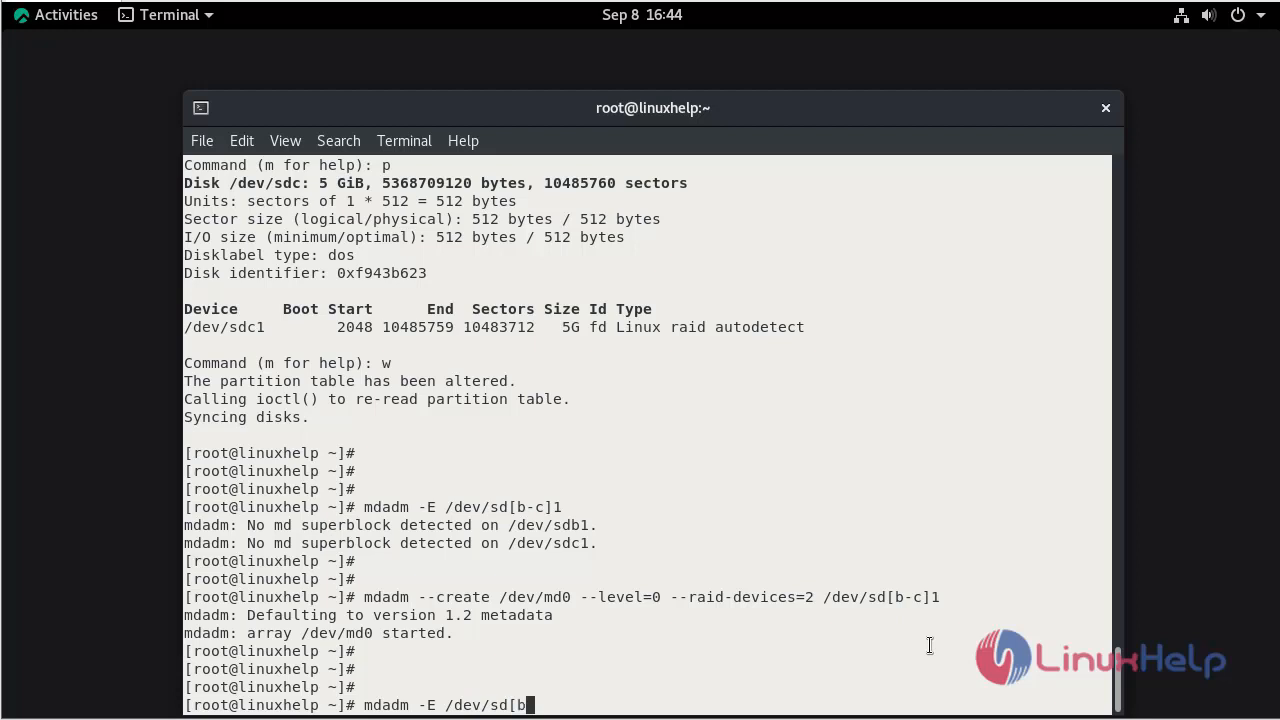
{"action": "type", "text": "-c]"}
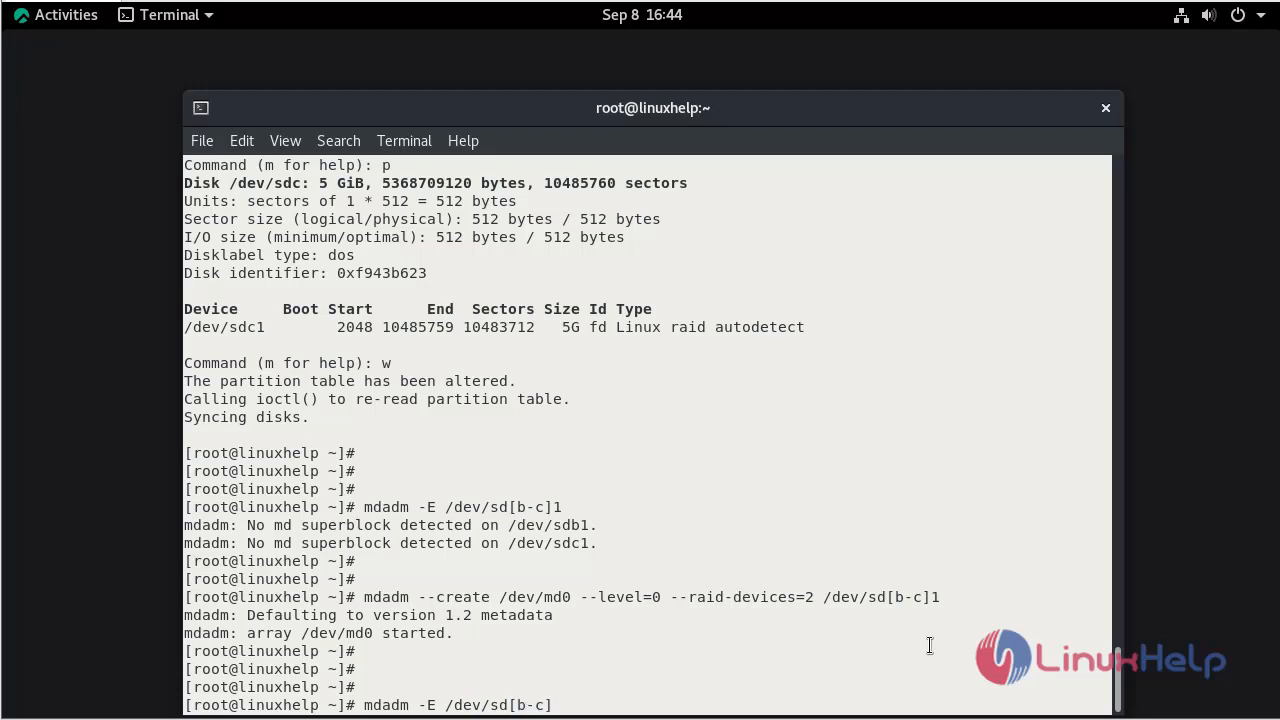
{"action": "key", "text": "Return"}
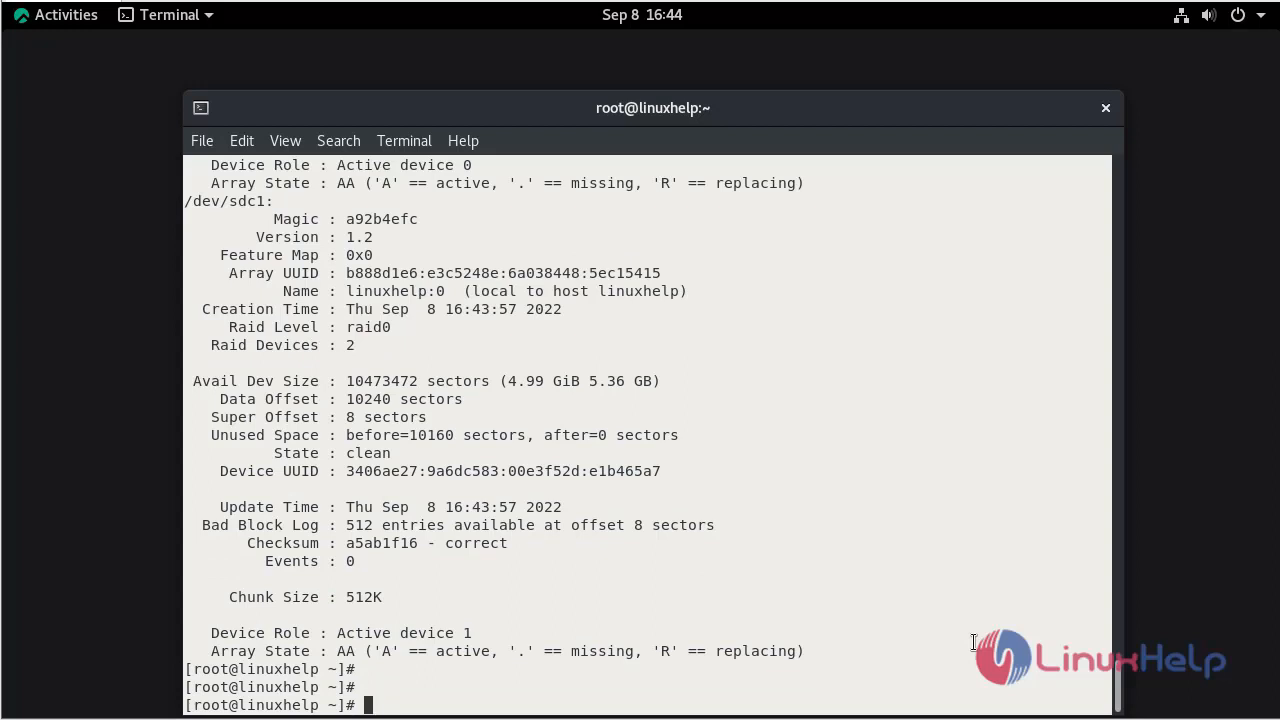
- Run mdadm --detail /dev/md0 showing a clean raid0 array of 9.99 GiB with sdb1 and sdc1 active
{"action": "type", "text": "mda"}
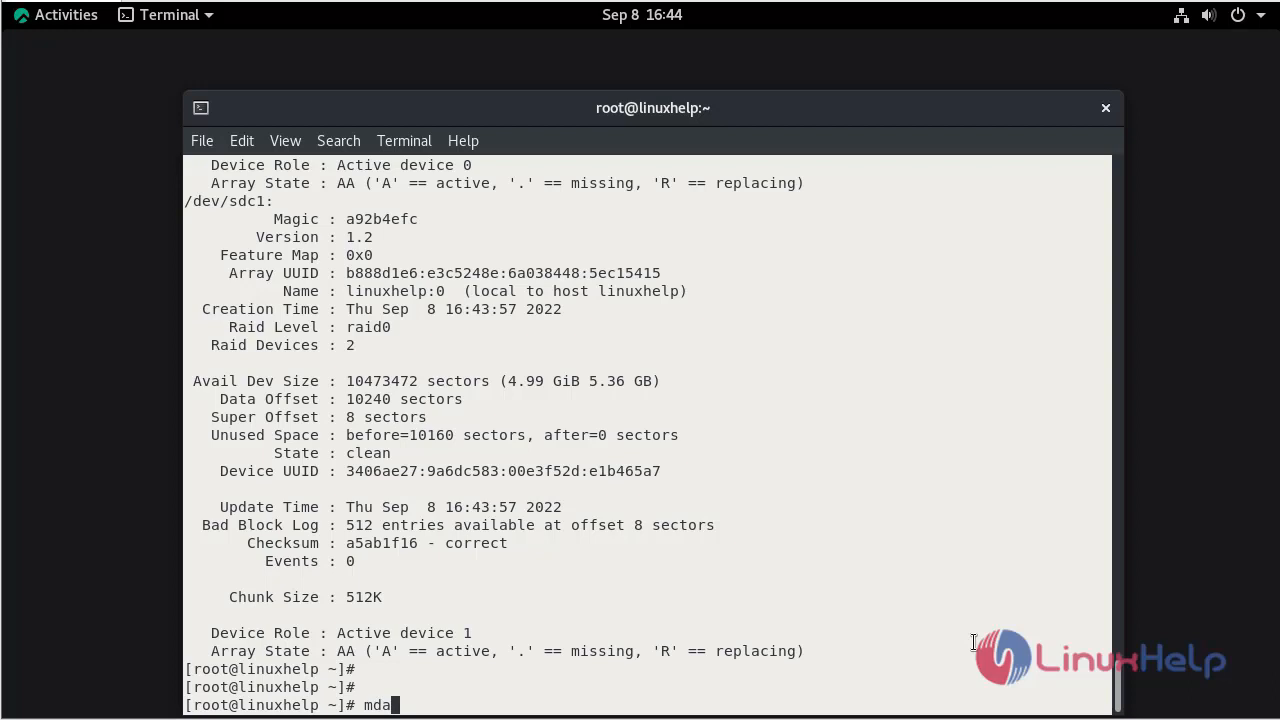
{"action": "type", "text": "dm"}
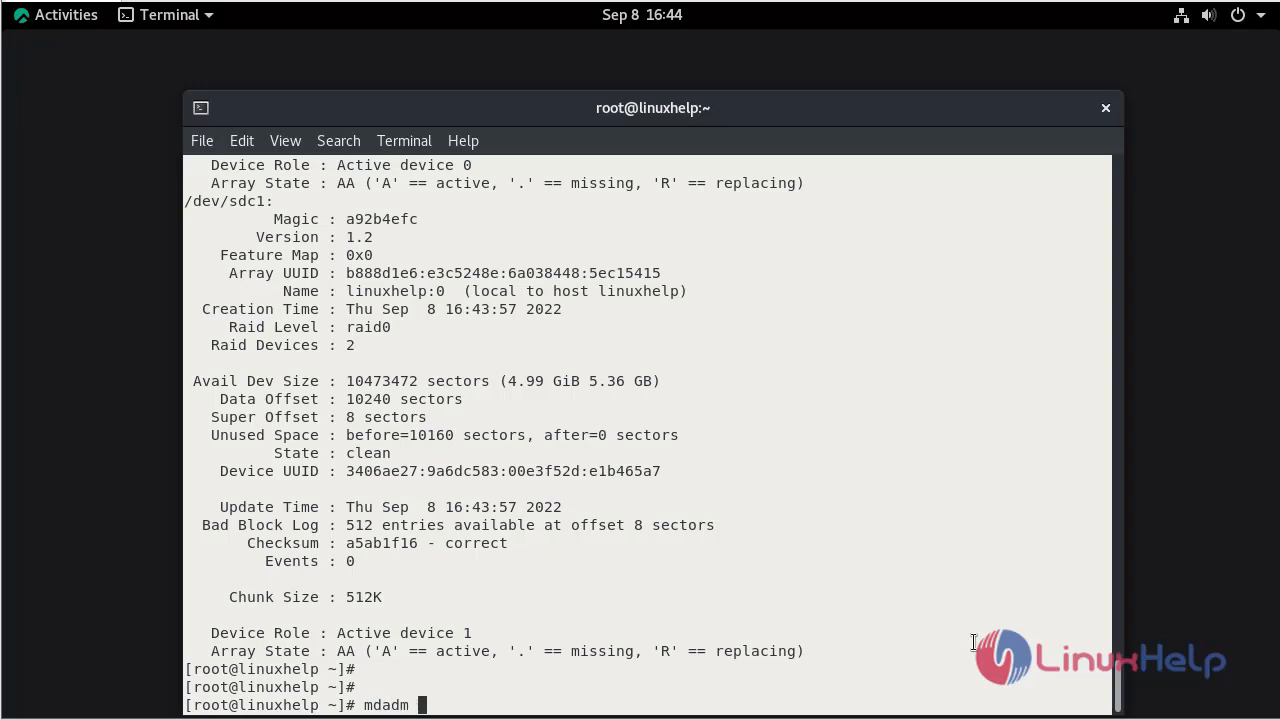
{"action": "type", "text": "--de"}
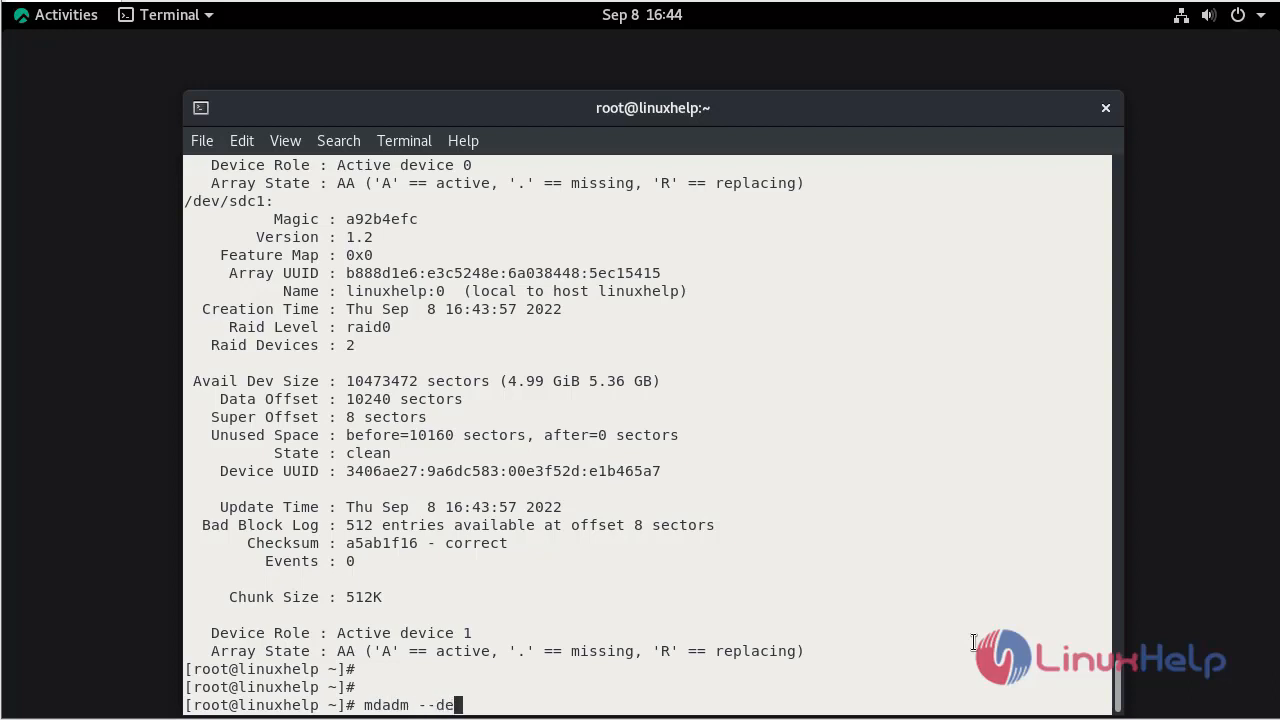
{"action": "type", "text": "tail"}
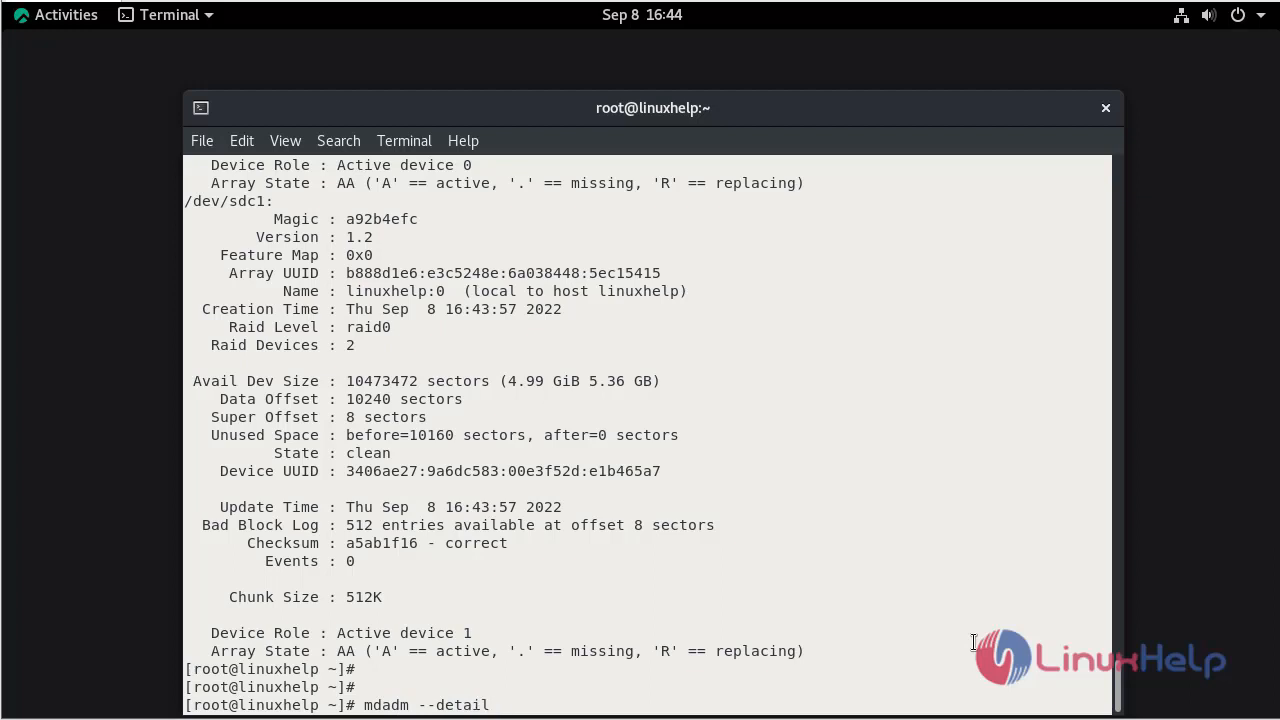
{"action": "type", "text": "/dev/"}
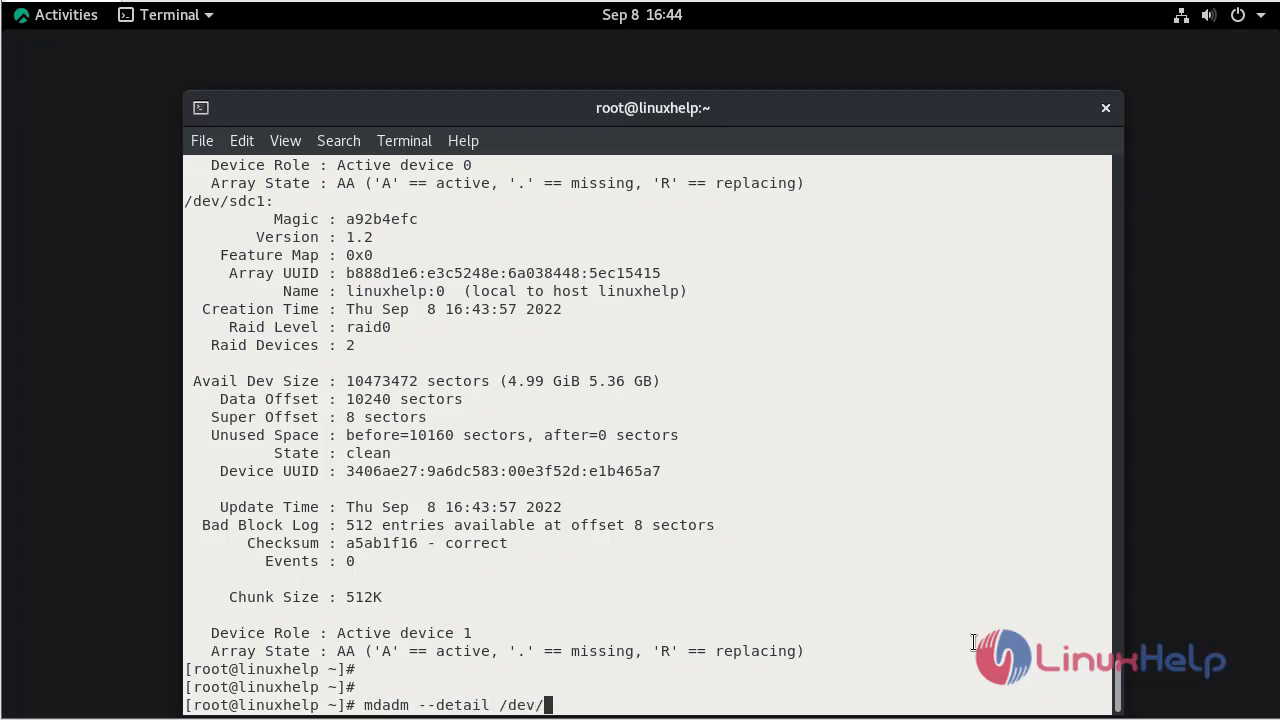
{"action": "type", "text": "md"}
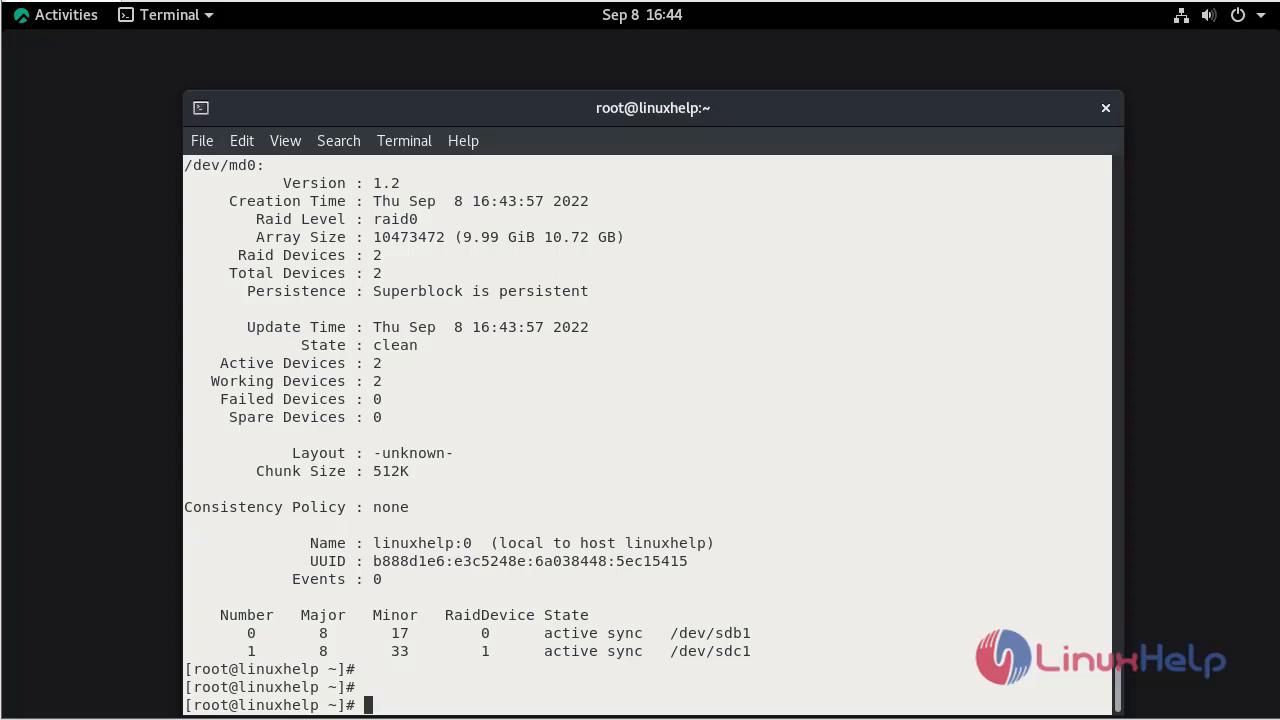
{"action": "double_click", "coordinate": [710, 632]}
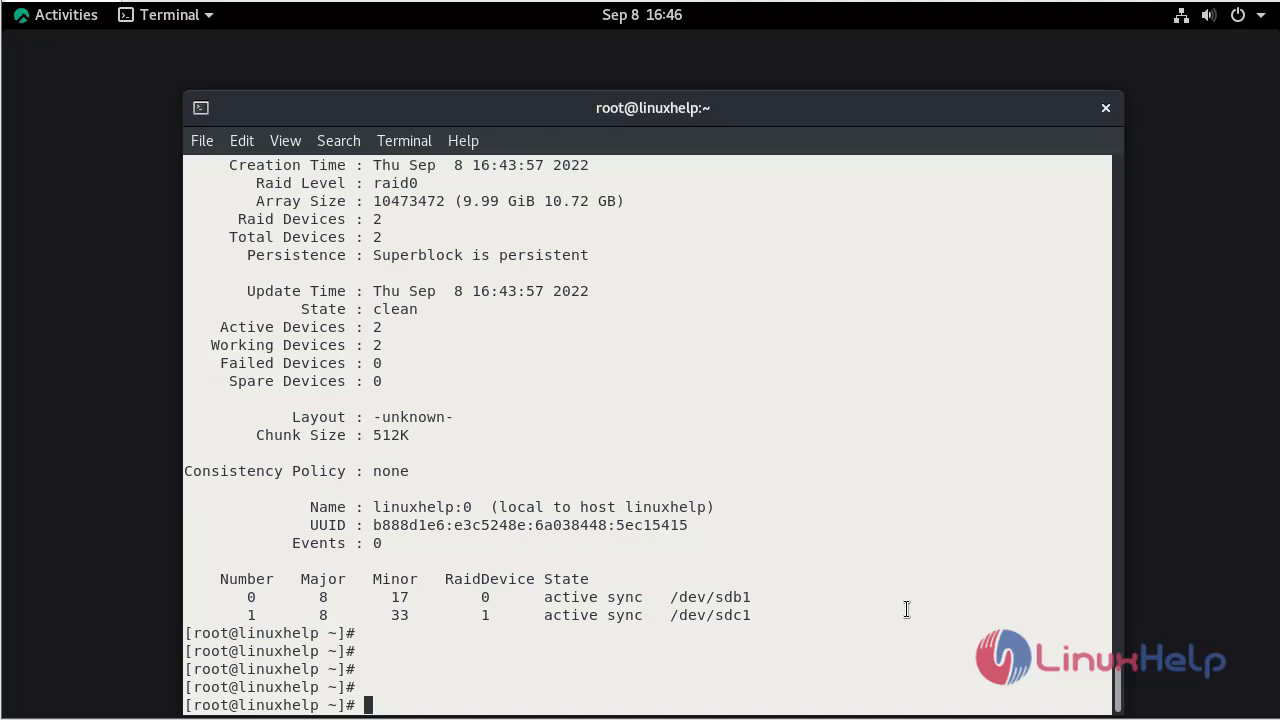
- Run mkfs.ext4 /dev/md0 to create an ext4 filesystem with journal and superblocks on the array
{"action": "type", "text": "m"}
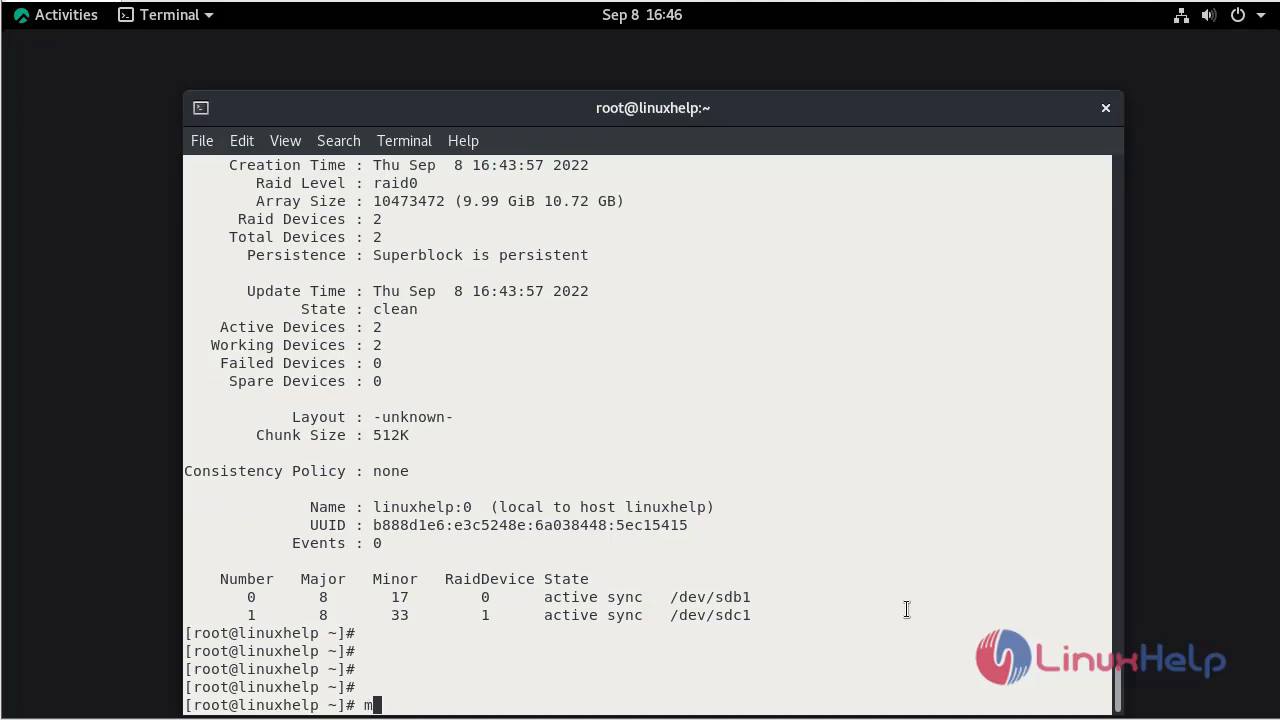
{"action": "type", "text": "kfs"}
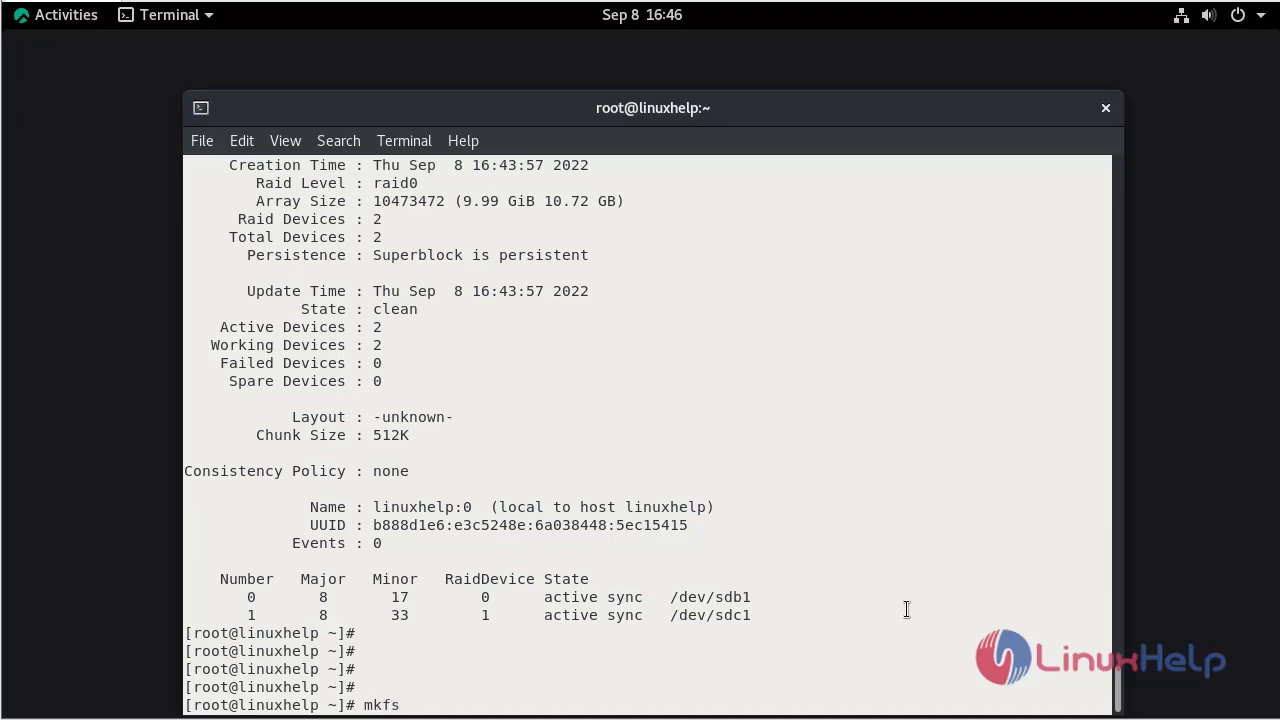
{"action": "type", "text": ".ex"}
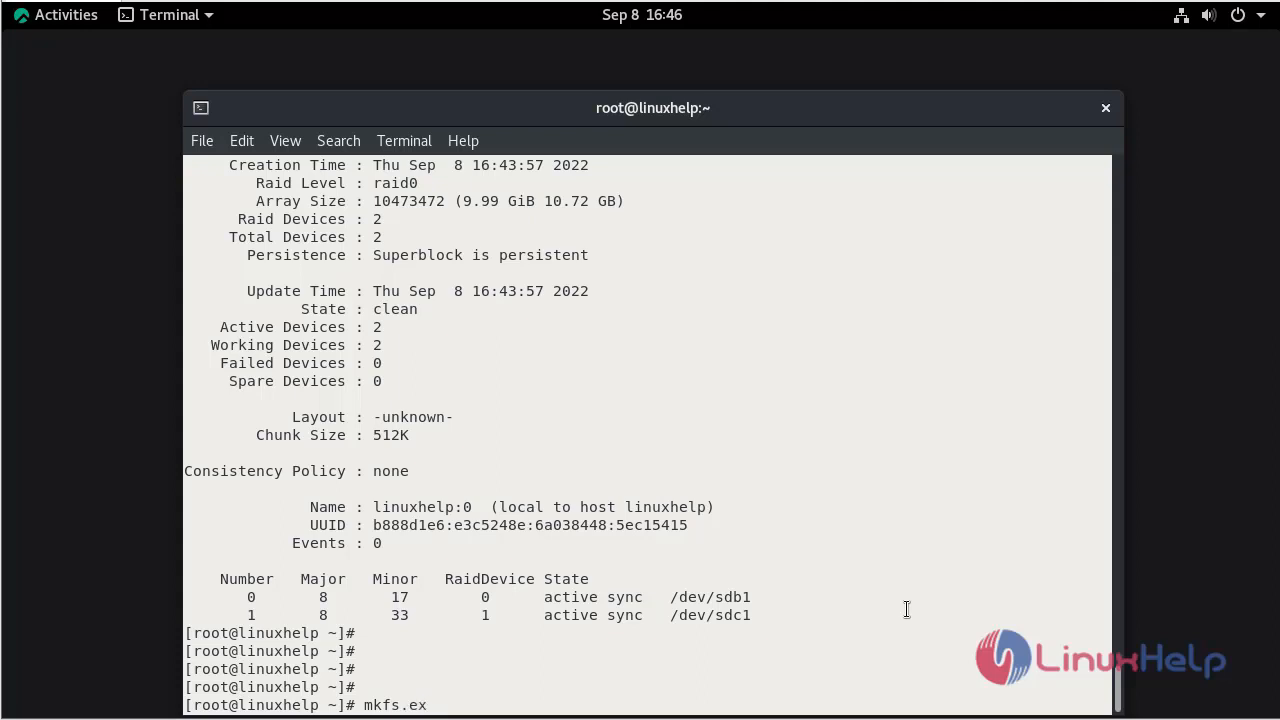
{"action": "type", "text": "t4"}
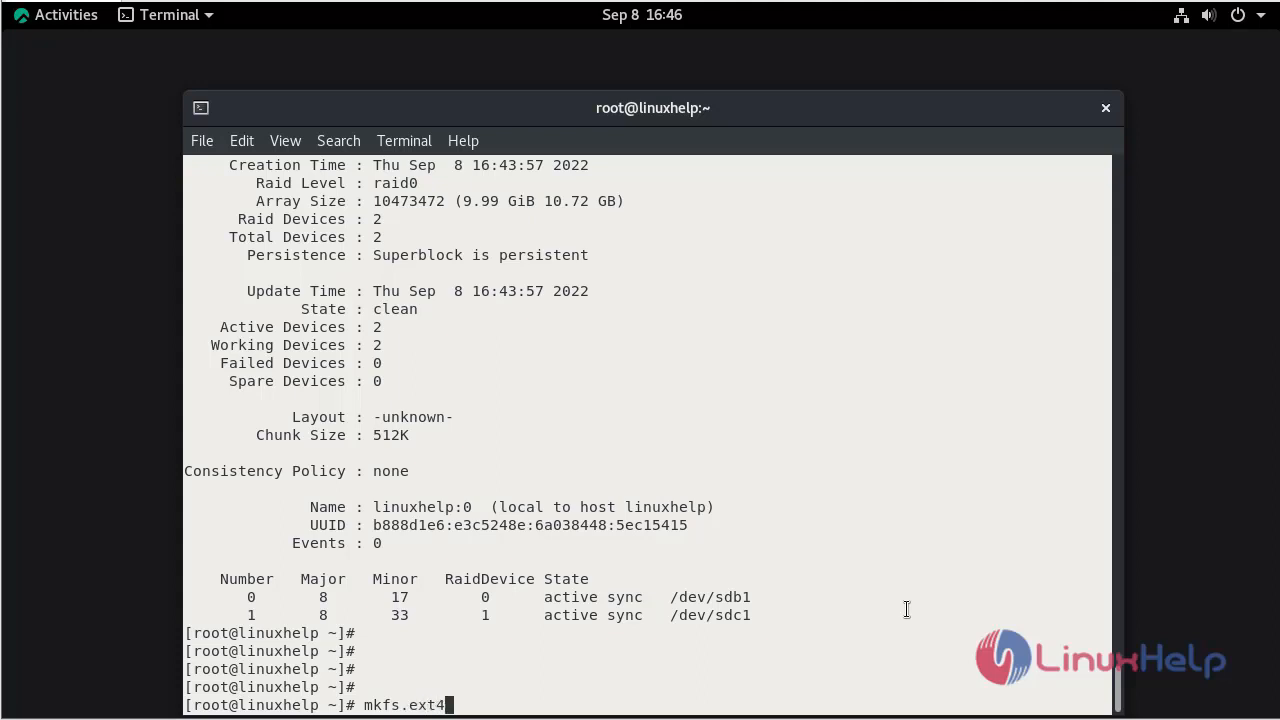
{"action": "type", "text": "/dev/"}
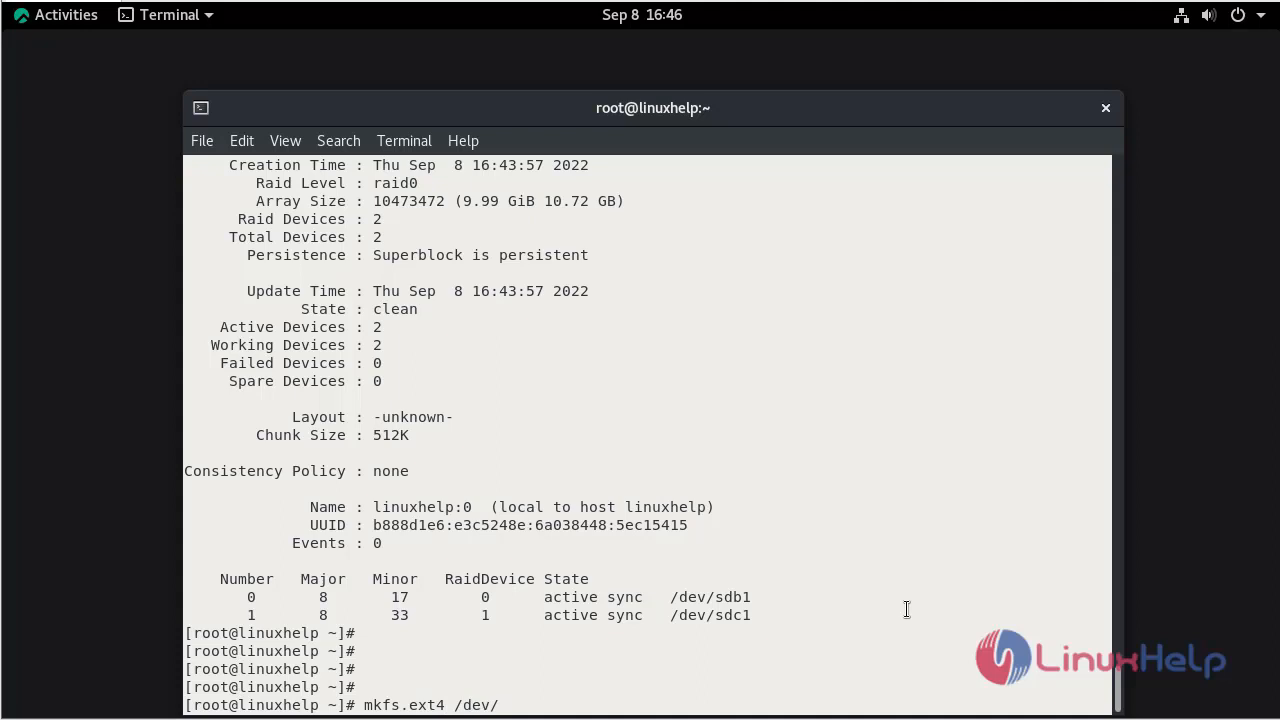
{"action": "type", "text": "mdo"}
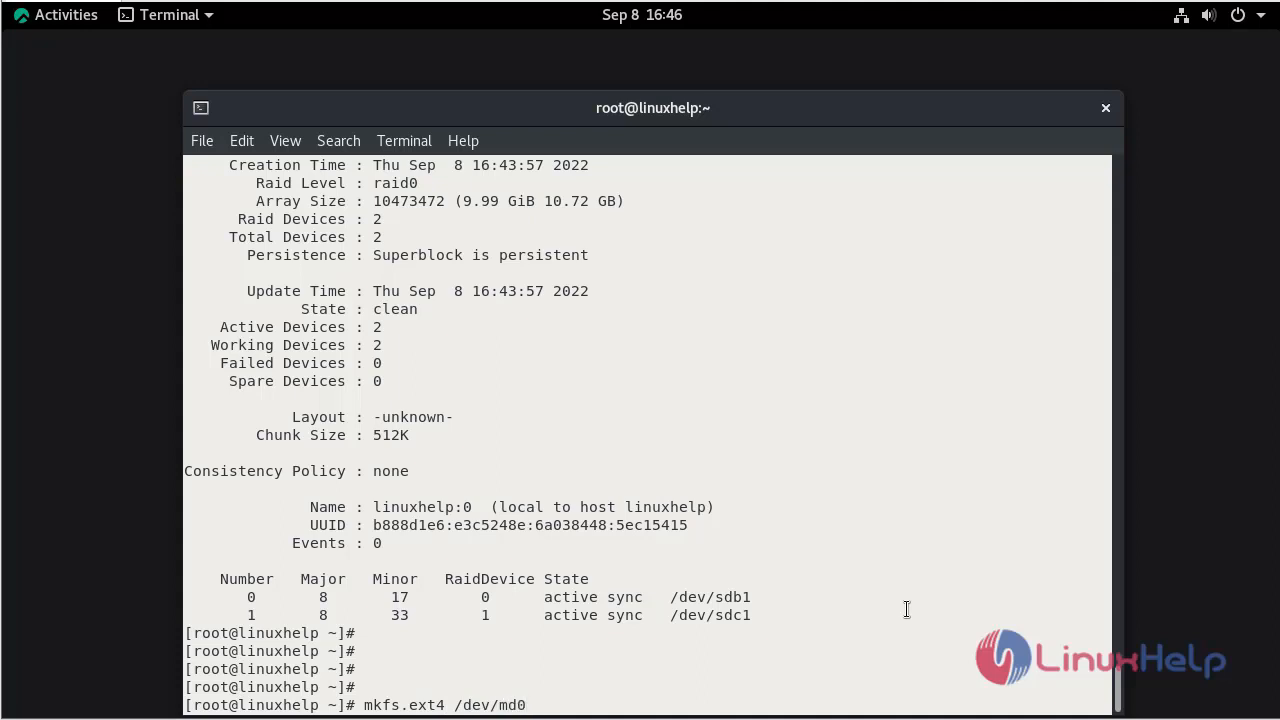
{"action": "key", "text": "Return"}
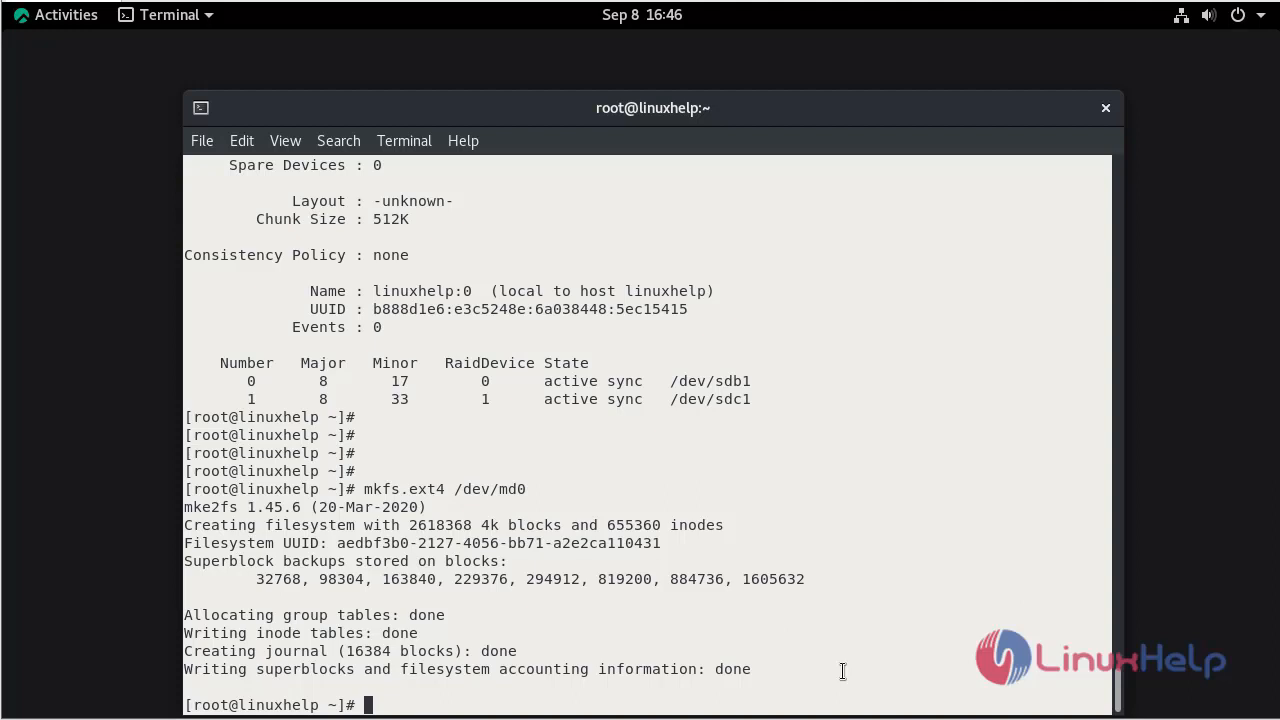
{"action": "mouse_move", "coordinate": [922, 616]}
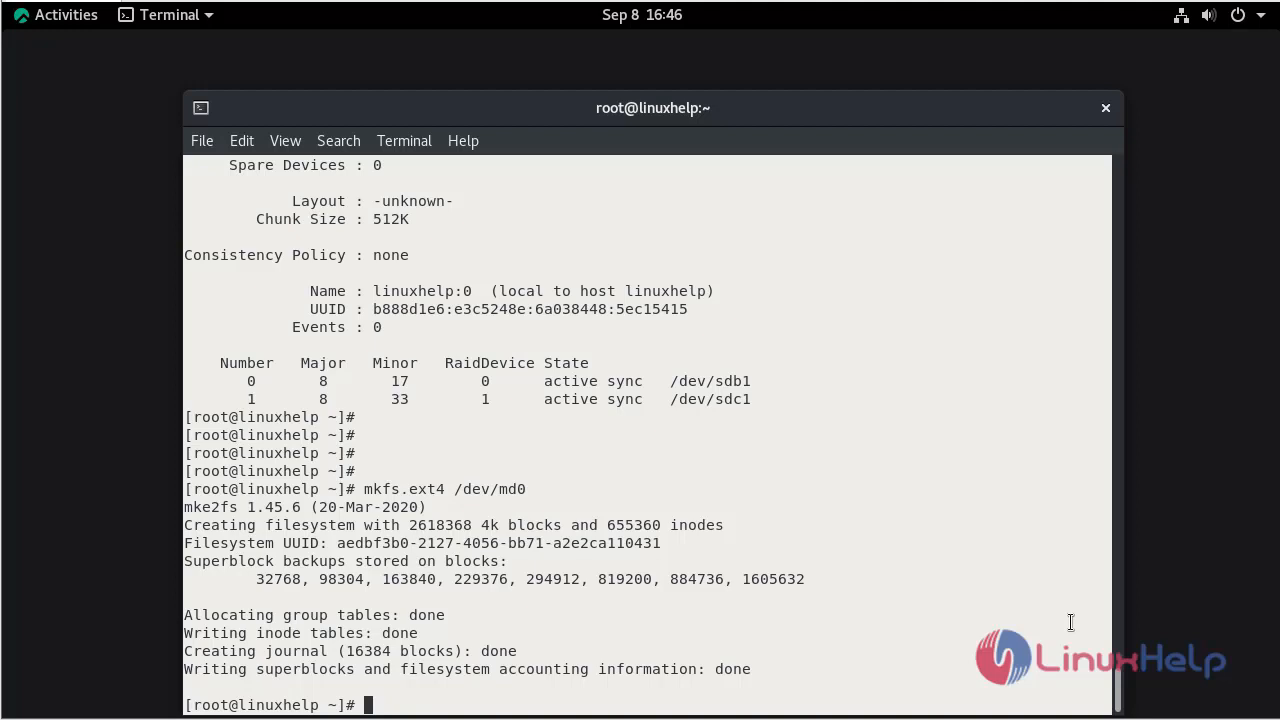
- Run mkdir /mnt/raid0 to create the array's mount point directory
{"action": "type", "text": "mkdir /"}
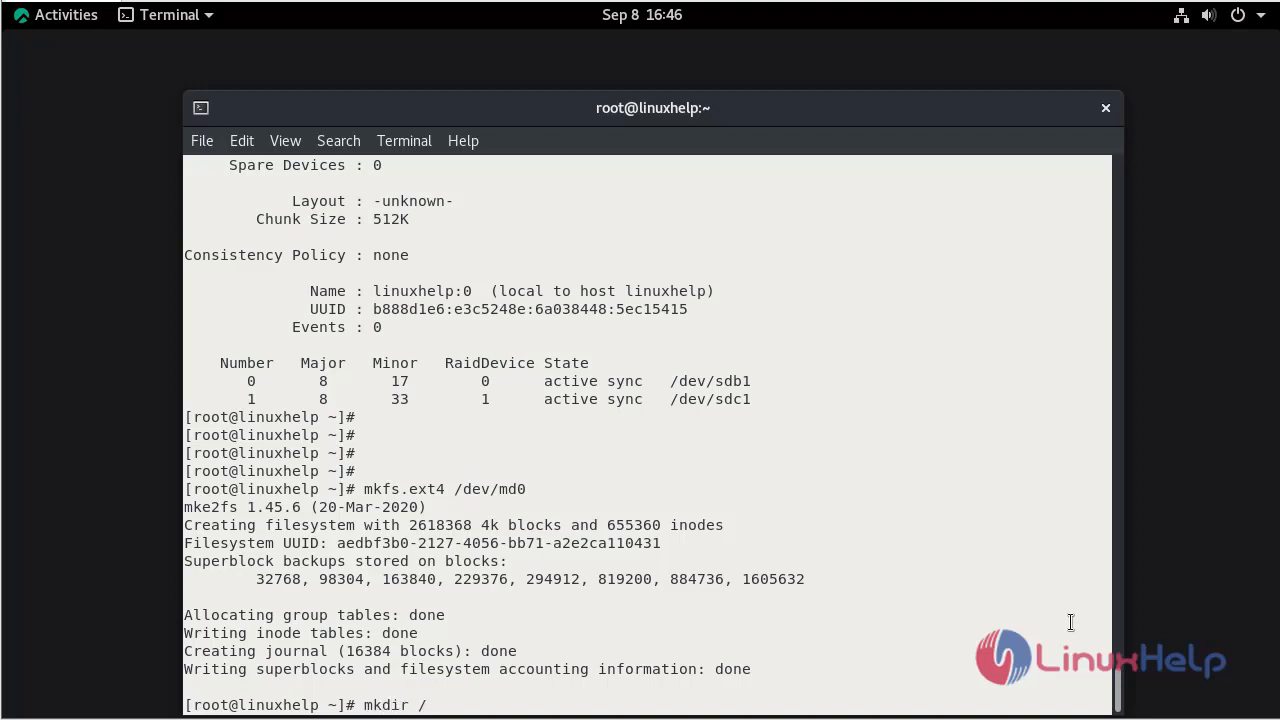
{"action": "type", "text": "mnt/"}
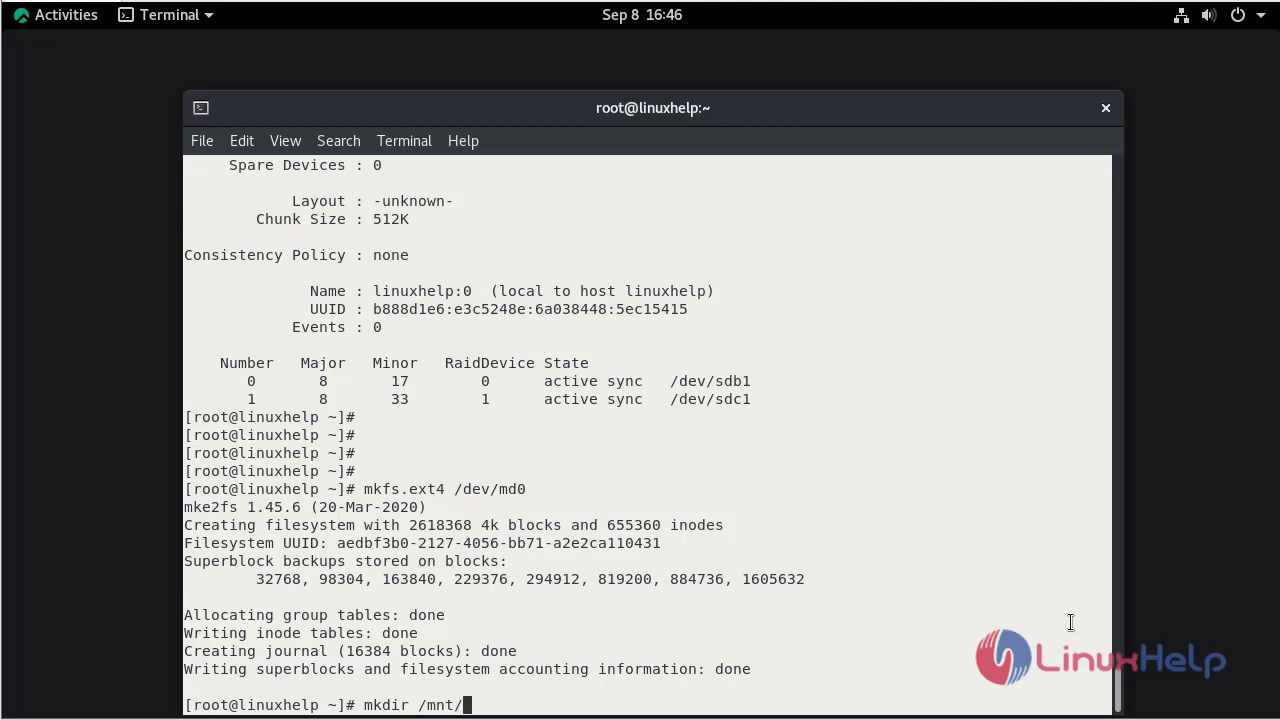
{"action": "type", "text": "r"}
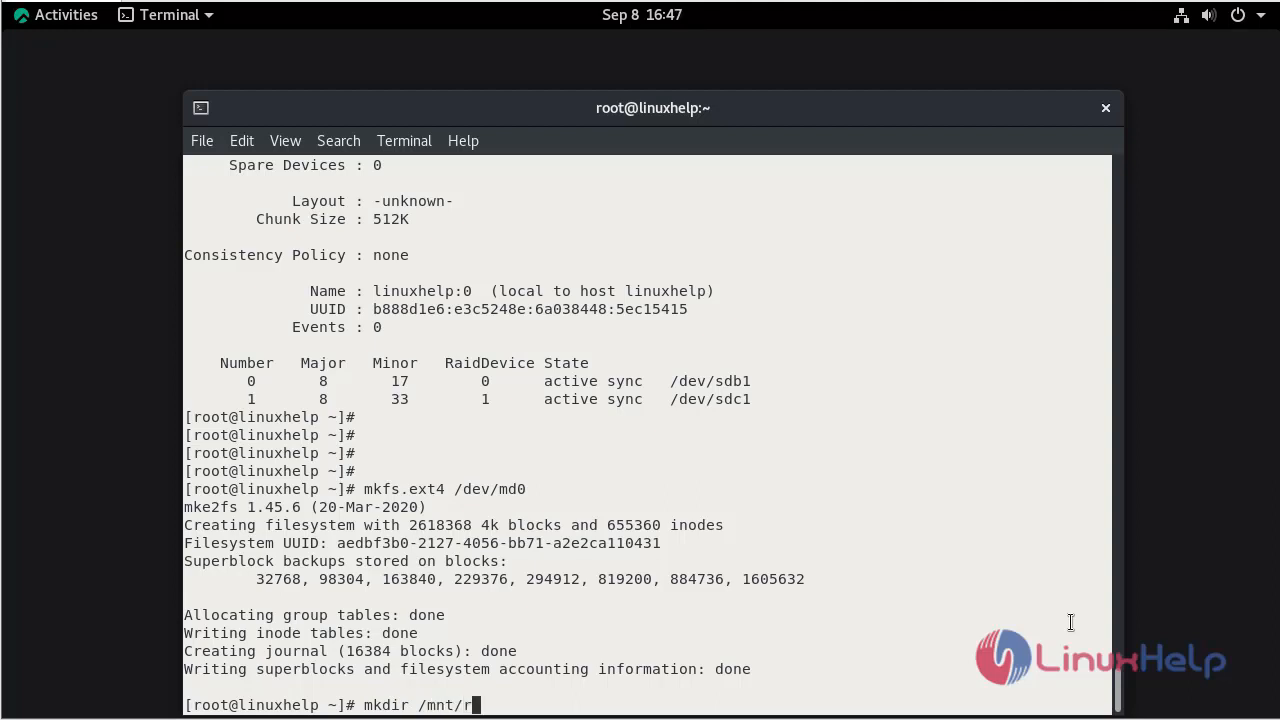
{"action": "type", "text": "ai"}
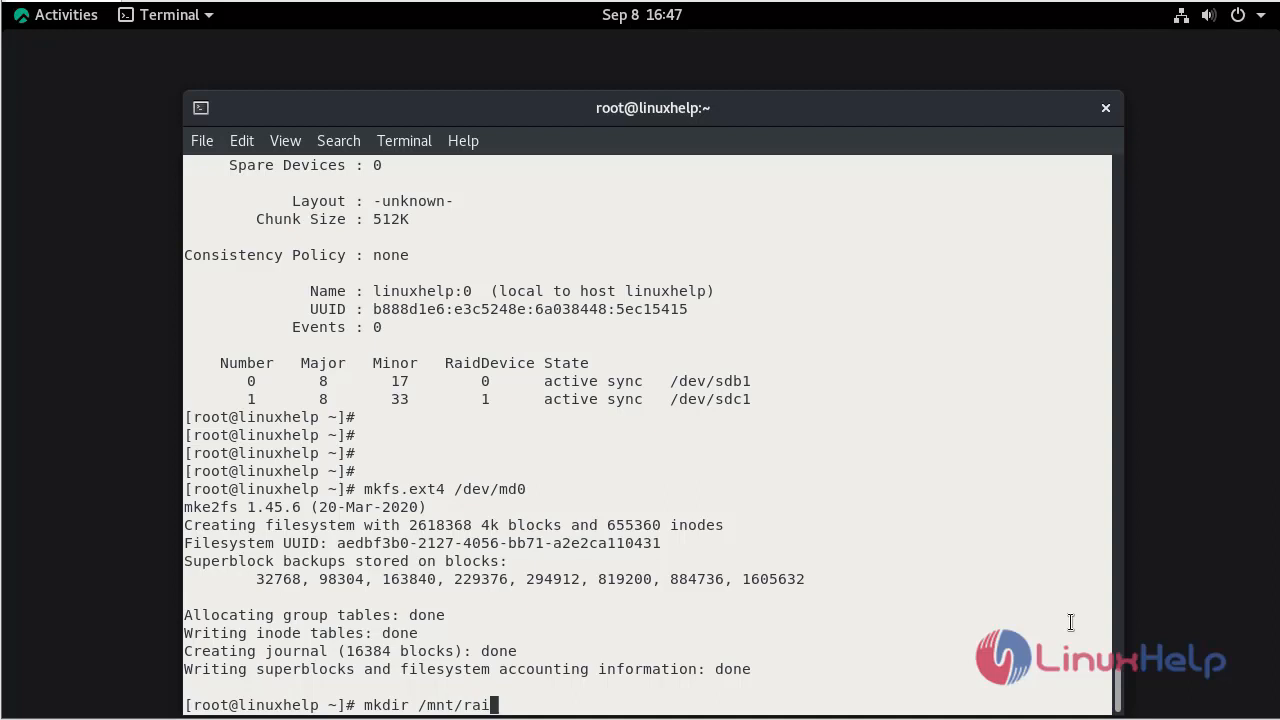
{"action": "type", "text": "d0"}
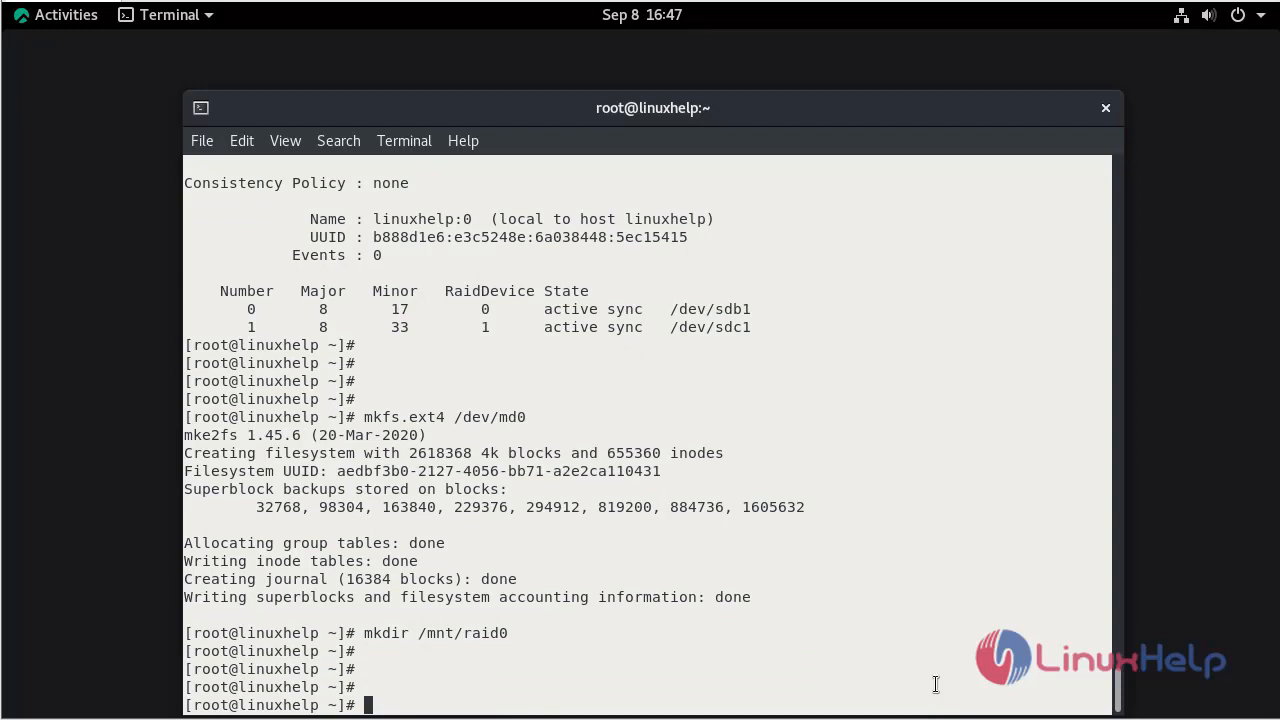
- Run blkid /dev/md0 and copy the ext4 filesystem's UUID from the output
{"action": "type", "text": "blkid /dev/md0"}
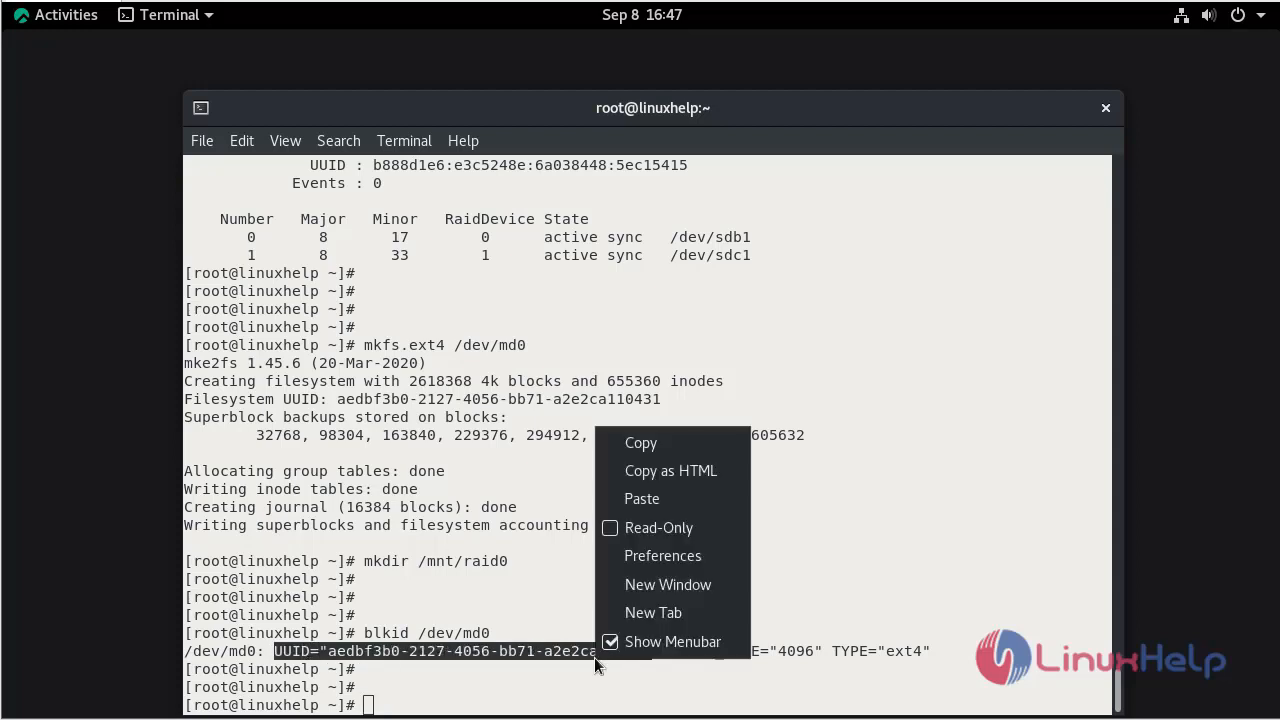
{"action": "left_click", "coordinate": [896, 598]}
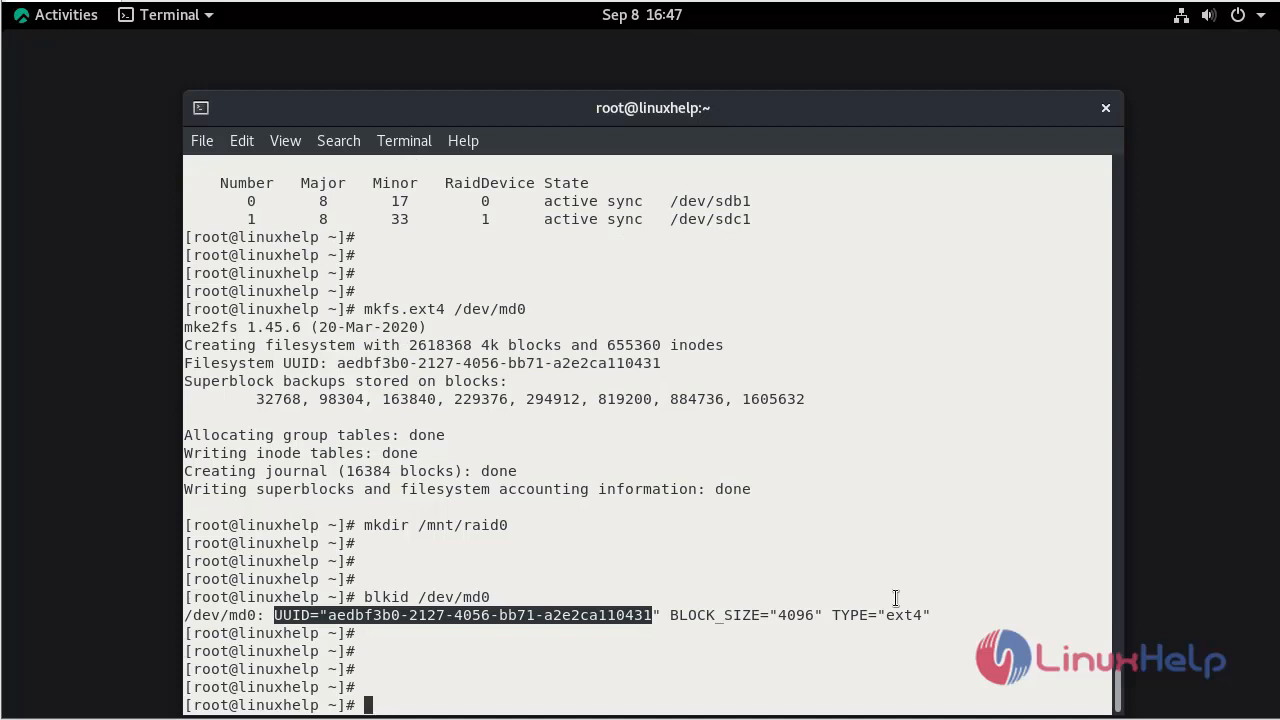
- Run vim /etc/fstab to edit the file with its root, boot and swap entries
{"action": "type", "text": "vim"}
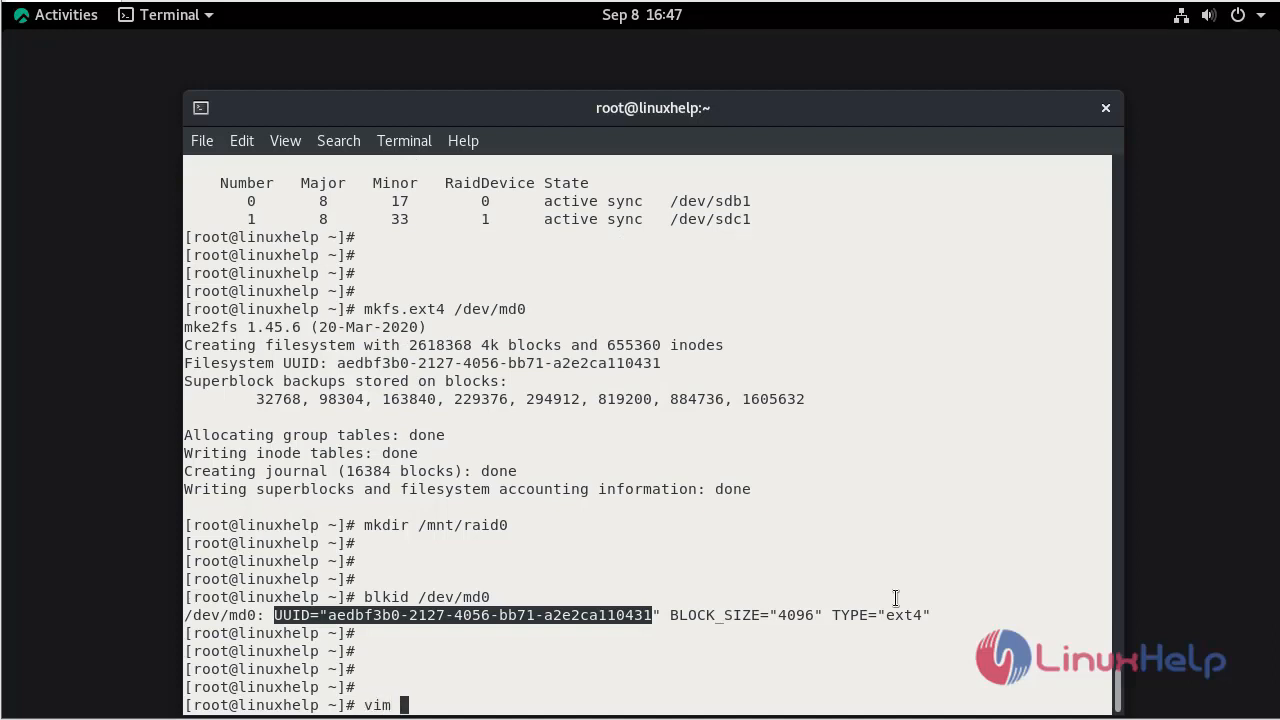
{"action": "type", "text": "/etc/"}
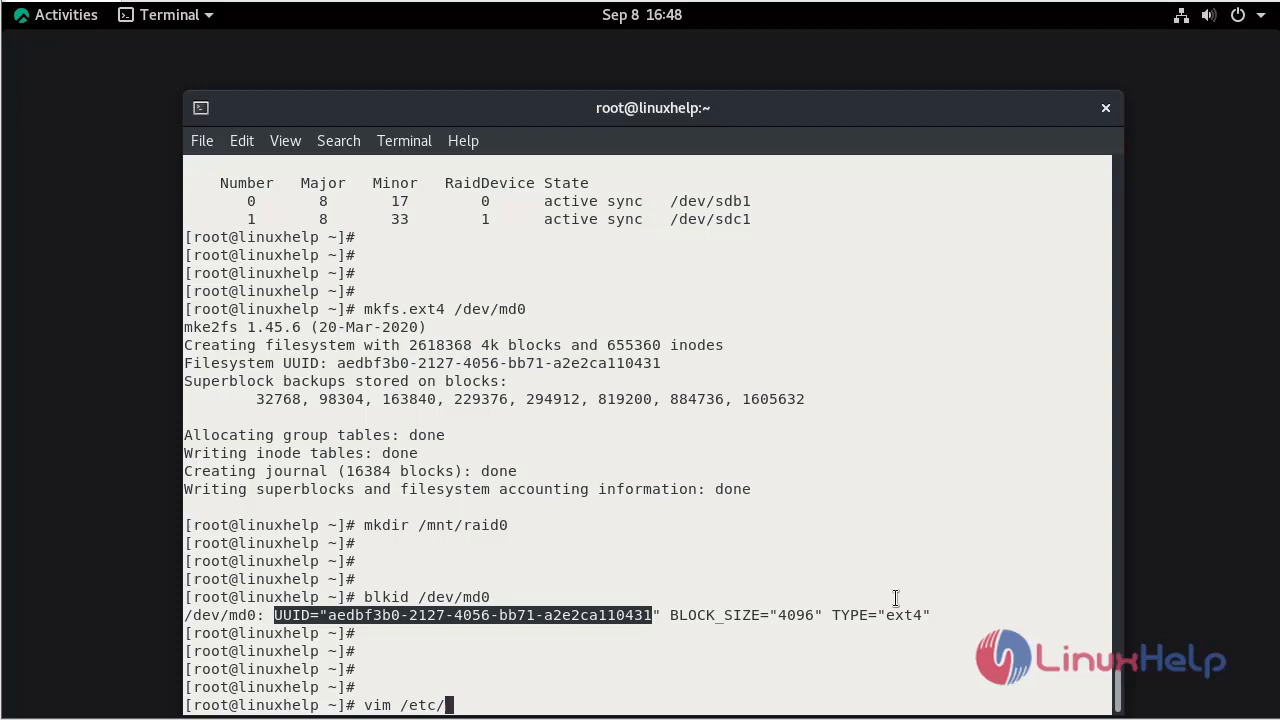
{"action": "type", "text": "f"}
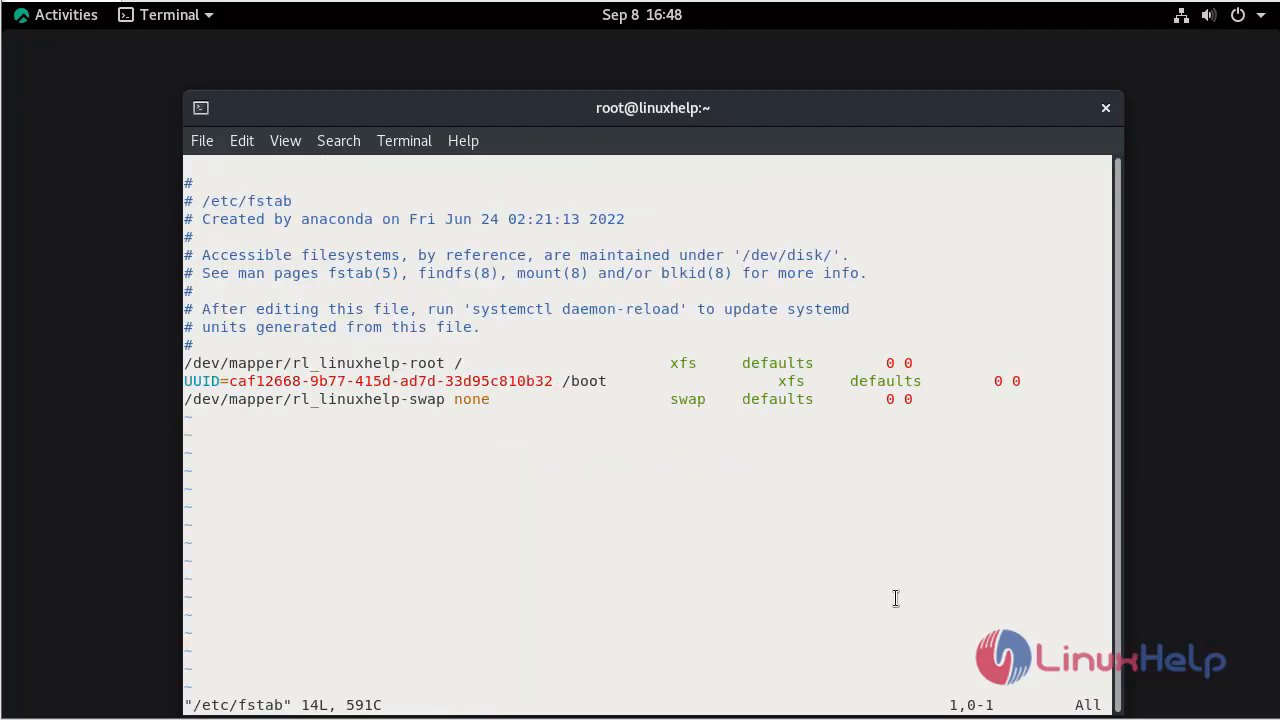
- Insert the line UUID="aedbf3b0-2127-4056-bb71-a2e2ca110431 /mnt/radio ext4 defaults 0 0 at the end of fstab and save
{"action": "key", "text": "G"}
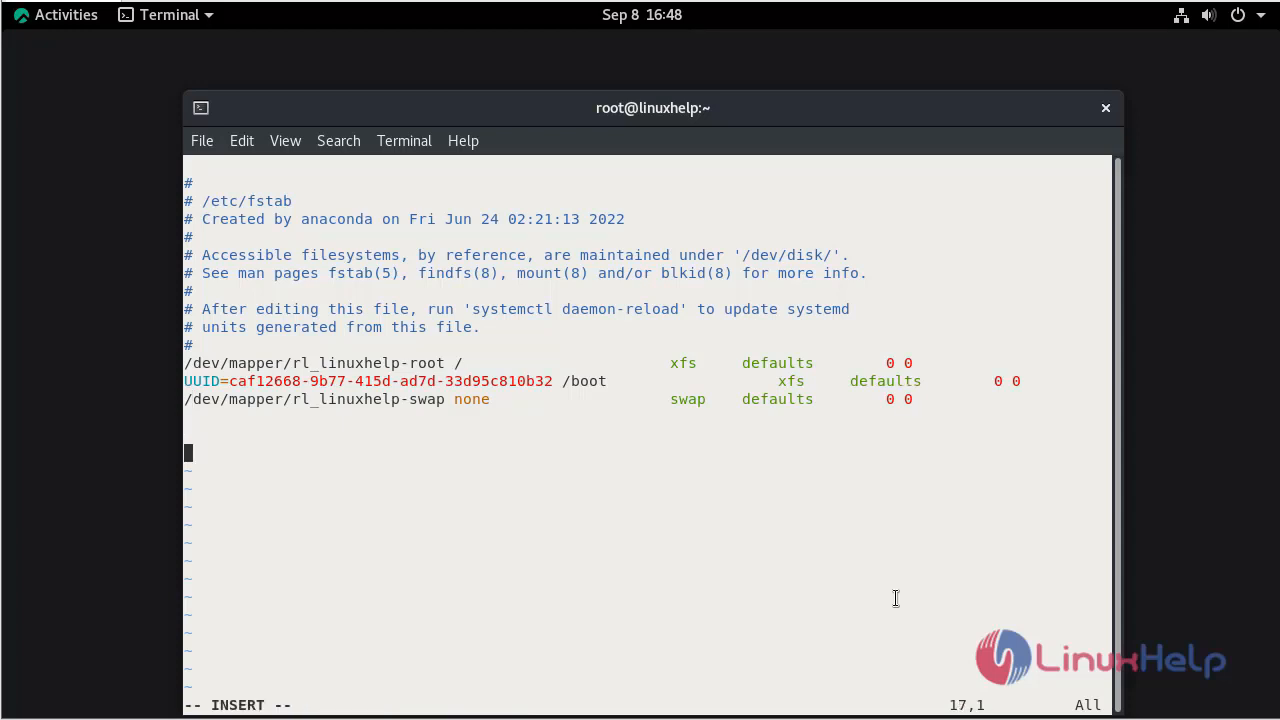
{"action": "type", "text": "UUID=\"aedbf3b0-2127-4056-bb71-a2e2ca110431"}
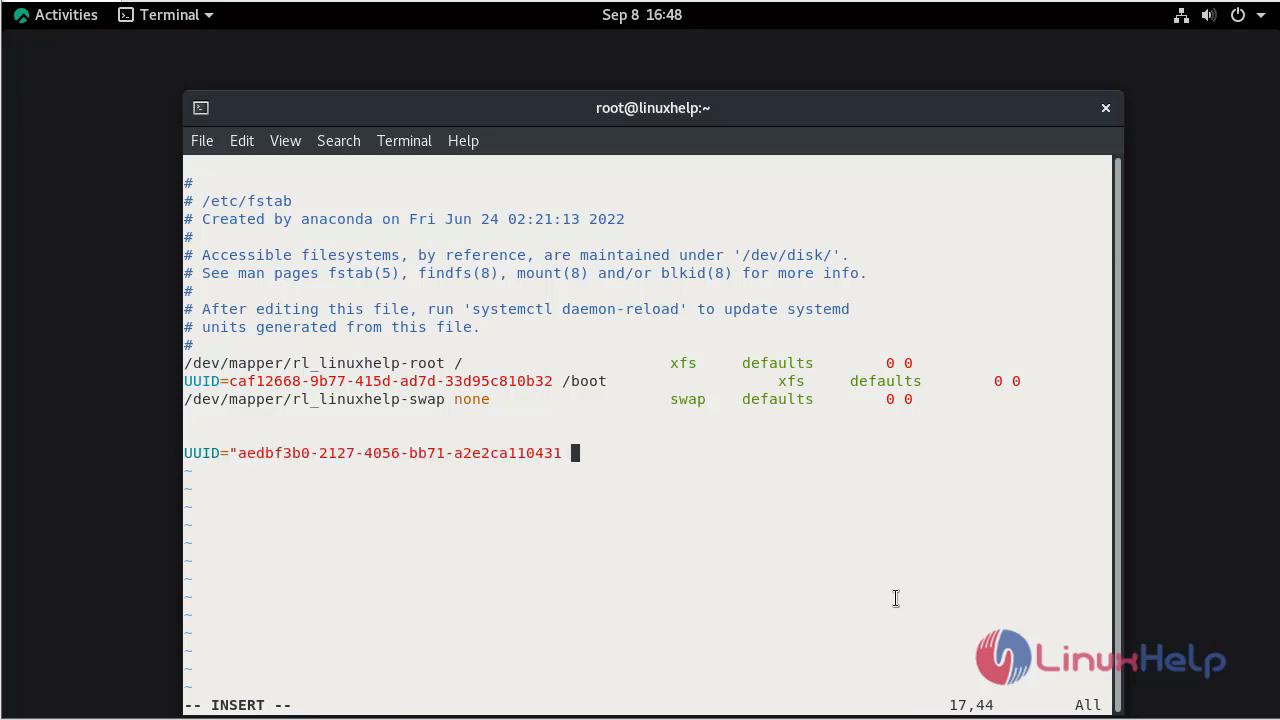
{"action": "type", "text": "/mnt"}
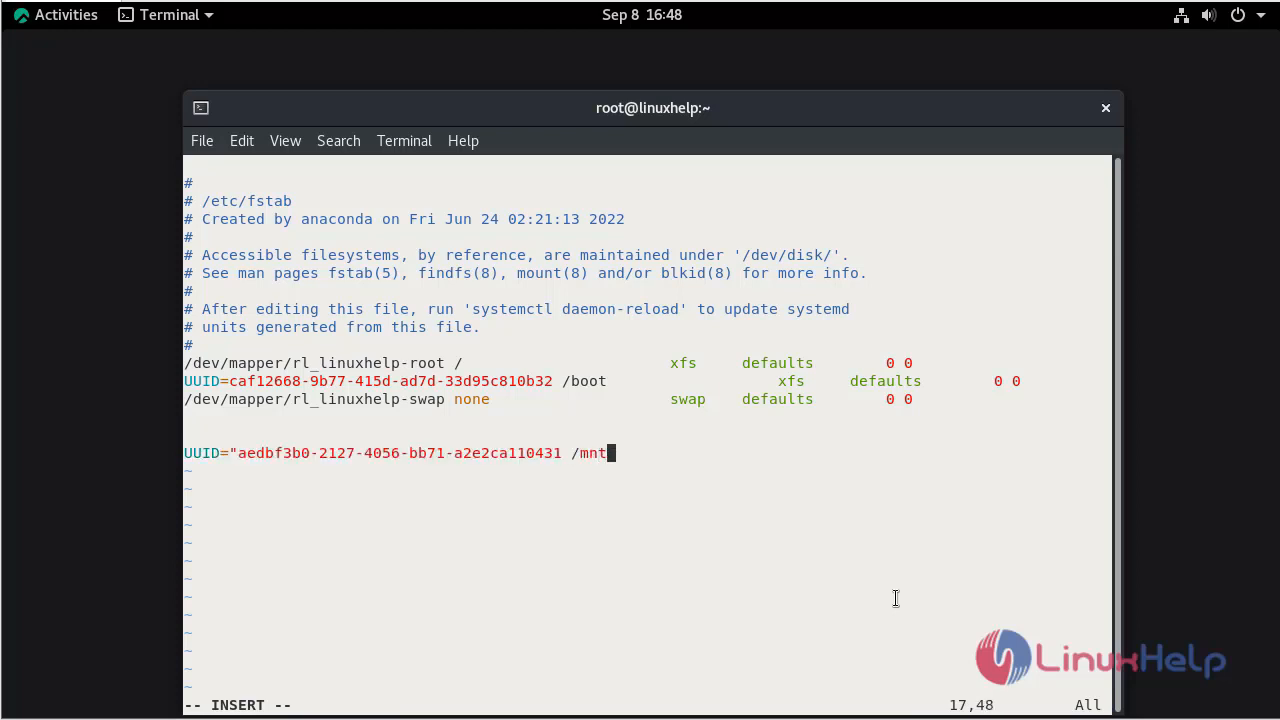
{"action": "type", "text": "/"}
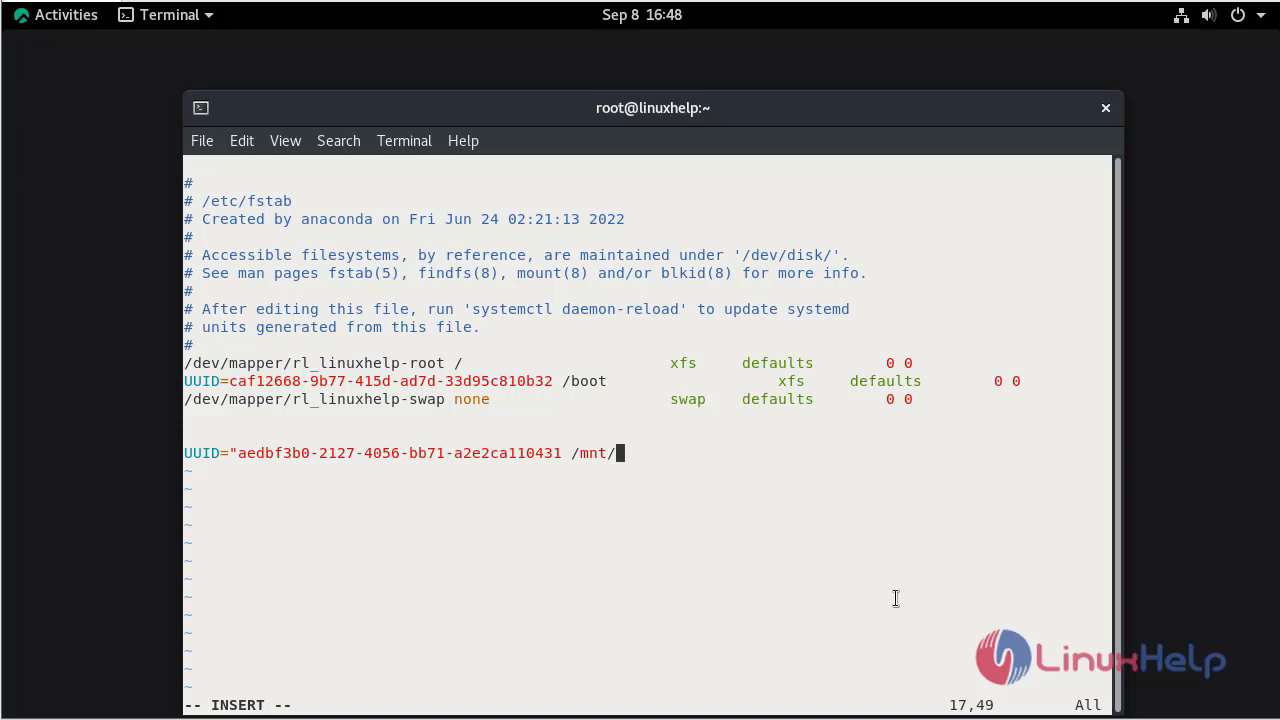
{"action": "type", "text": "radio"}
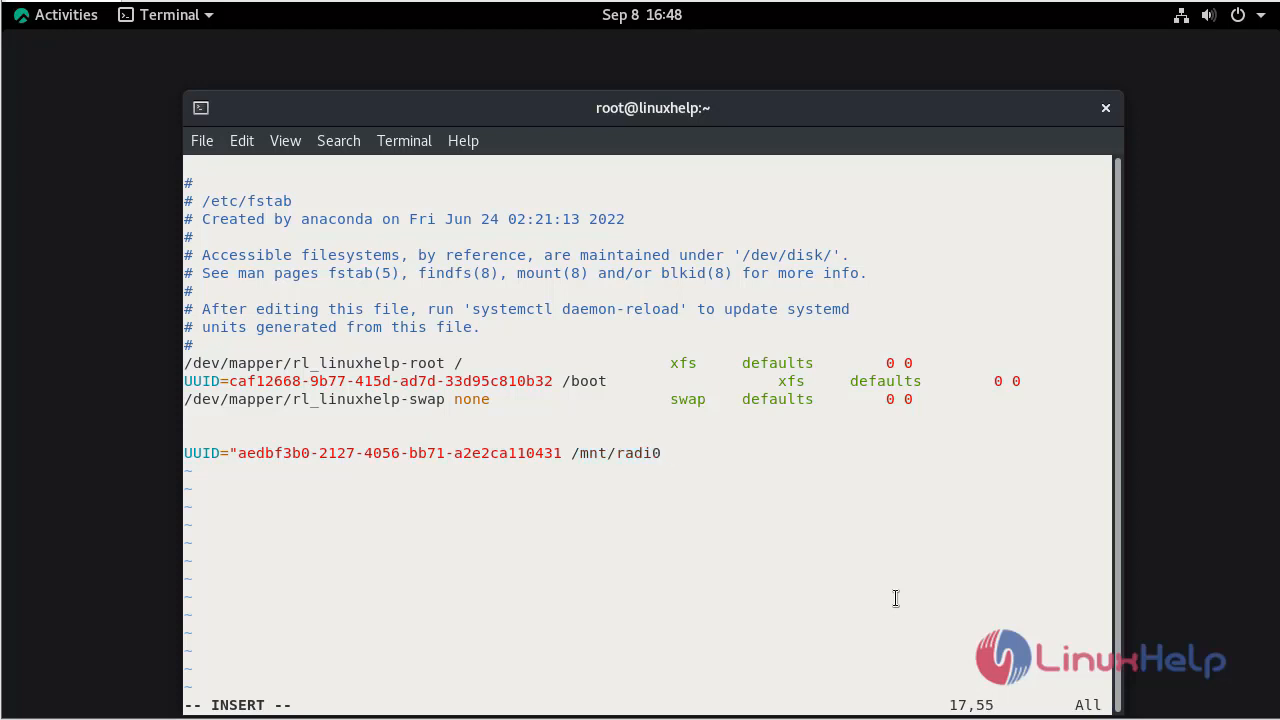
{"action": "type", "text": "ext"}
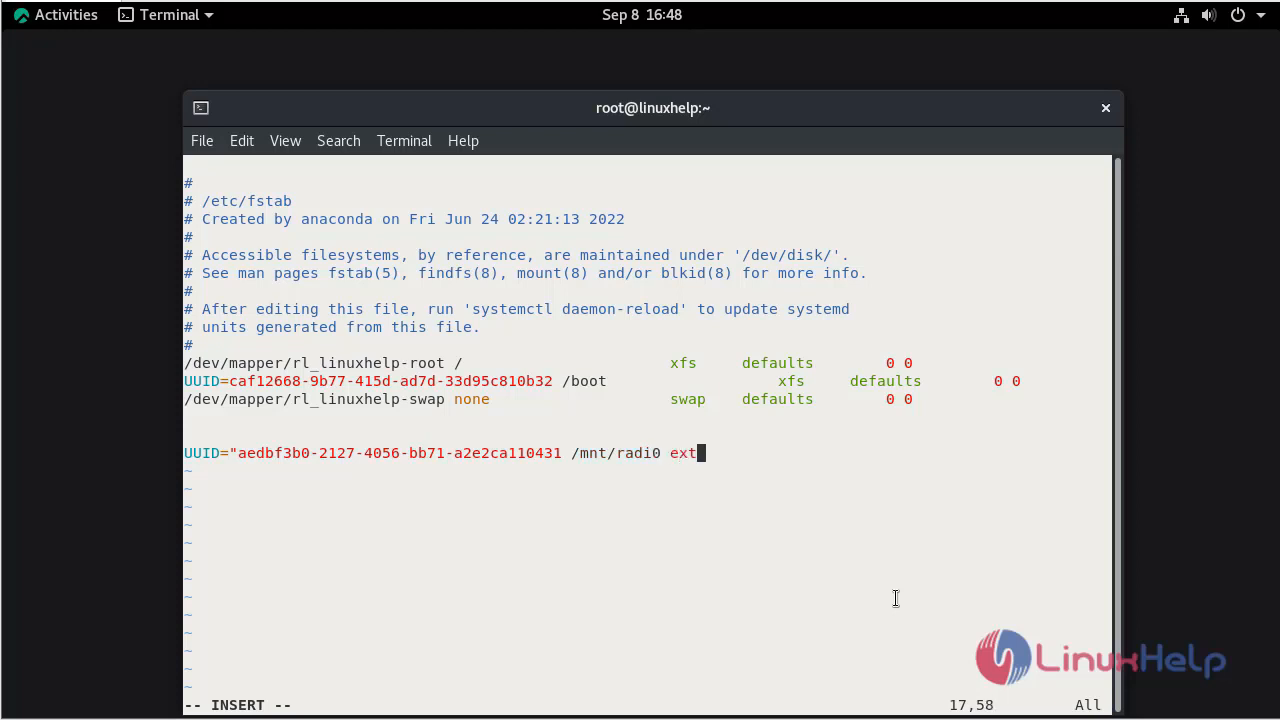
{"action": "type", "text": "4"}
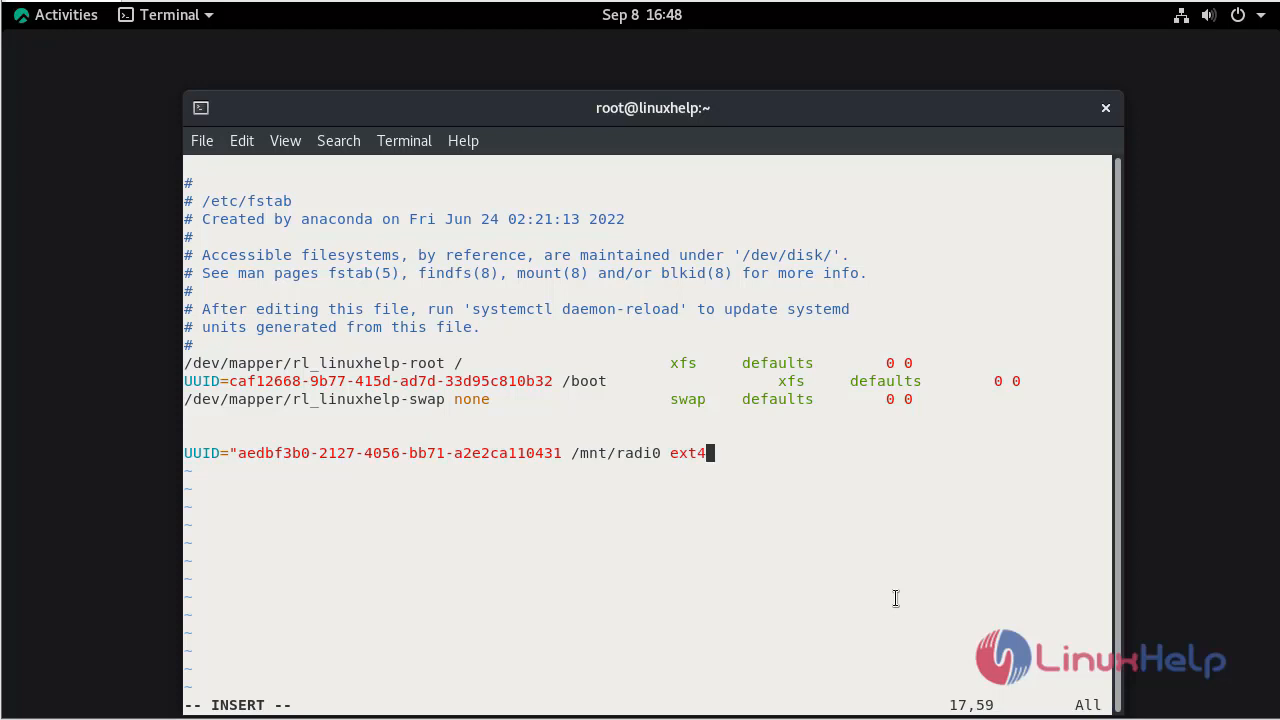
{"action": "type", "text": "d"}
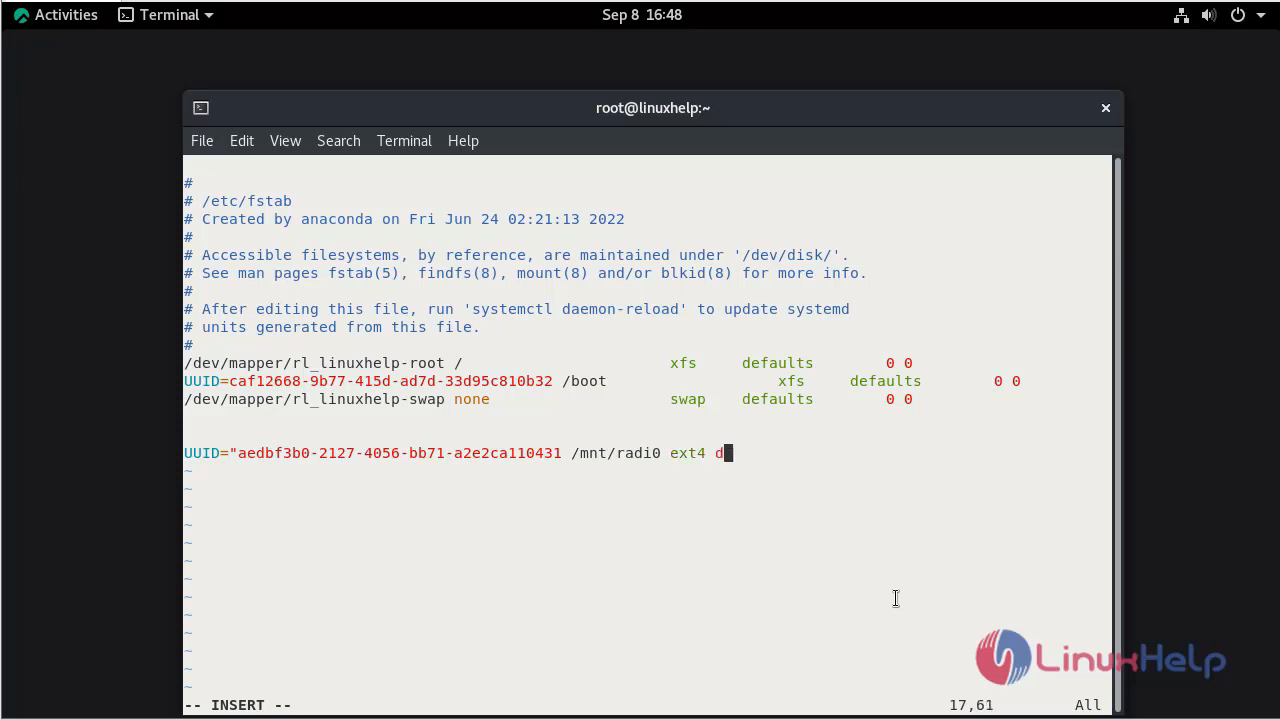
{"action": "type", "text": "efau"}
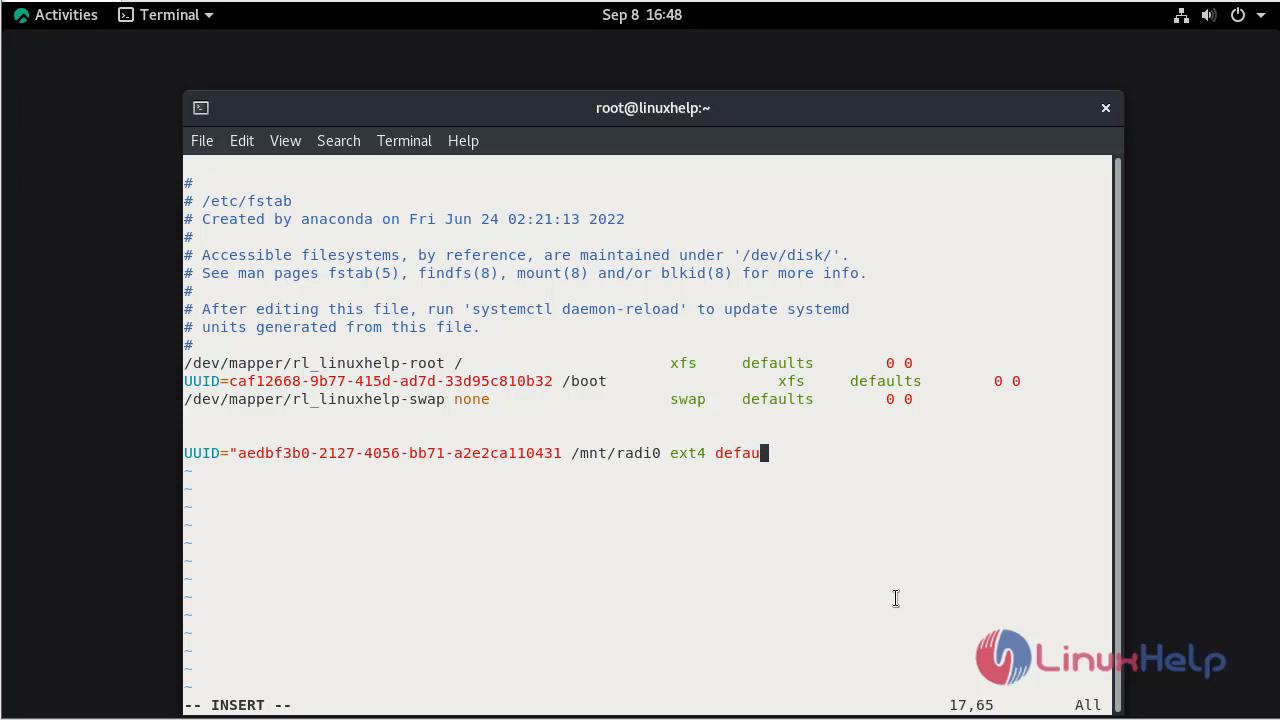
{"action": "type", "text": "lt"}
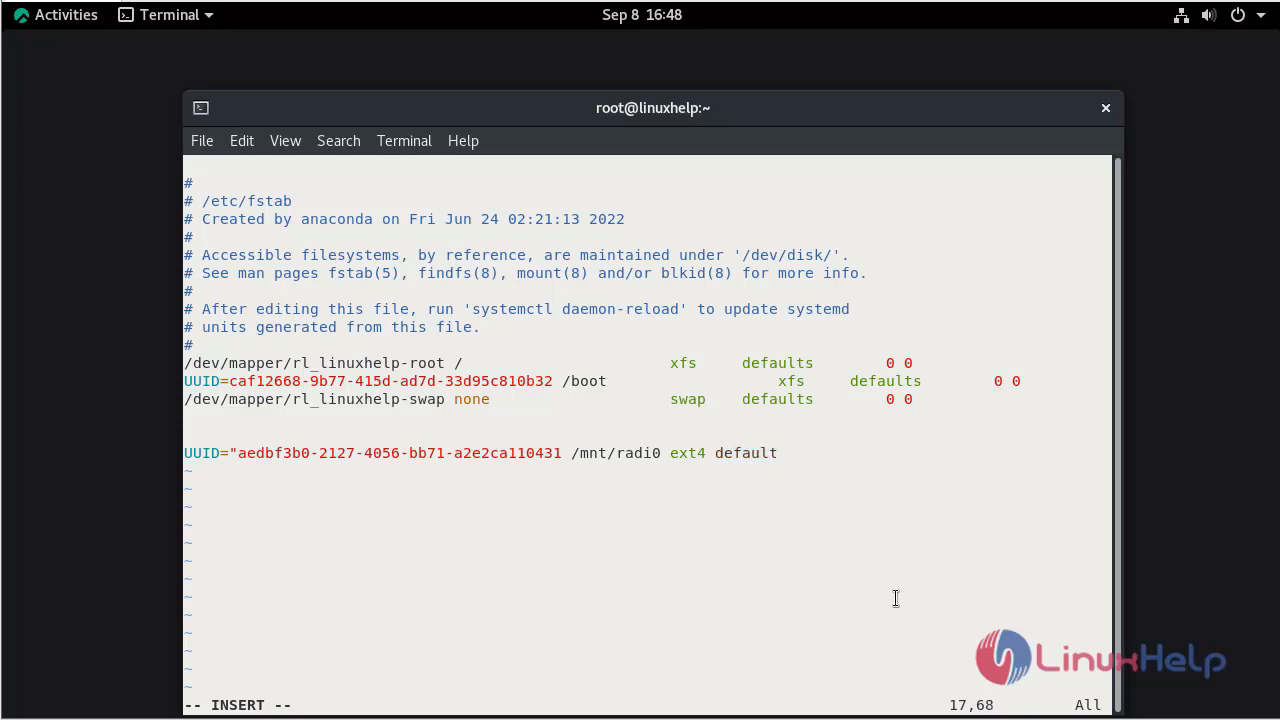
{"action": "type", "text": "0"}
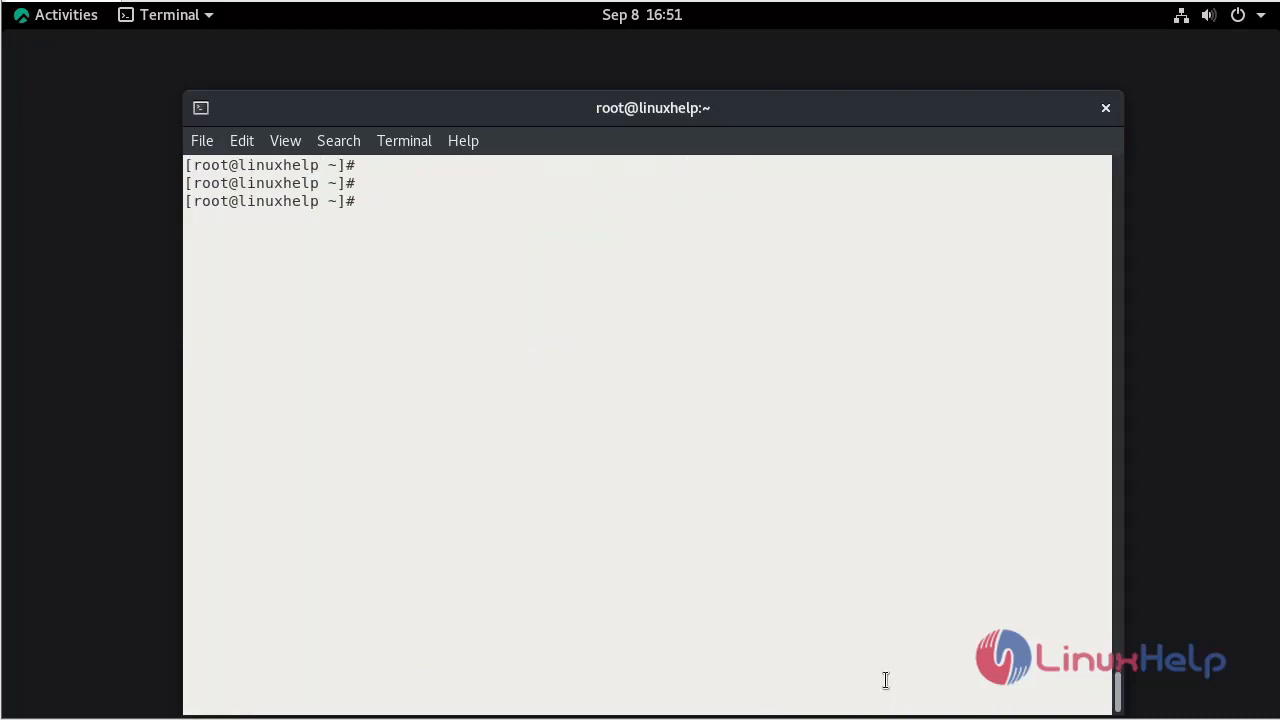
- Run mount -av so /mnt/raid0 reports successfully mounted, then start df -h
{"action": "type", "text": "moub"}
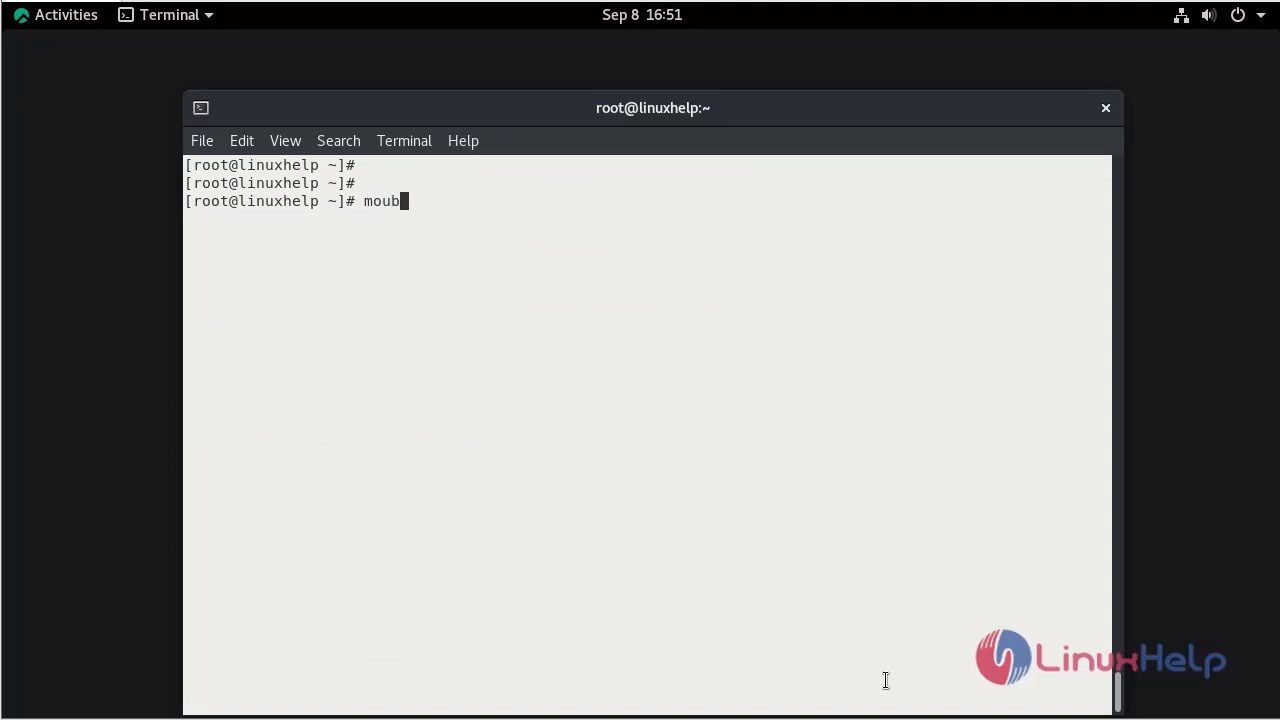
{"action": "type", "text": "mount"}
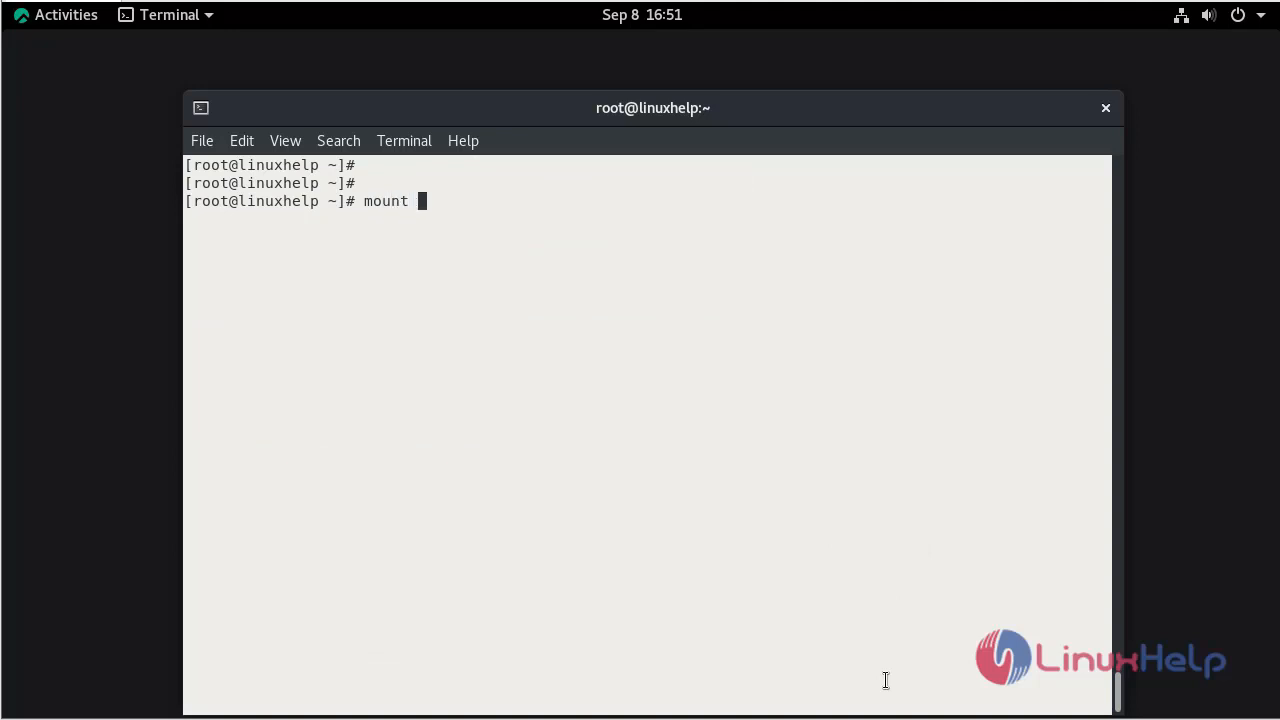
{"action": "type", "text": "-av"}
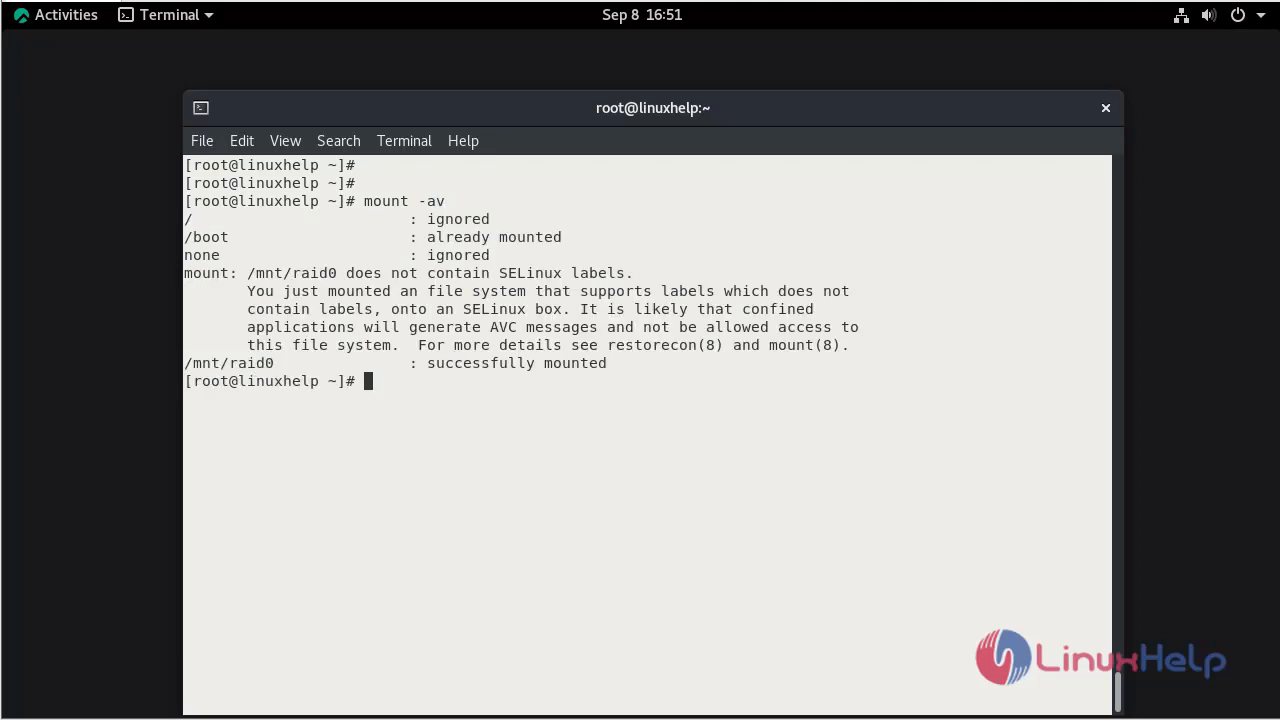
{"action": "mouse_move", "coordinate": [568, 636]}
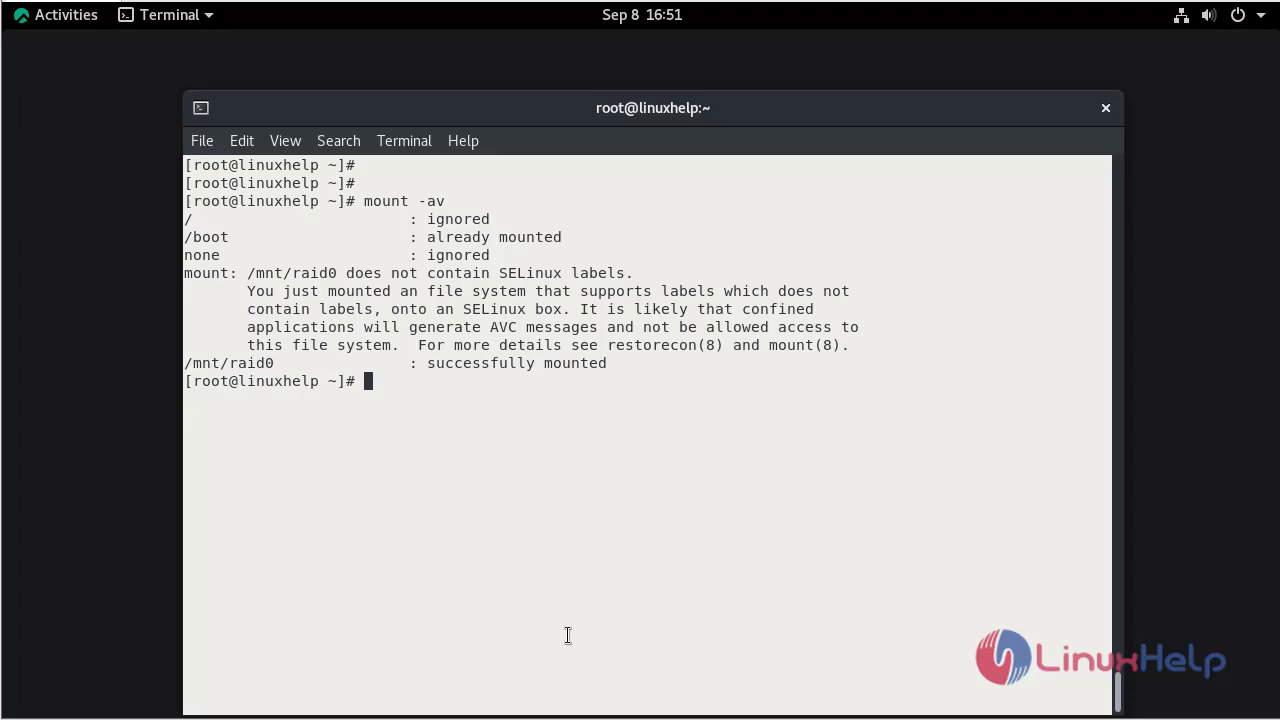
{"action": "type", "text": "df -h"}
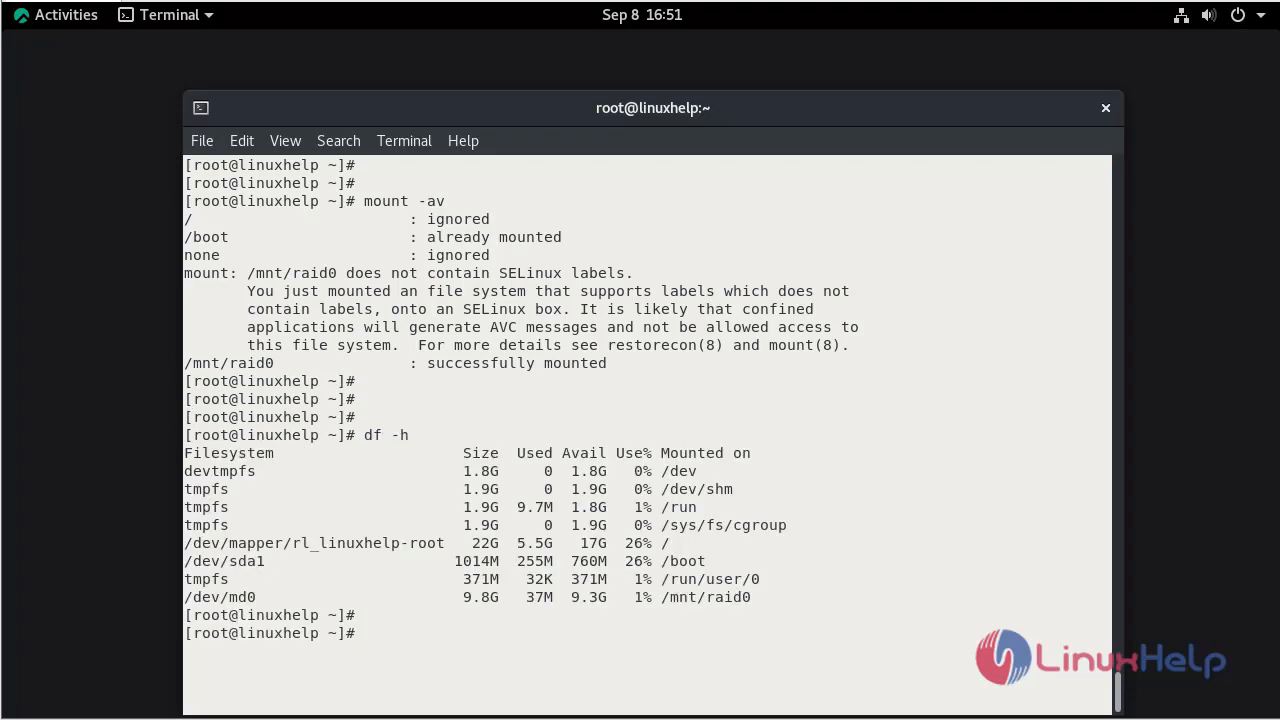
- Highlight /mnt/raid0 in the df -h output confirming /dev/md0 at 9.8G is mounted there
{"action": "double_click", "coordinate": [706, 596]}
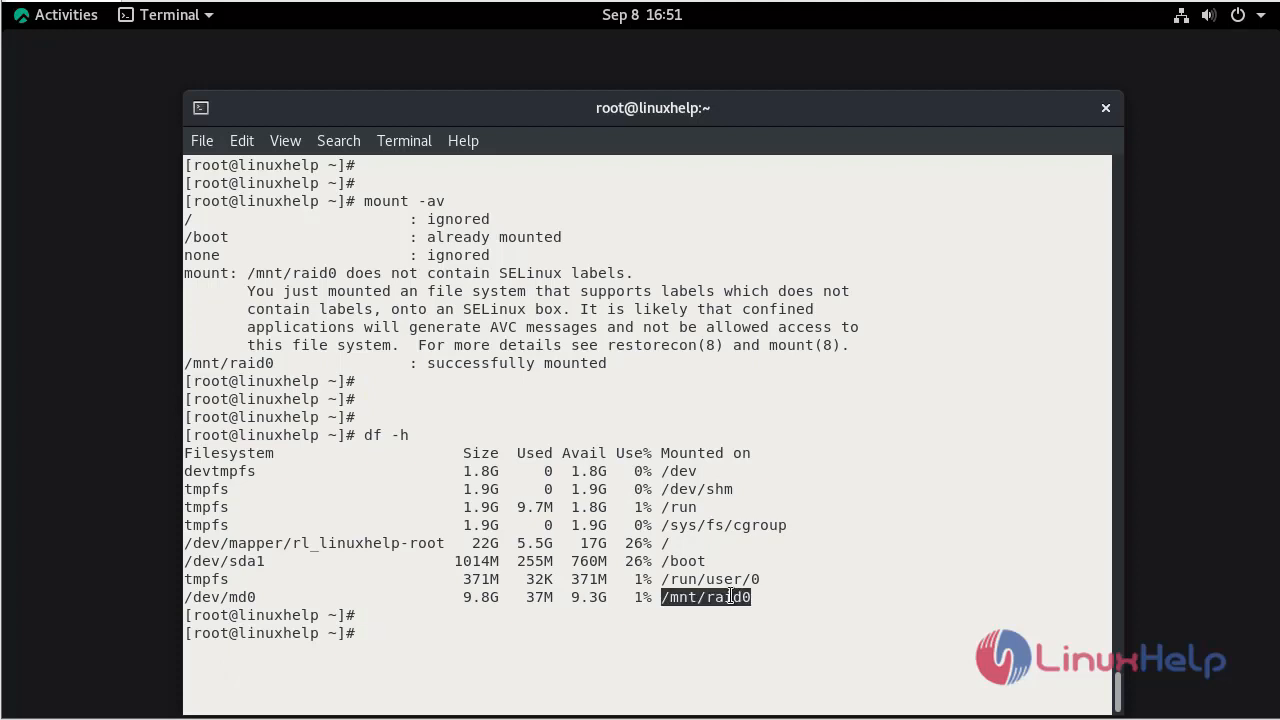